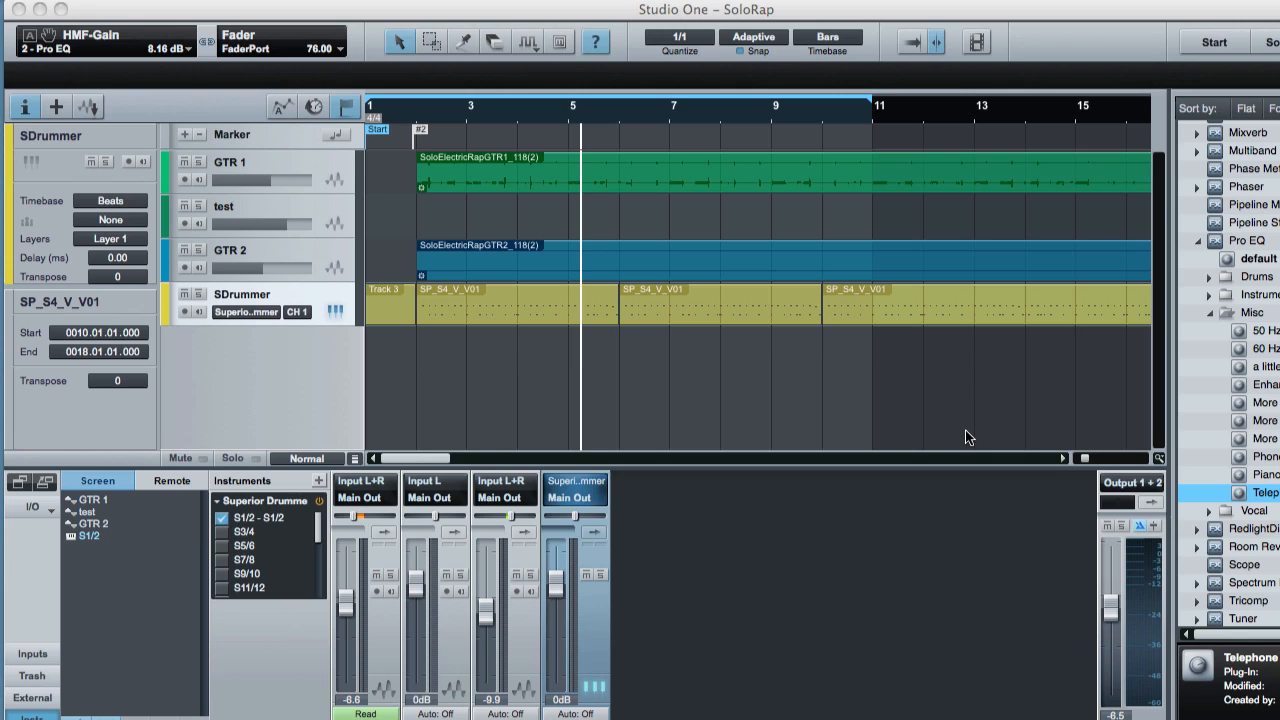
{"action": "mouse_move", "coordinate": [502, 14]}
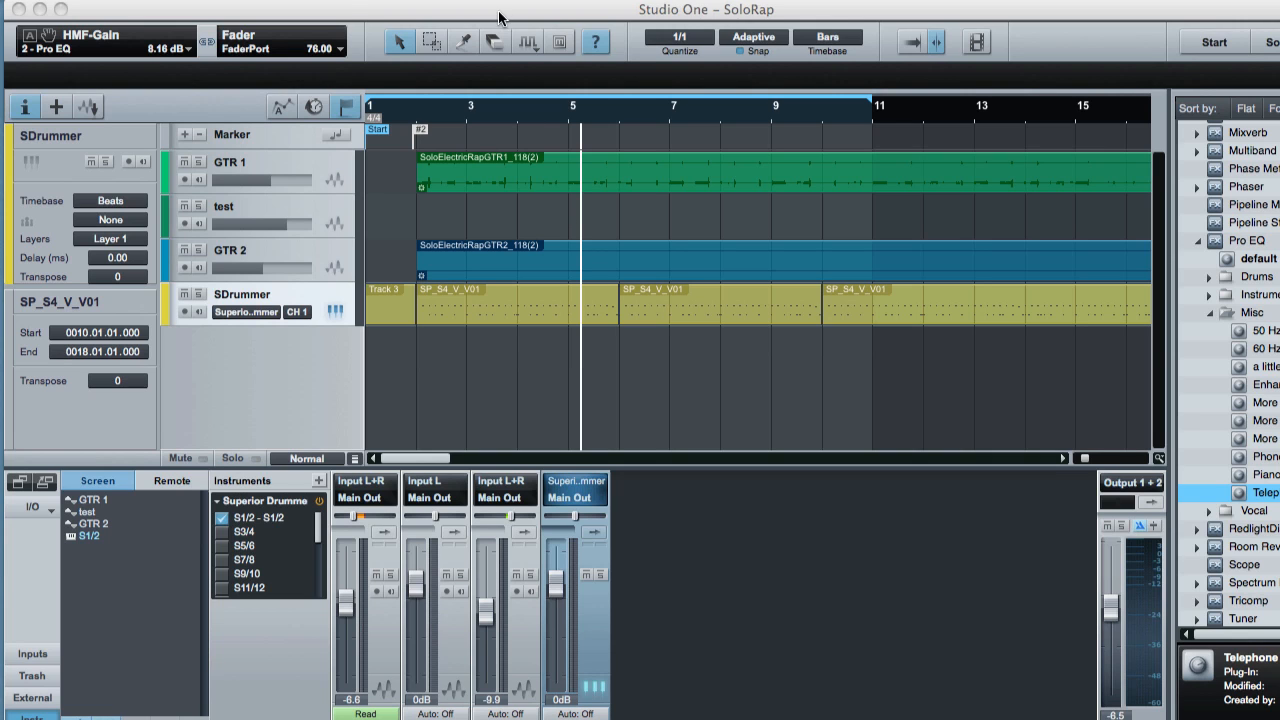
{"action": "mouse_move", "coordinate": [596, 62]}
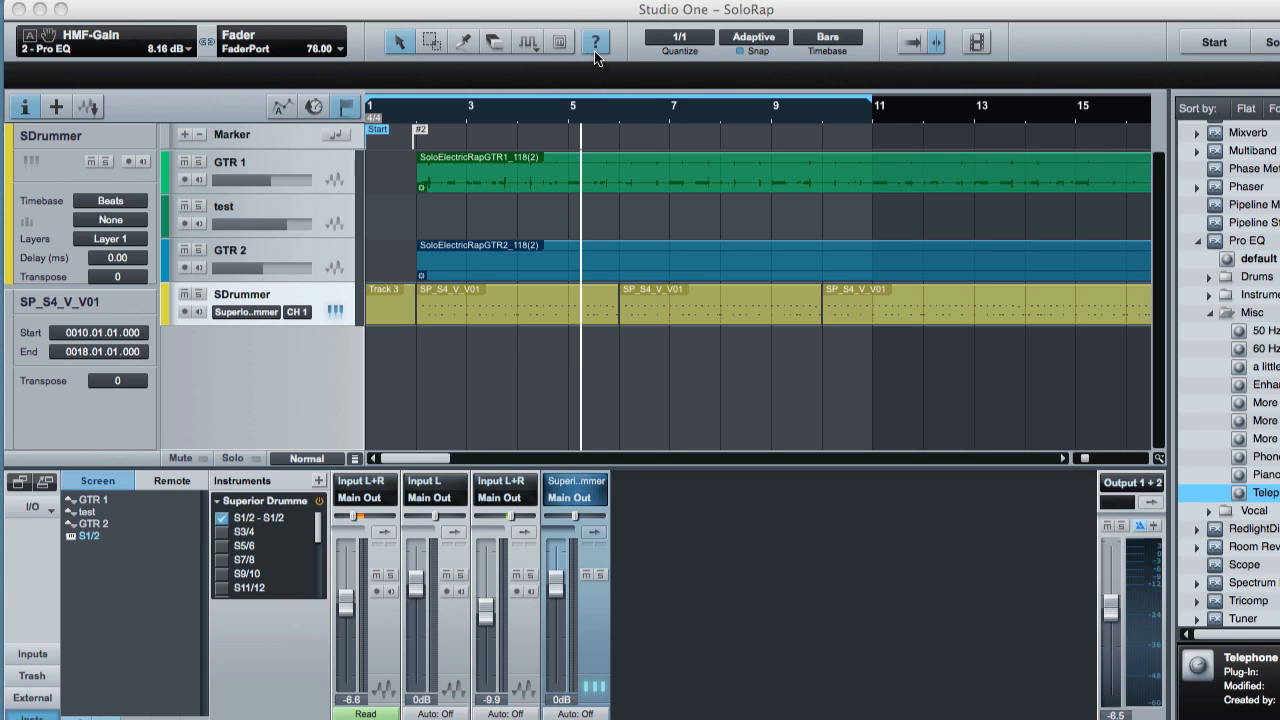
- Zoom the timeline horizontally so bars 6 to 7 fill the arrangement view
{"action": "left_click", "coordinate": [596, 40]}
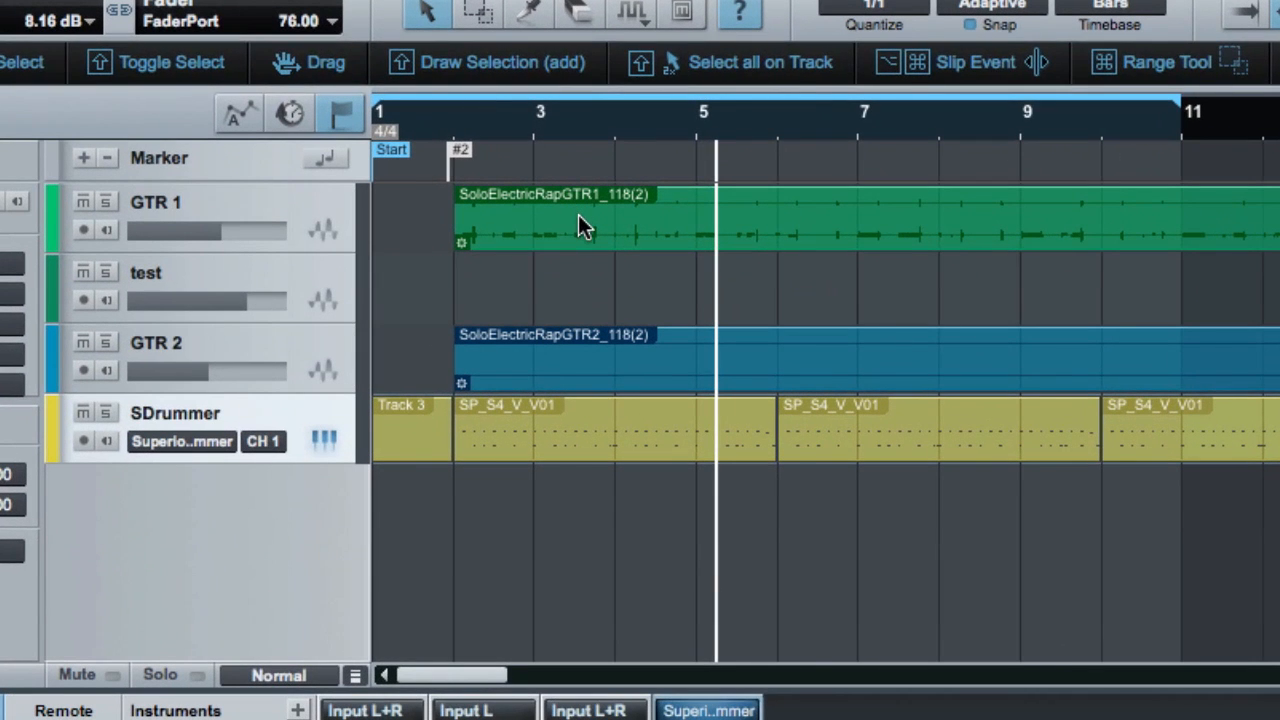
{"action": "mouse_move", "coordinate": [424, 432]}
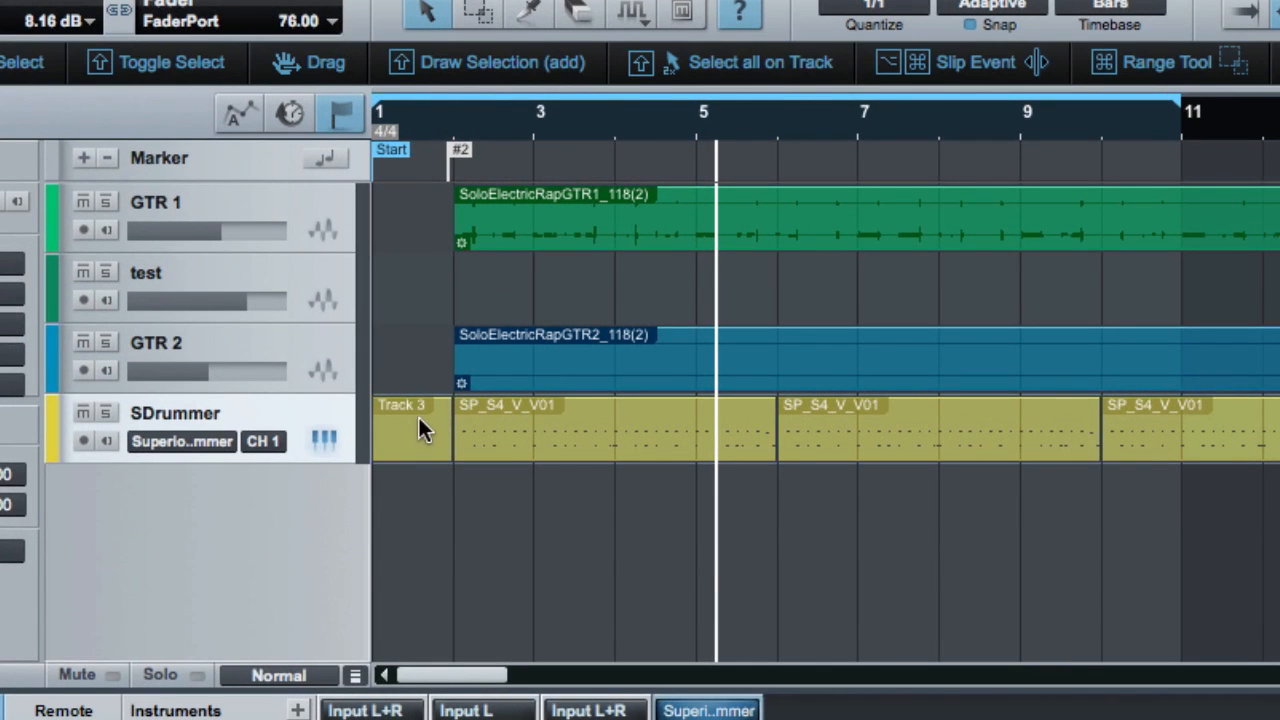
{"action": "mouse_move", "coordinate": [596, 380]}
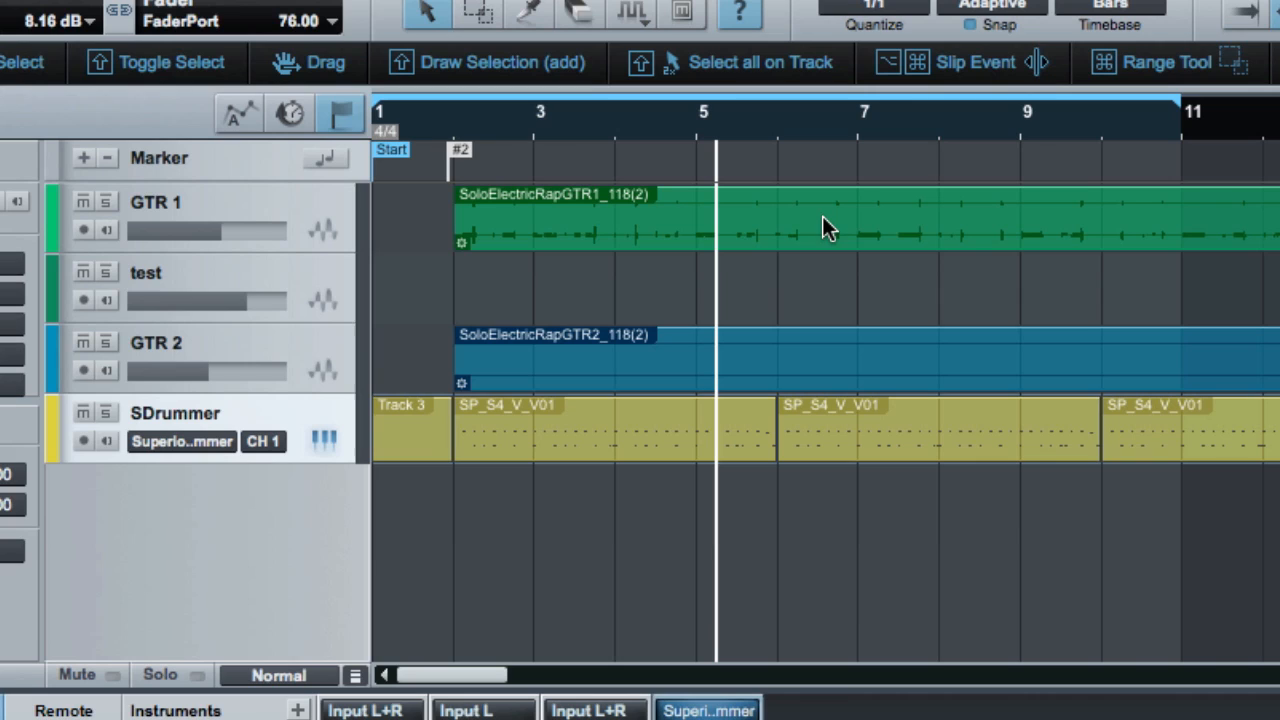
{"action": "mouse_move", "coordinate": [856, 248]}
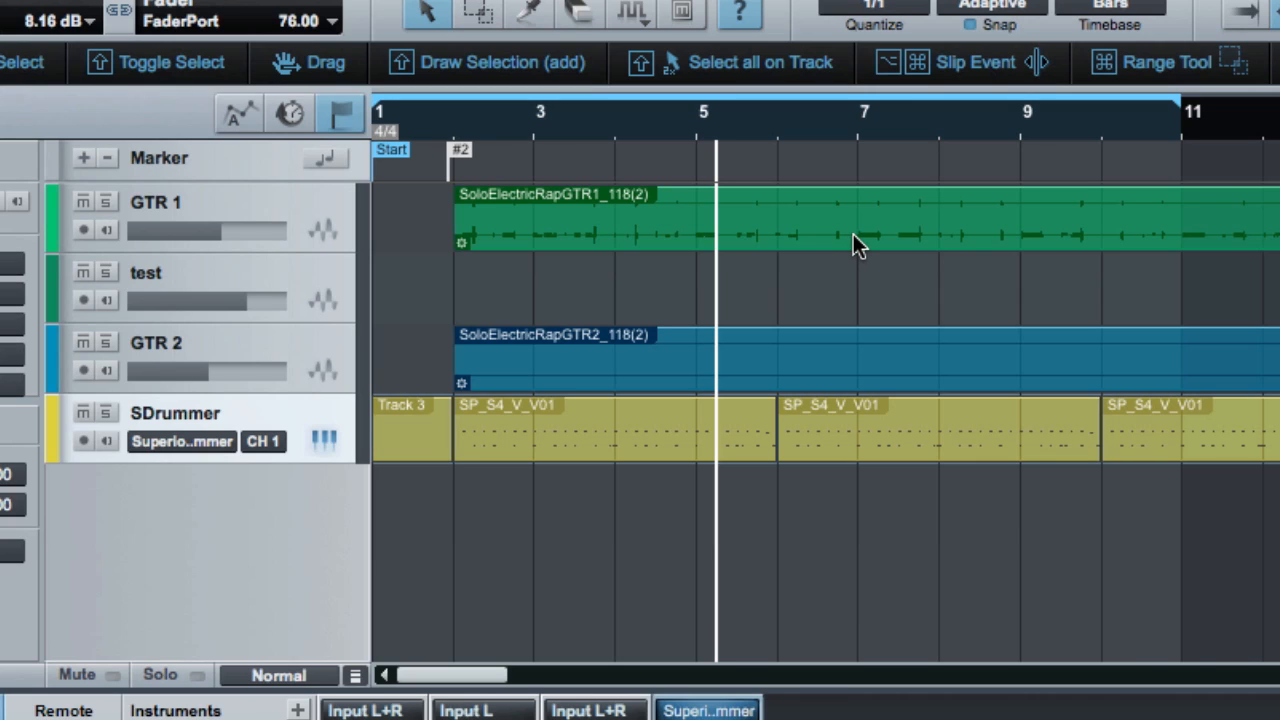
{"action": "mouse_move", "coordinate": [888, 328]}
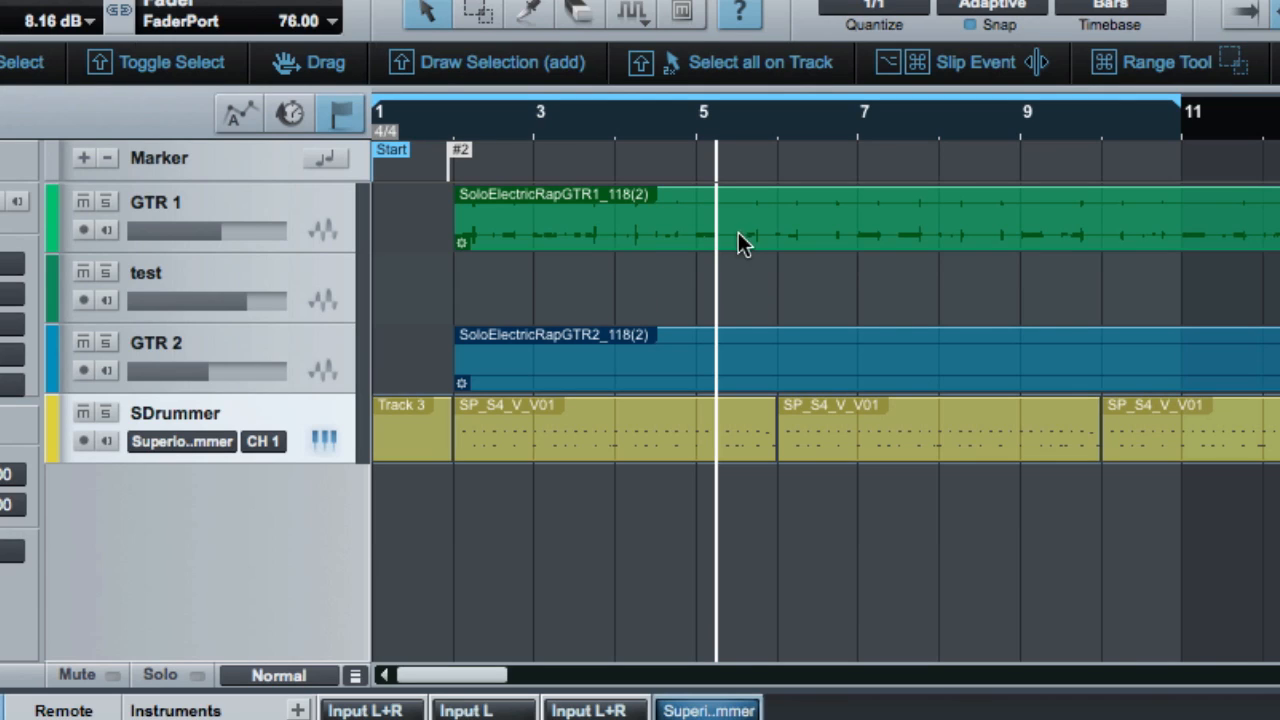
{"action": "mouse_move", "coordinate": [724, 236]}
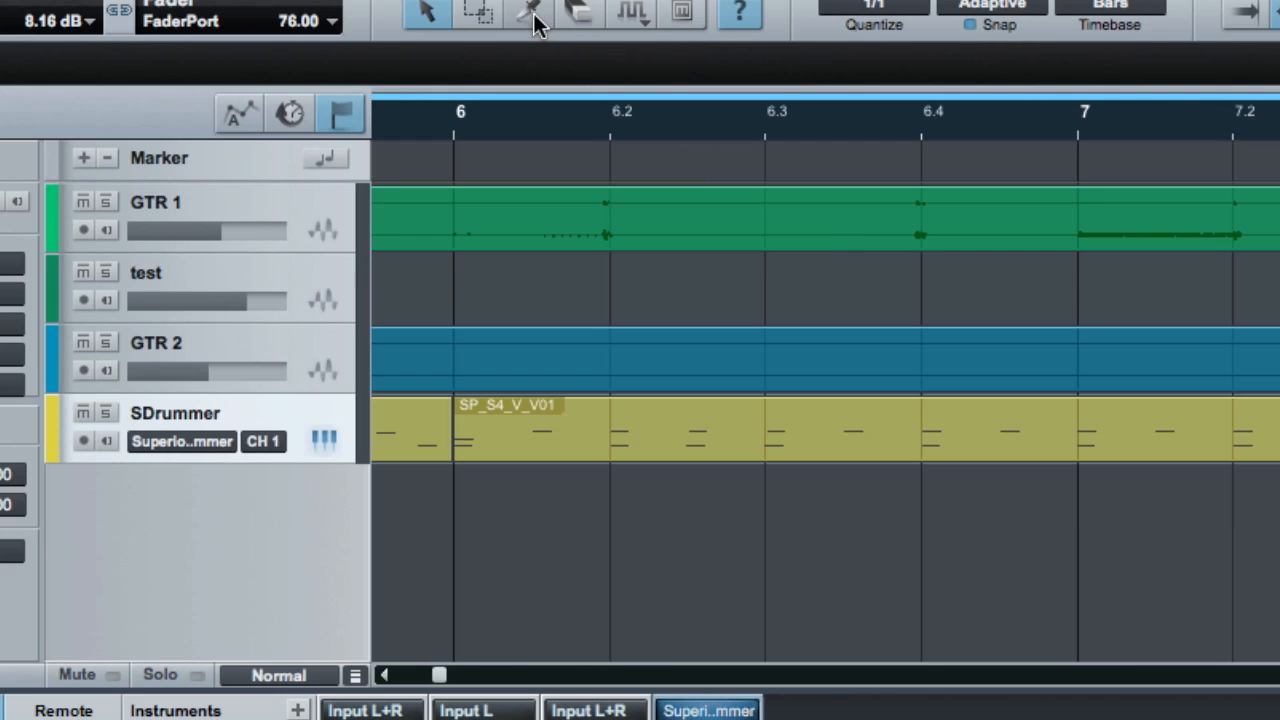
- Split the GTR1 guitar event at bar 6 beat 4 and select the new part
{"action": "left_click", "coordinate": [524, 16]}
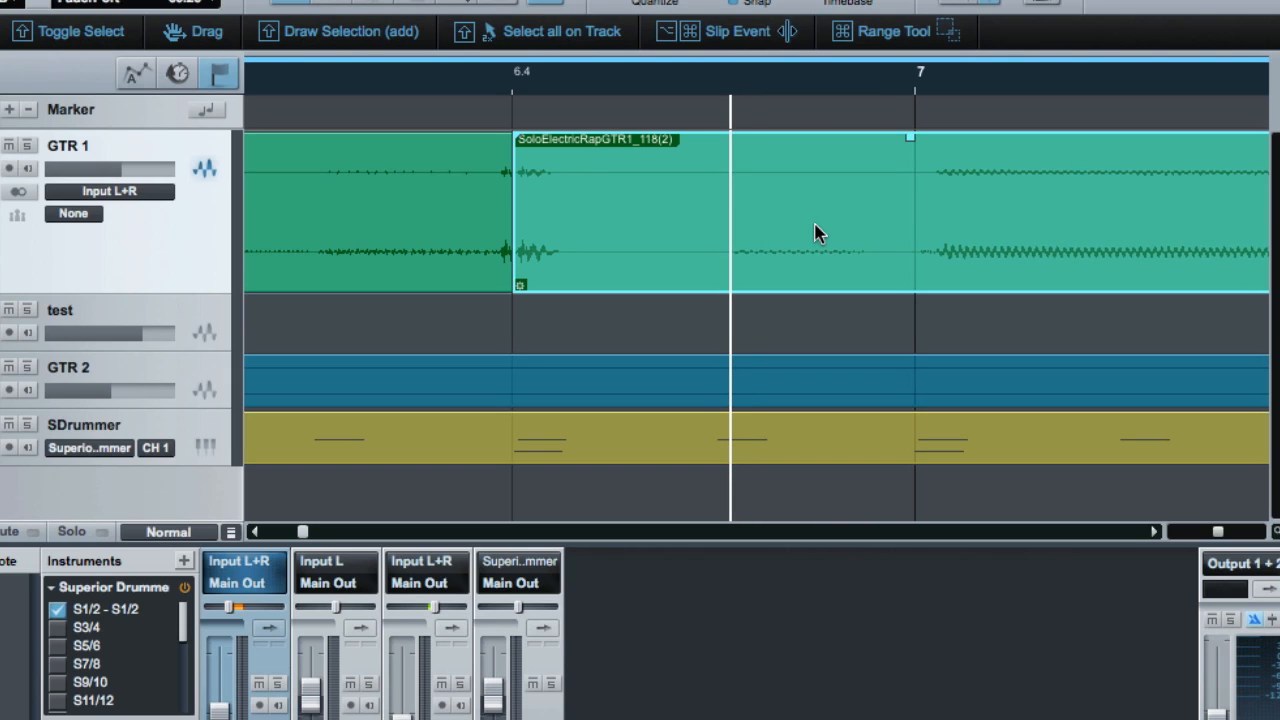
{"action": "mouse_move", "coordinate": [876, 192]}
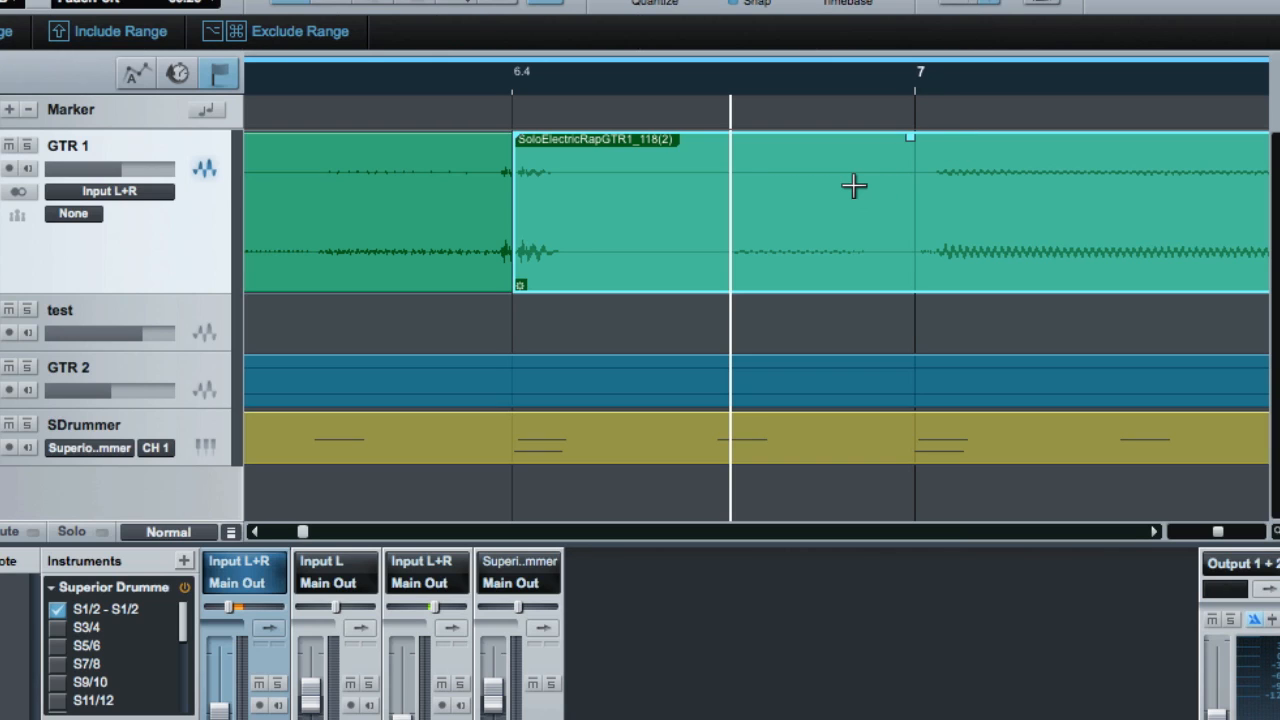
{"action": "mouse_move", "coordinate": [768, 188]}
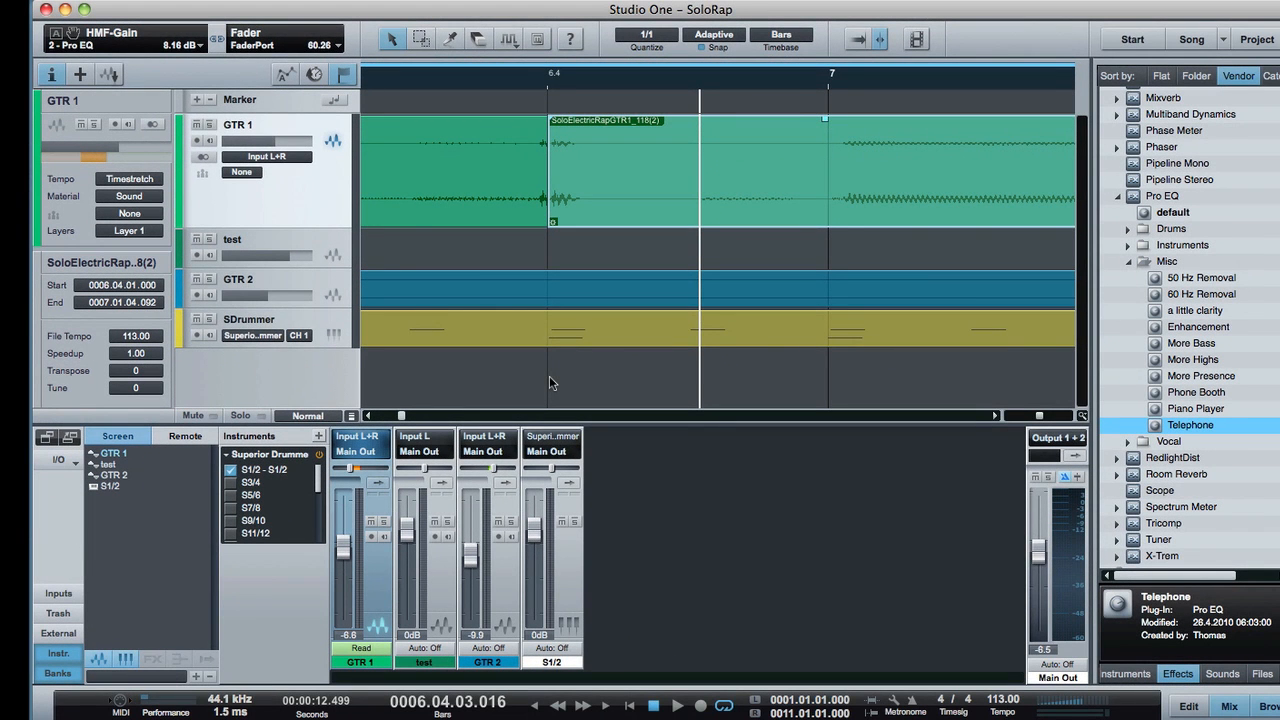
{"action": "mouse_move", "coordinate": [542, 378]}
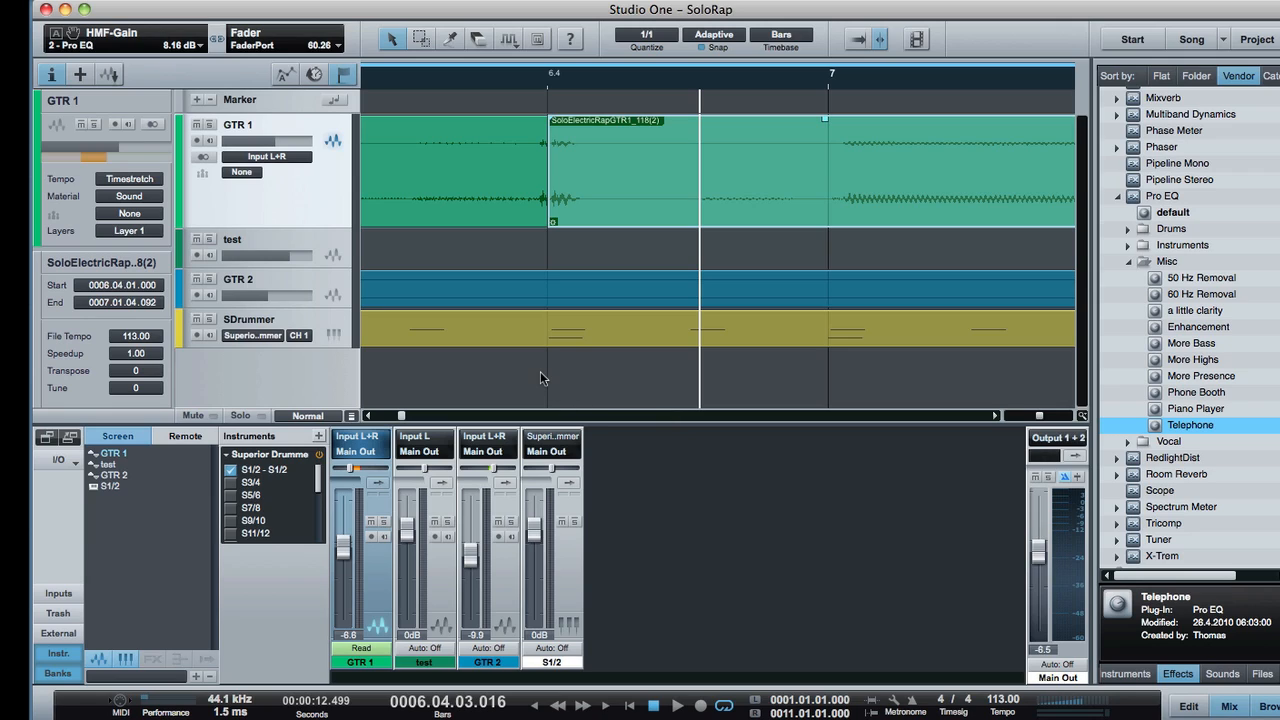
{"action": "mouse_move", "coordinate": [872, 474]}
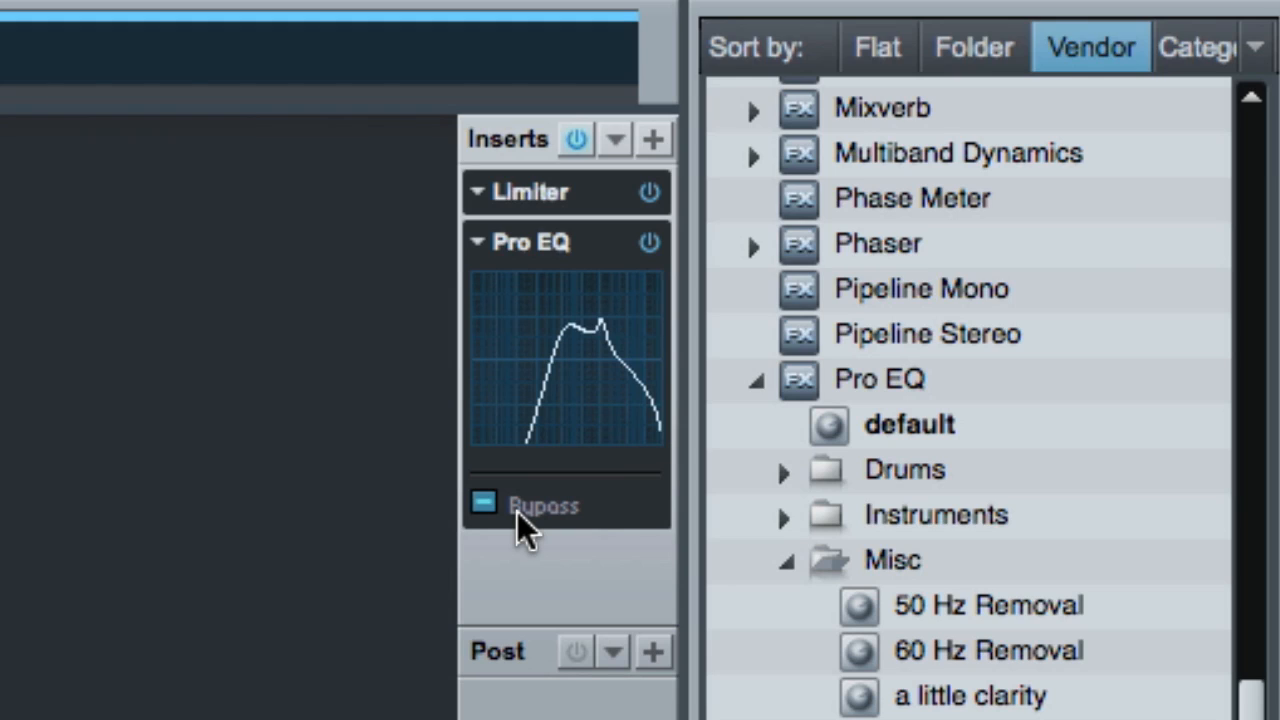
- Remove the Pro EQ from the Main Out inserts, leaving only the Limiter
{"action": "left_click", "coordinate": [480, 506]}
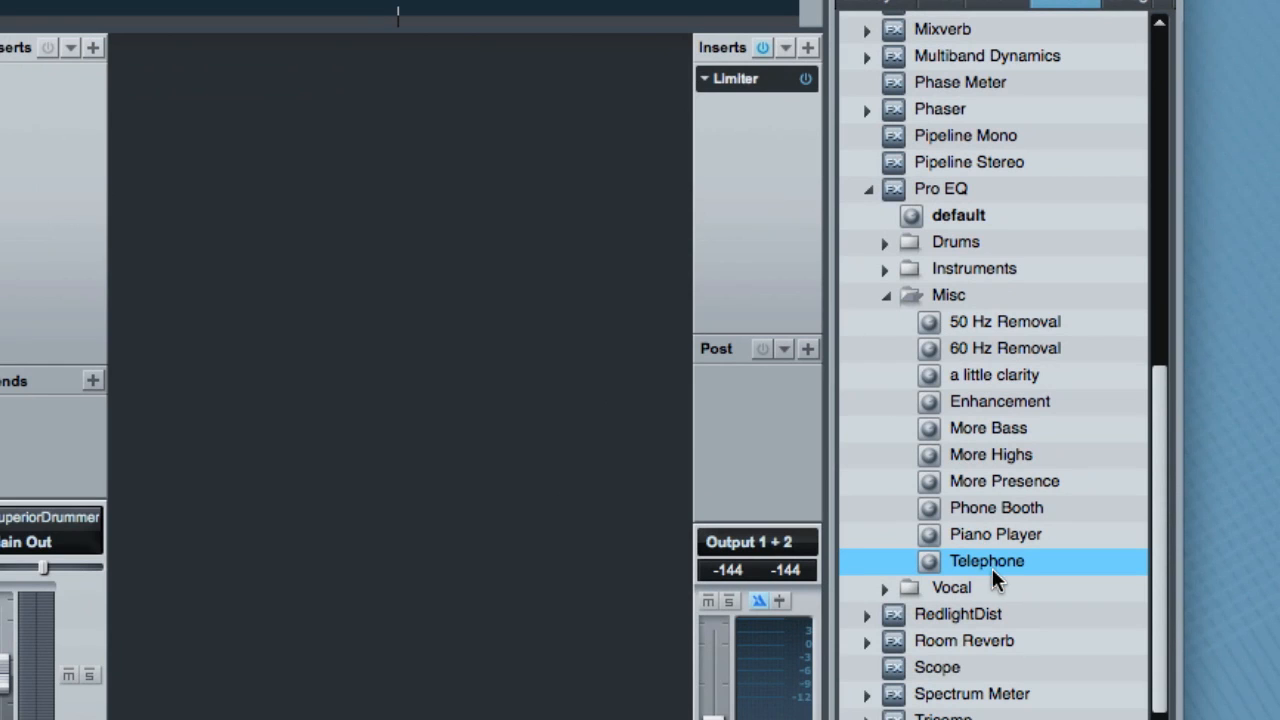
{"action": "mouse_move", "coordinate": [996, 572]}
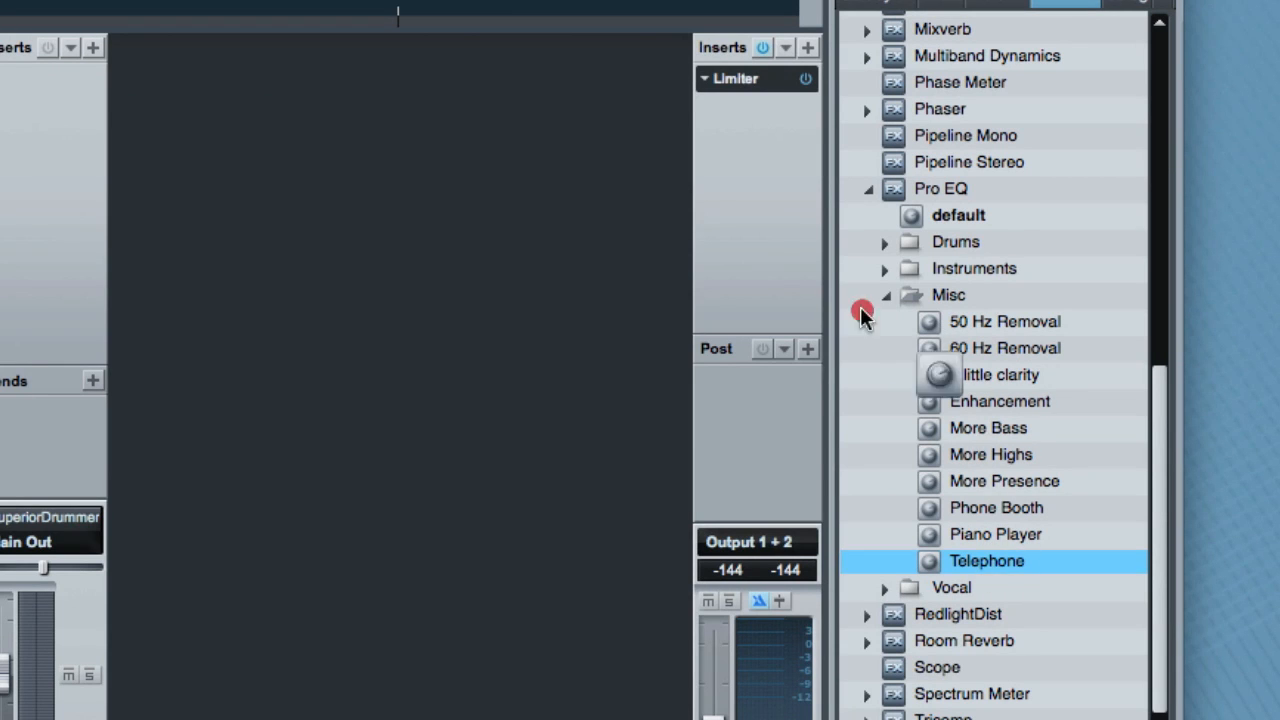
- Add the Telephone Pro EQ preset to Main Out and boost its mid band to about 9 dB
{"action": "double_click", "coordinate": [986, 560]}
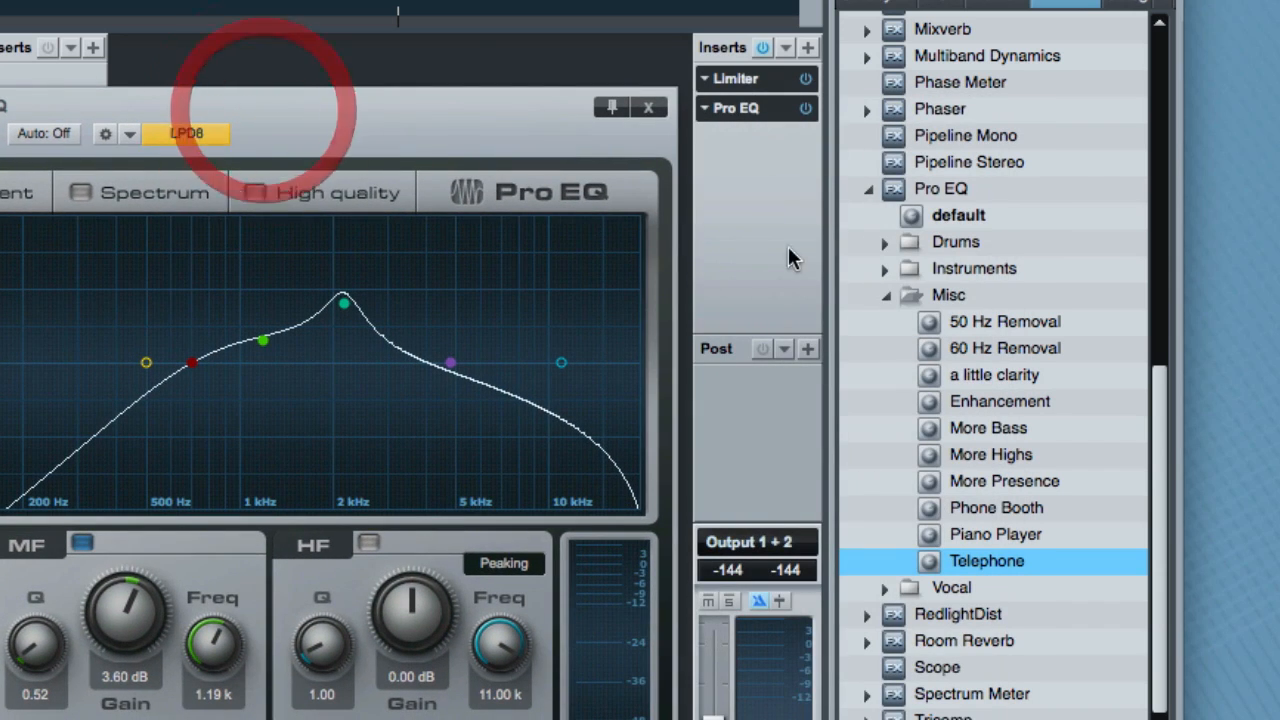
{"action": "mouse_move", "coordinate": [568, 162]}
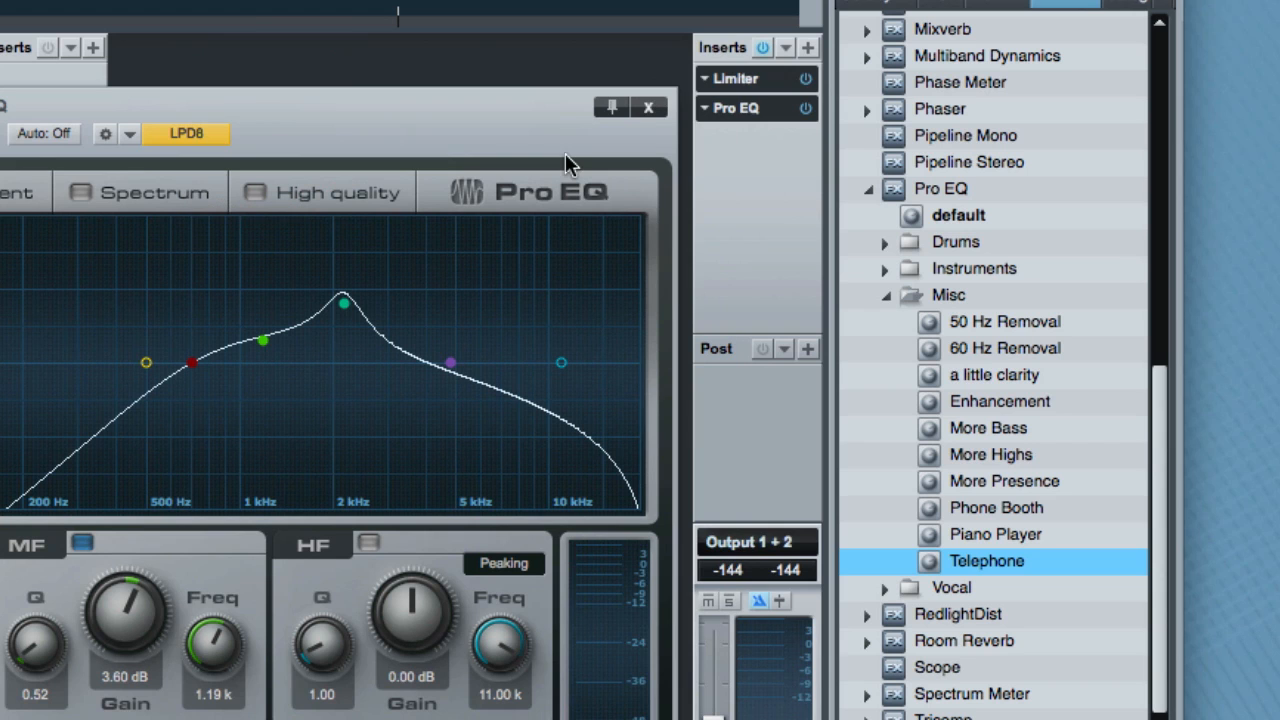
{"action": "mouse_move", "coordinate": [430, 260]}
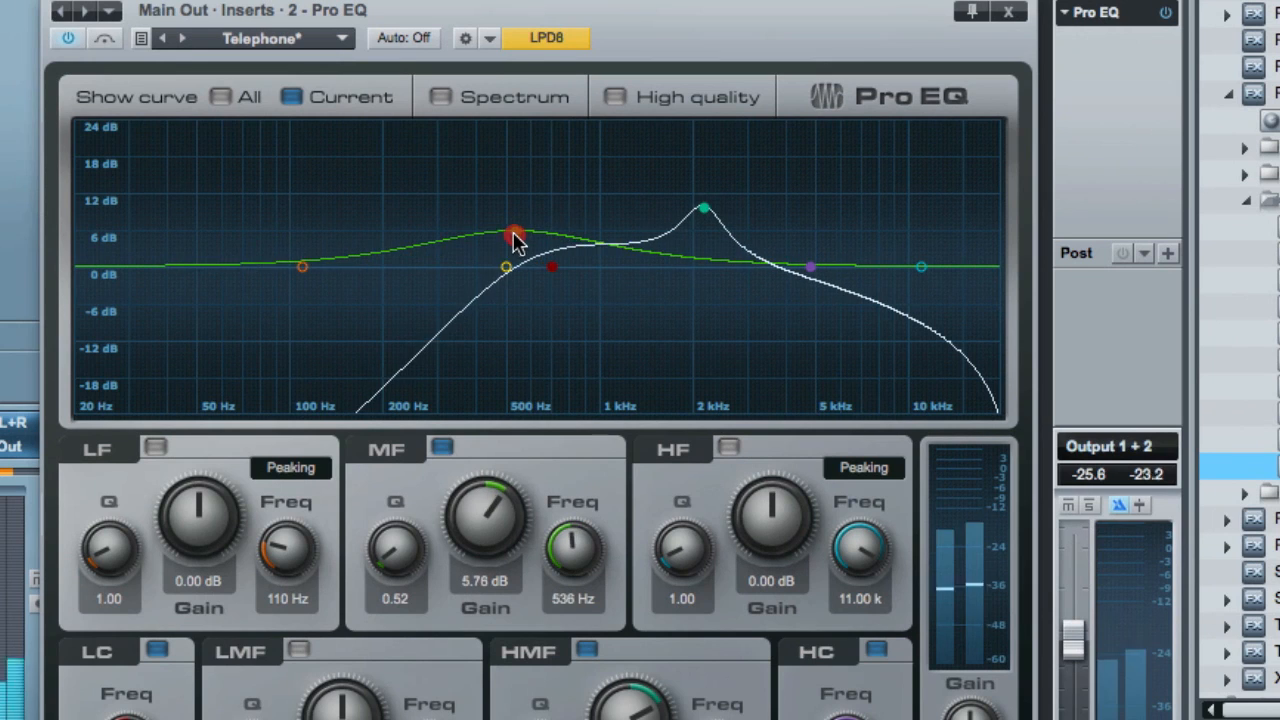
{"action": "left_click_drag", "start_coordinate": [512, 232], "coordinate": [496, 198]}
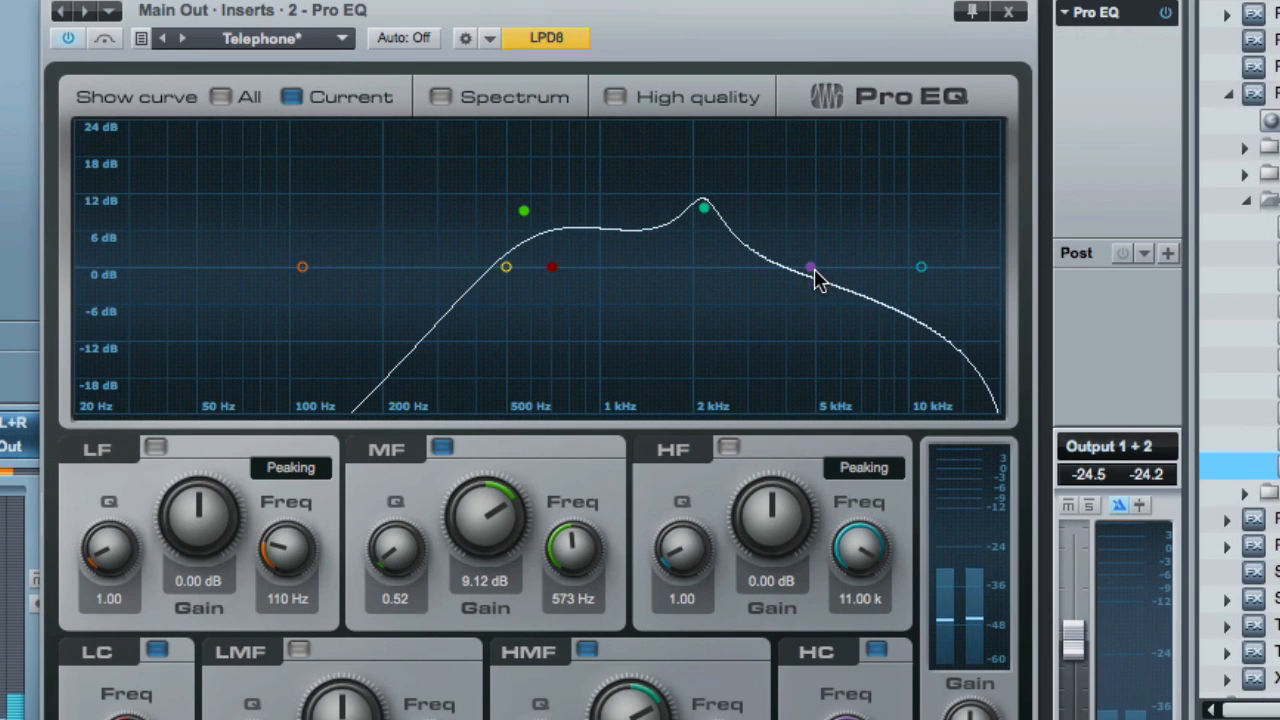
{"action": "left_click_drag", "start_coordinate": [810, 268], "coordinate": [782, 330]}
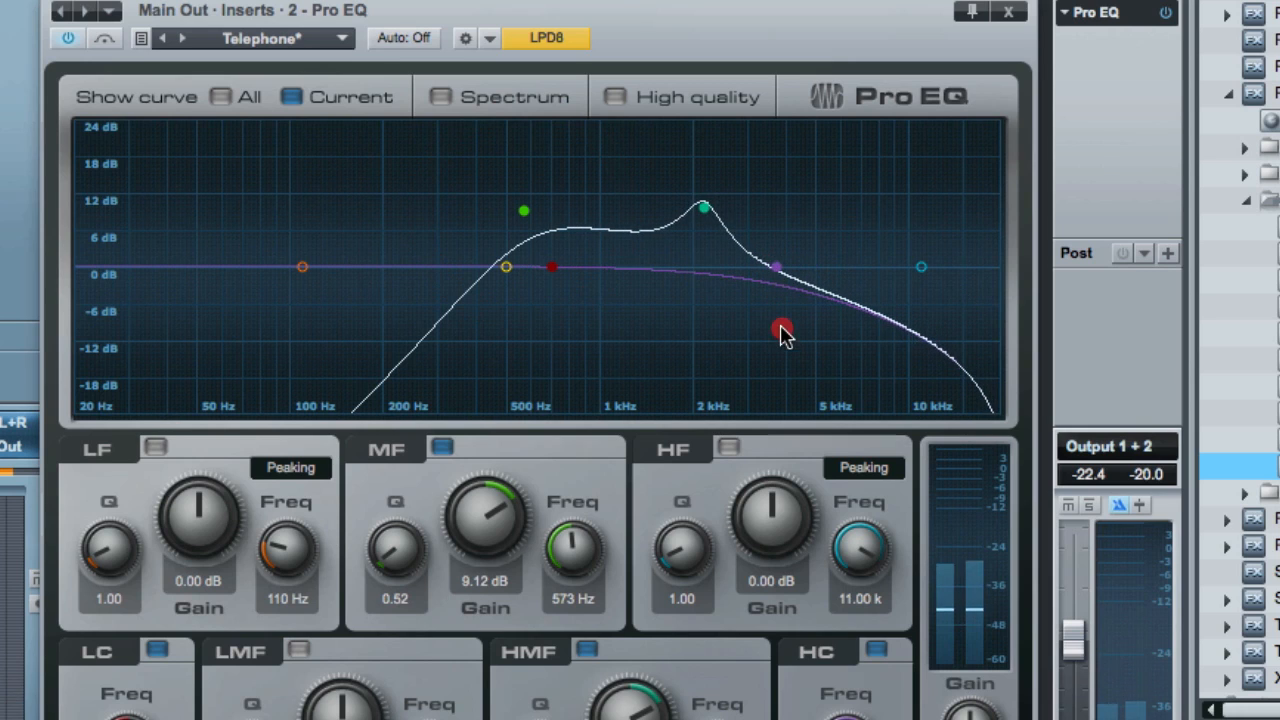
{"action": "left_click_drag", "start_coordinate": [784, 332], "coordinate": [796, 170]}
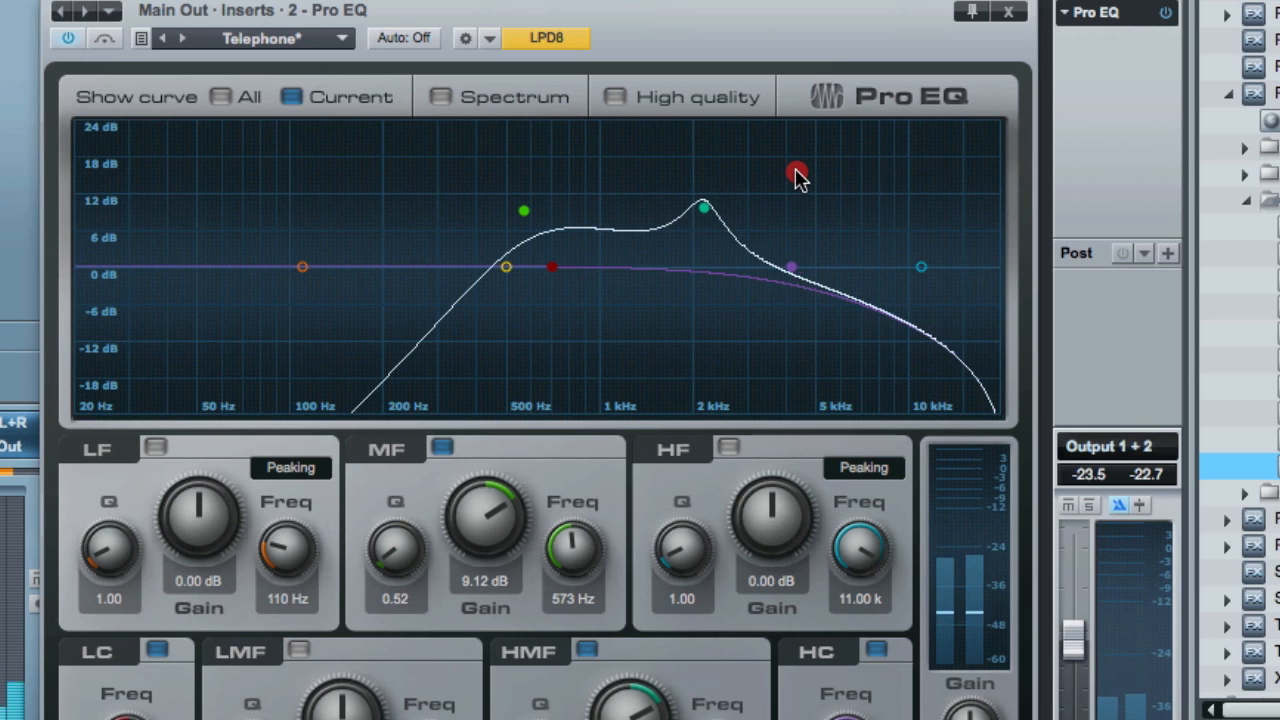
- Reshape the EQ peak down toward 1.6 kHz, then bypass and re-enable it to compare
{"action": "left_click_drag", "start_coordinate": [796, 170], "coordinate": [678, 200]}
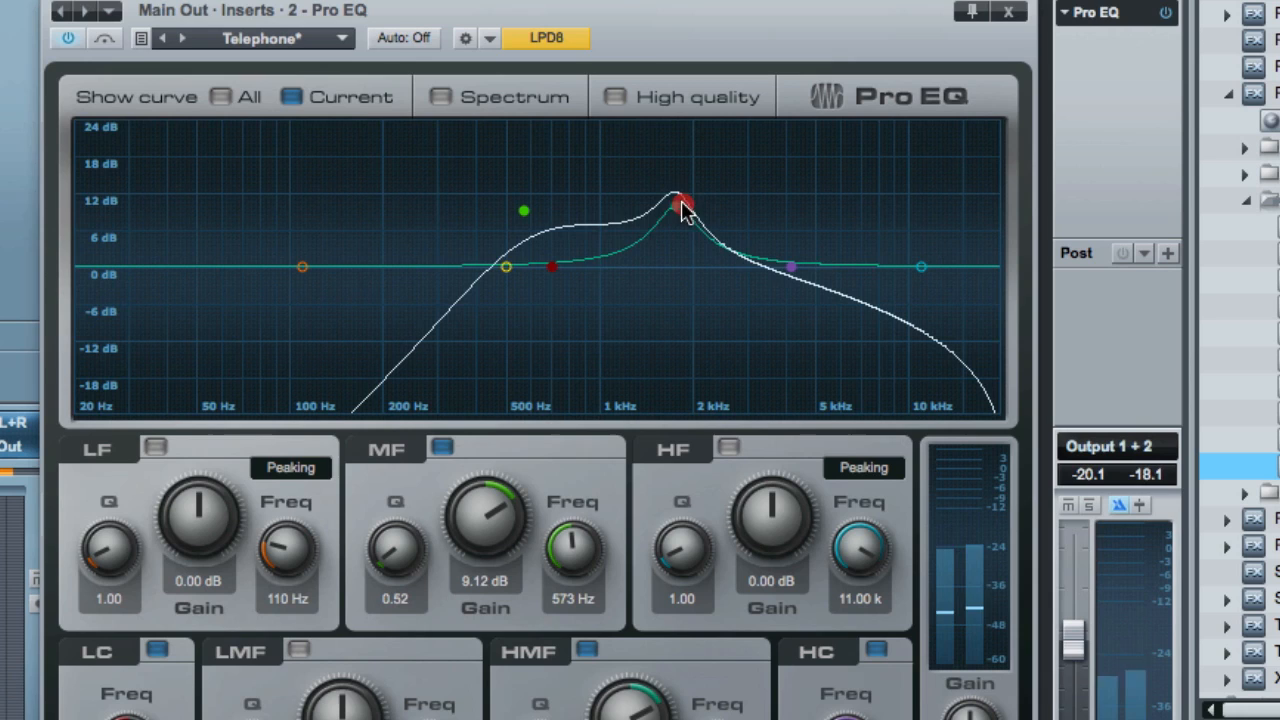
{"action": "left_click_drag", "start_coordinate": [684, 198], "coordinate": [670, 210]}
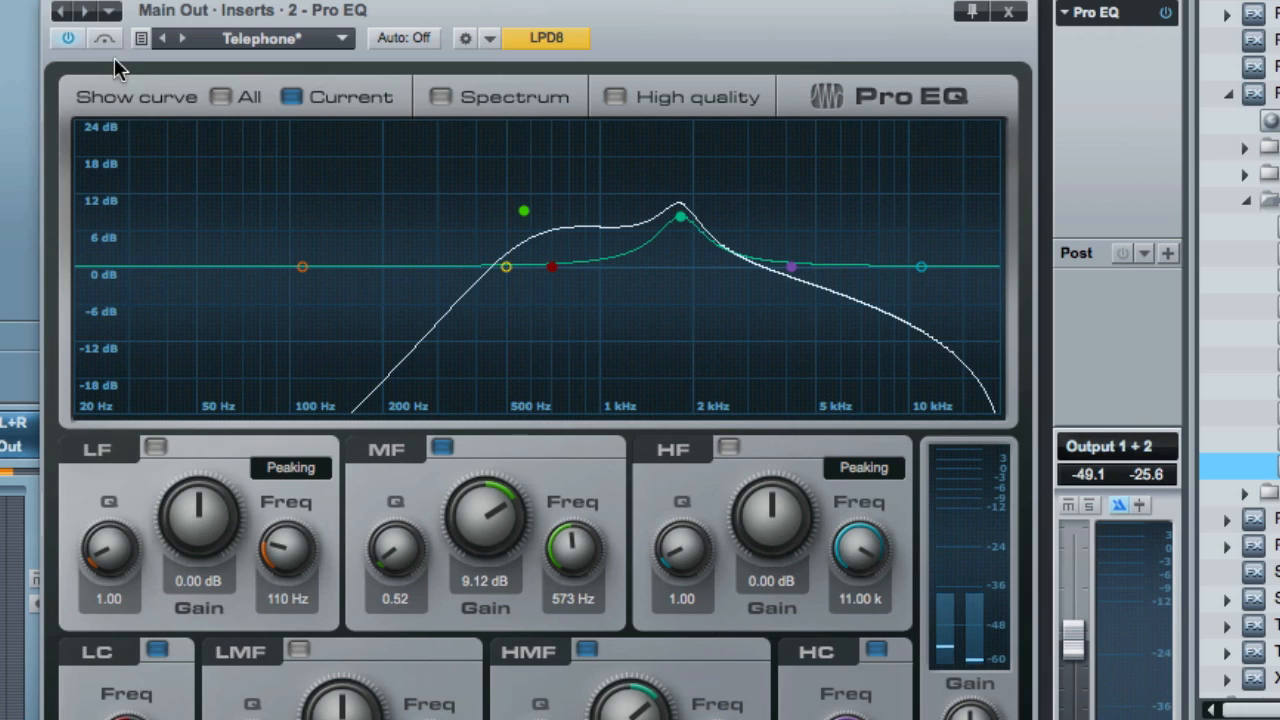
{"action": "mouse_move", "coordinate": [104, 42]}
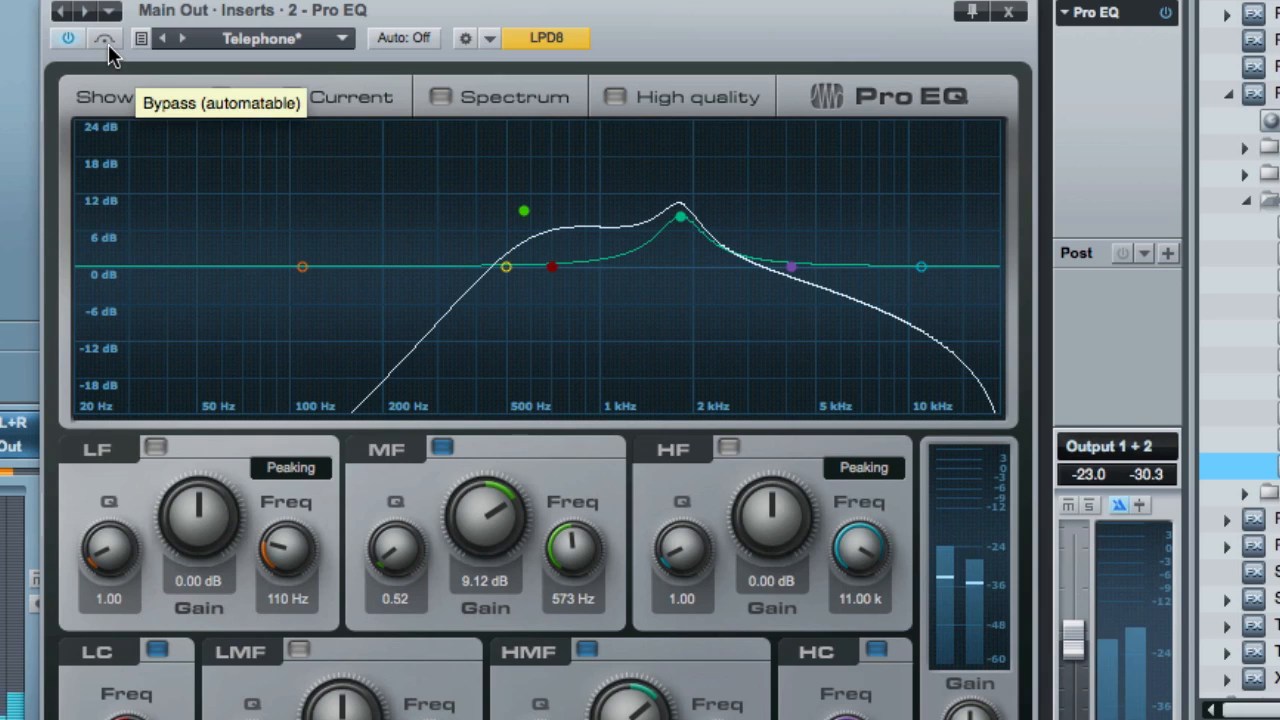
{"action": "left_click", "coordinate": [98, 40]}
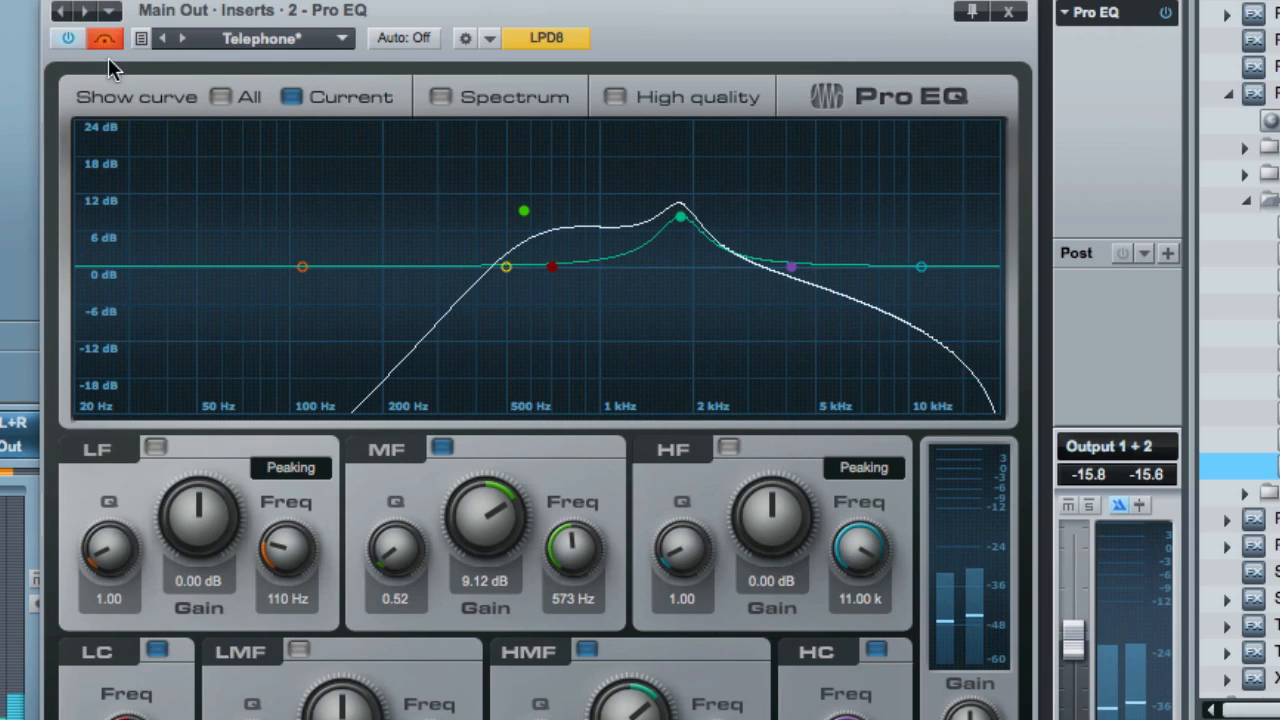
{"action": "left_click", "coordinate": [100, 40]}
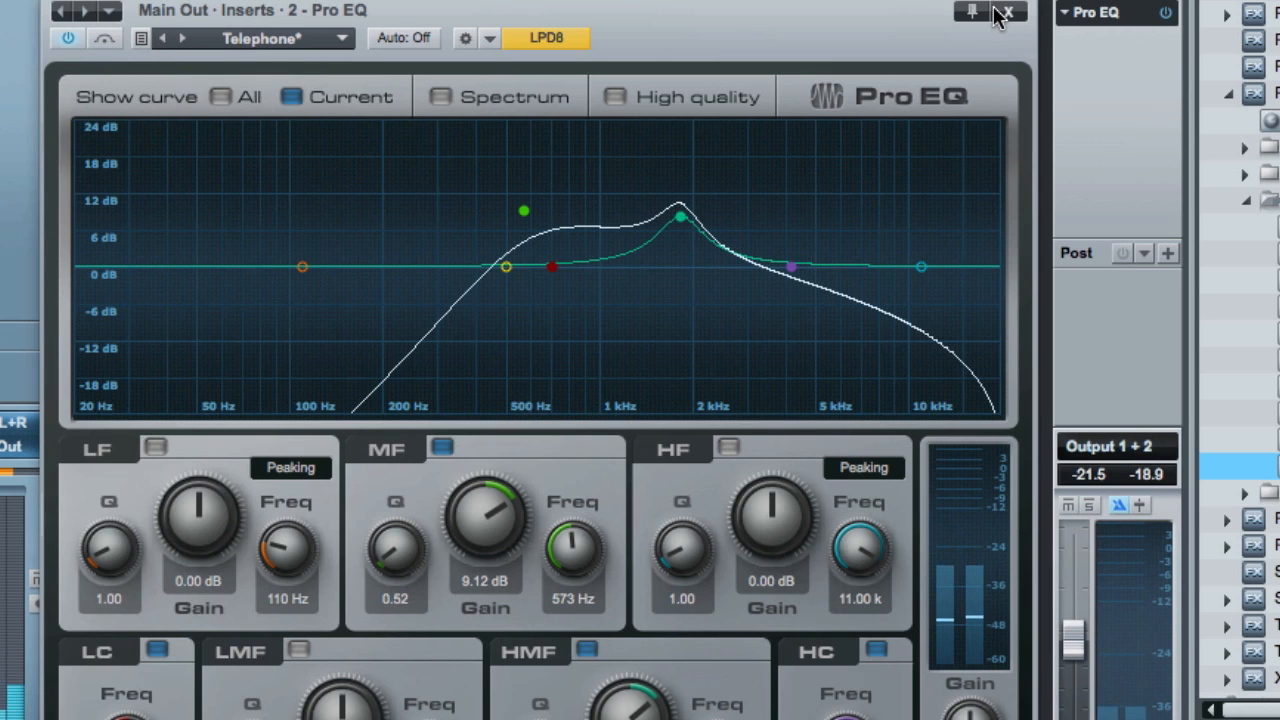
- Show the Pro EQ inline on Main Out and add bypass automation from its Bypass button
{"action": "left_click", "coordinate": [1000, 12]}
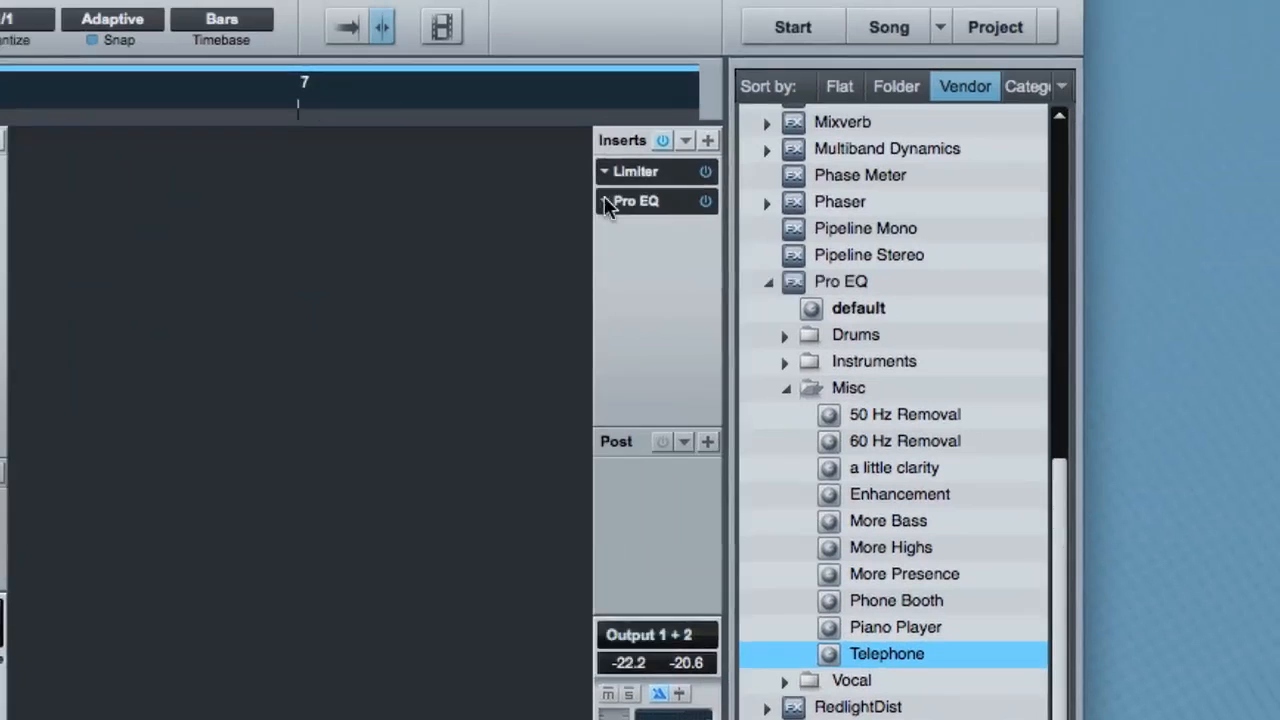
{"action": "left_click", "coordinate": [636, 200]}
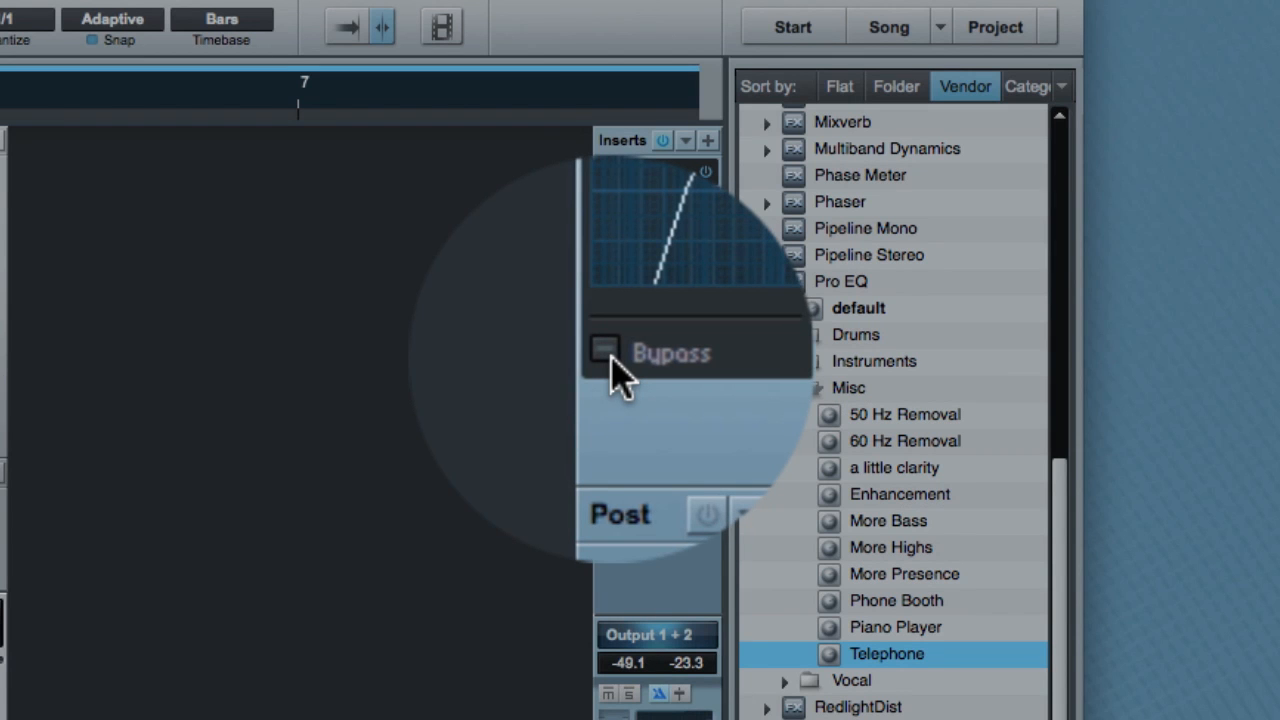
{"action": "right_click", "coordinate": [604, 352]}
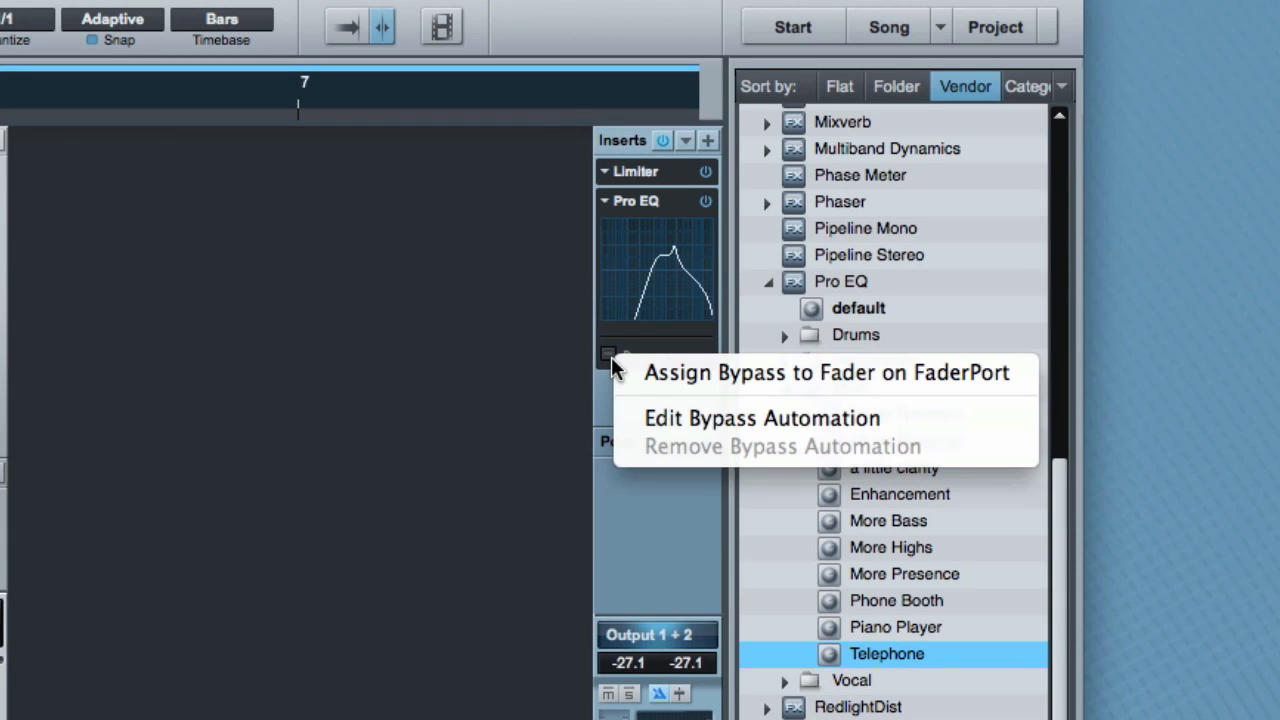
{"action": "mouse_move", "coordinate": [656, 432]}
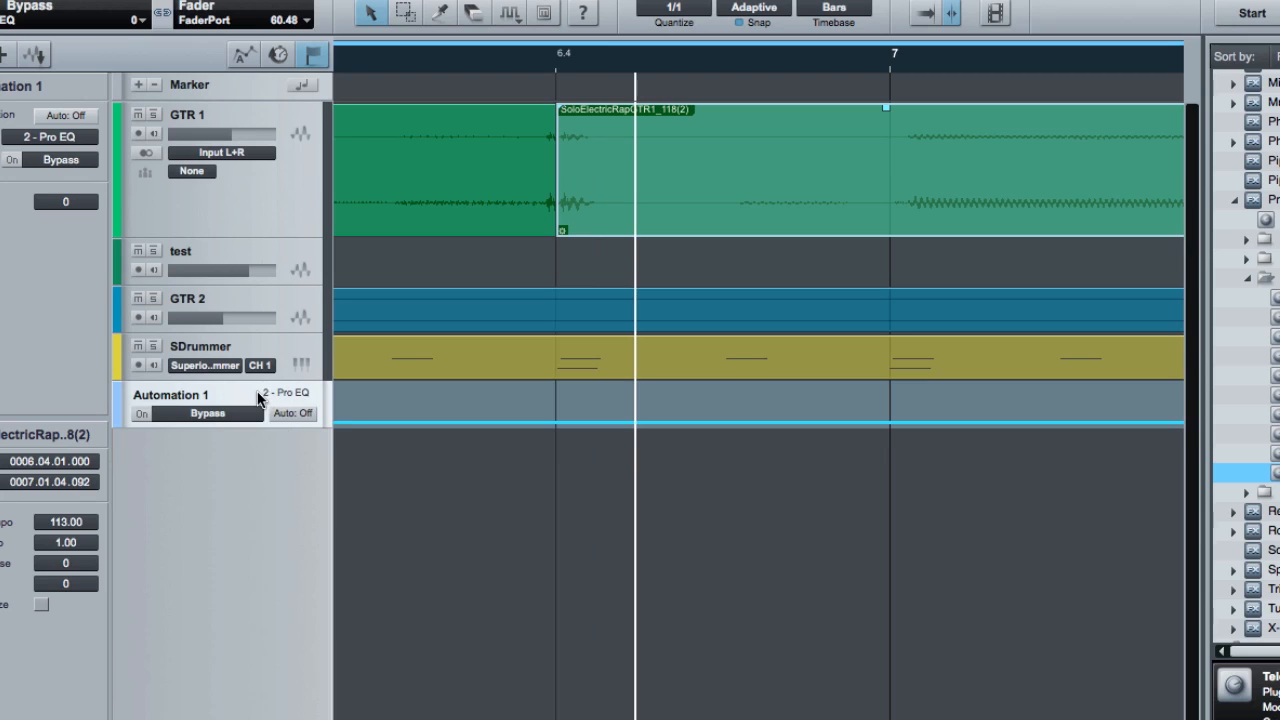
- Rename the Pro EQ bypass automation track to 'Master Kill Switch'
{"action": "double_click", "coordinate": [178, 396]}
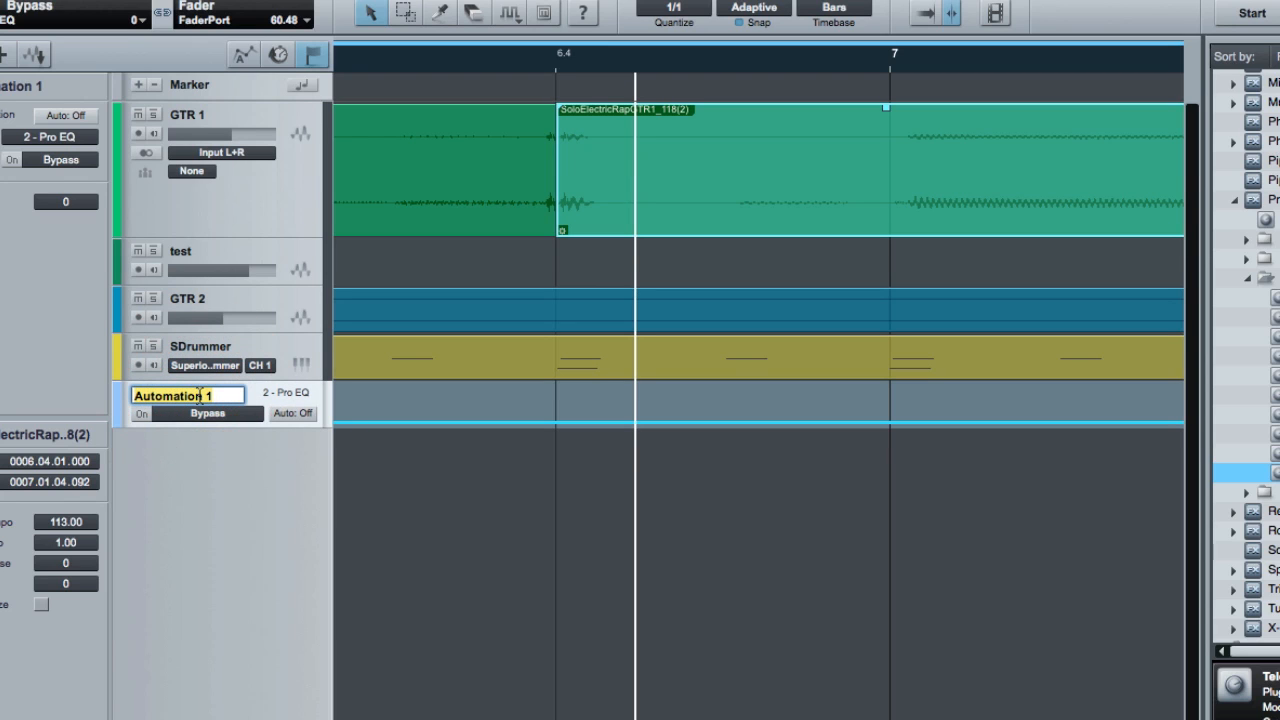
{"action": "type", "text": "Most"}
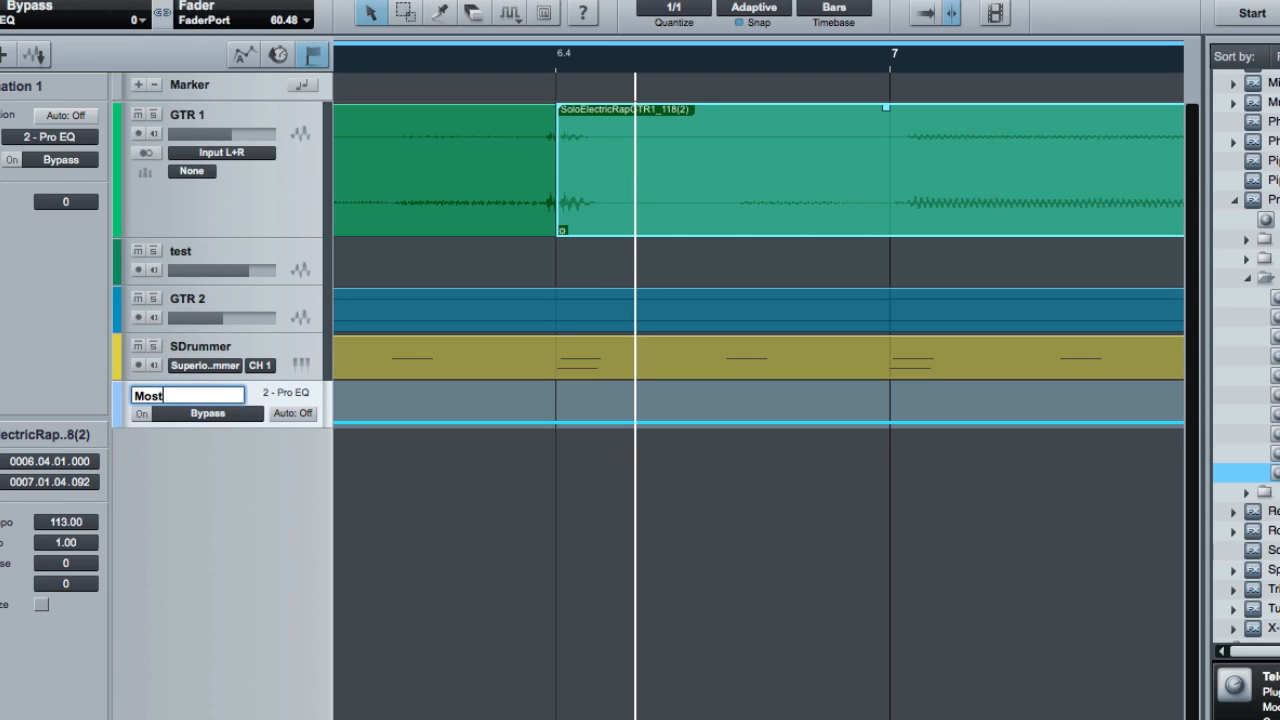
{"action": "type", "text": "Master Kill Switch"}
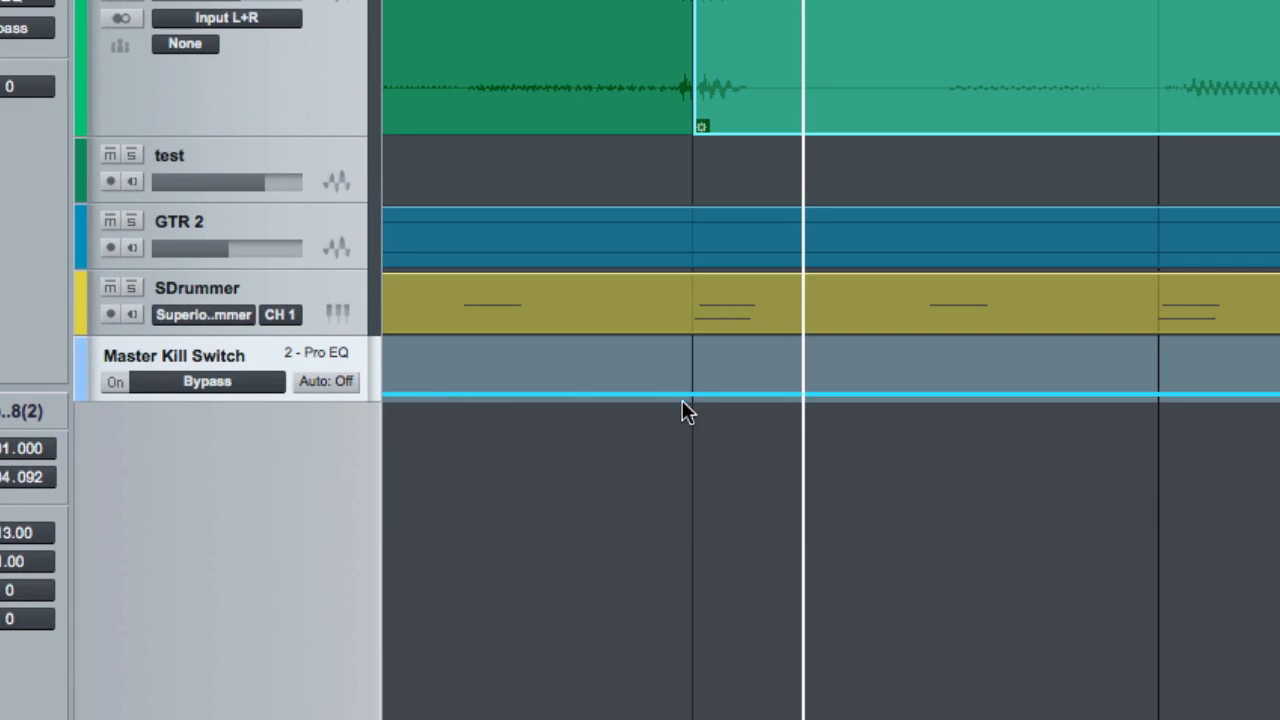
{"action": "mouse_move", "coordinate": [712, 408]}
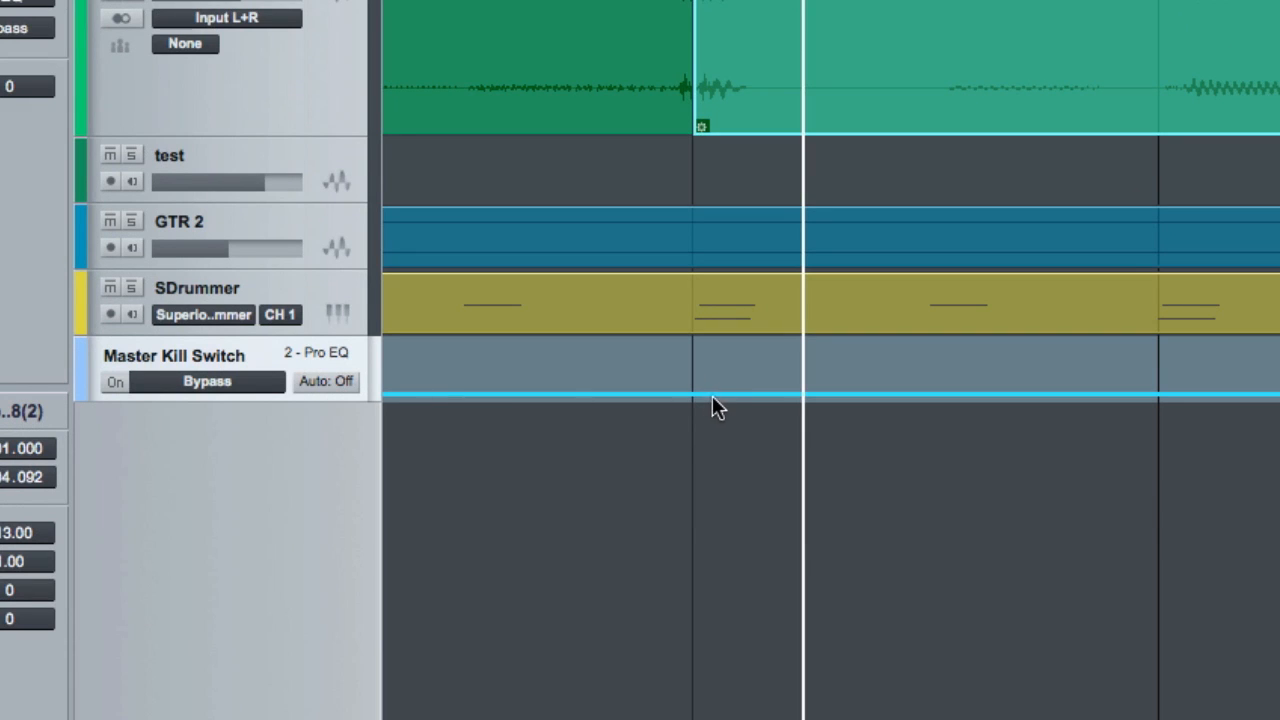
{"action": "mouse_move", "coordinate": [496, 348]}
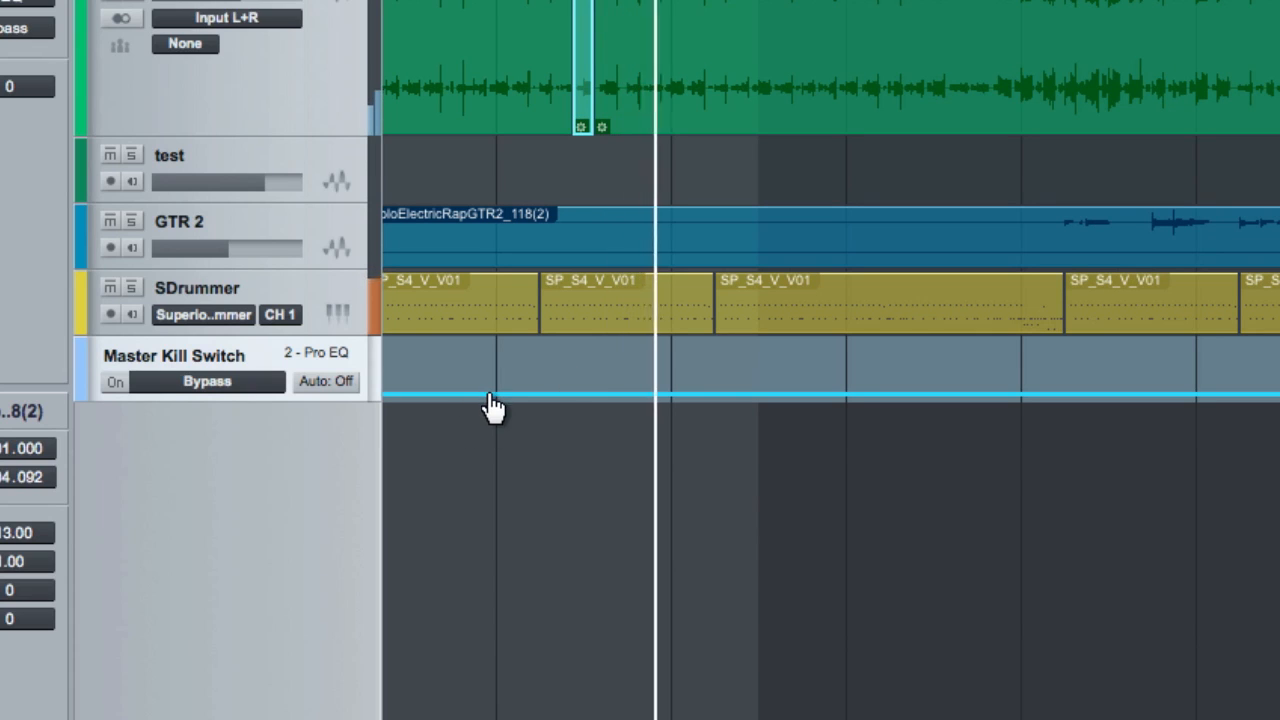
- Switch the Master Kill Switch track from Auto: Off to Read mode
{"action": "left_click", "coordinate": [324, 382]}
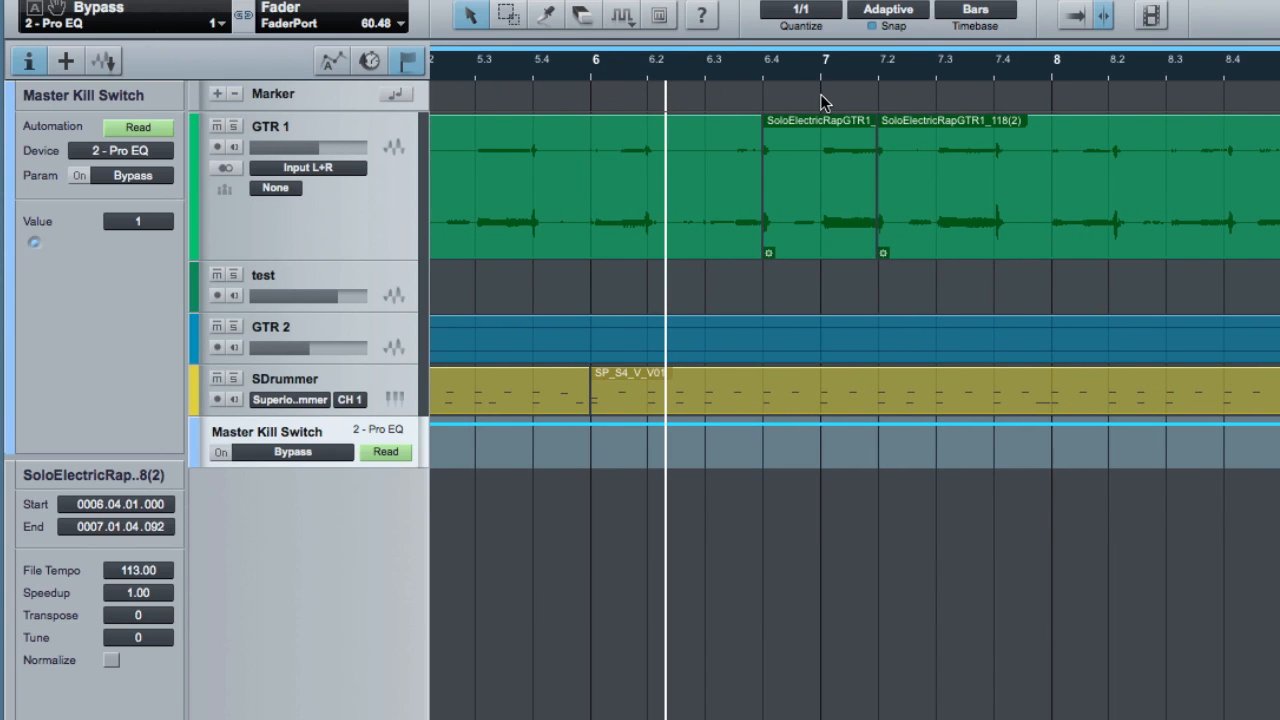
{"action": "mouse_move", "coordinate": [624, 20]}
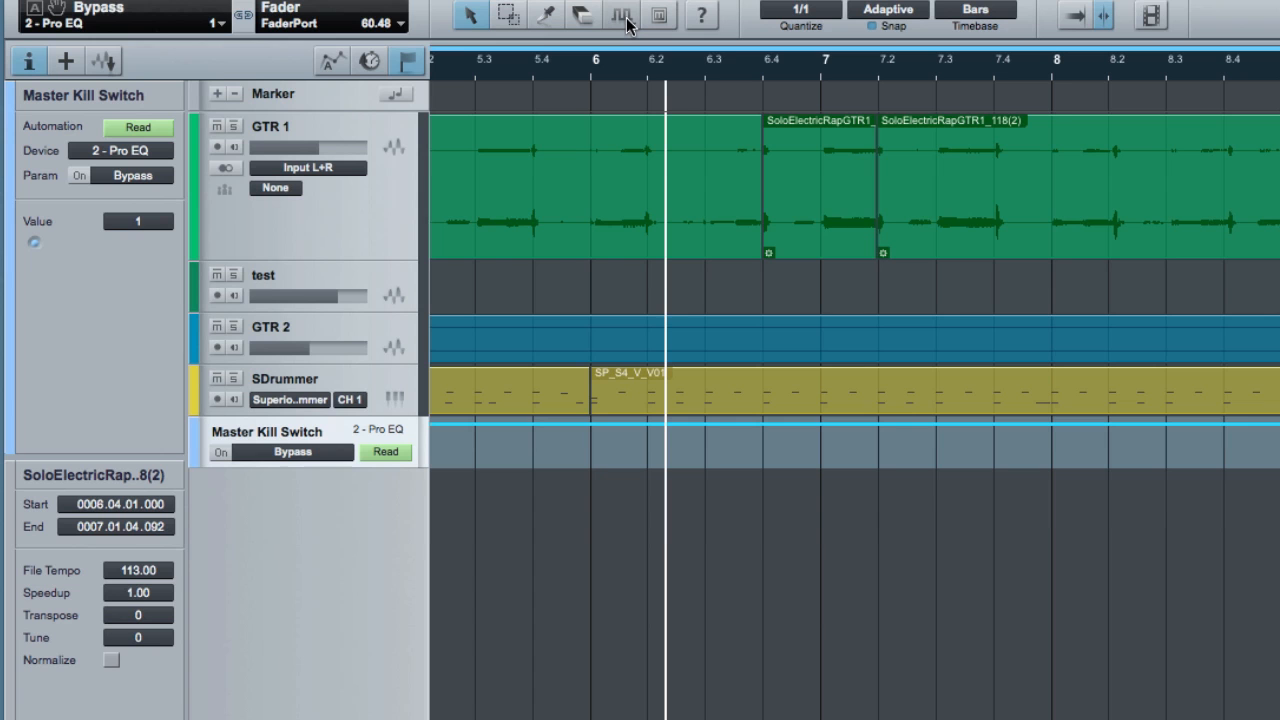
- Set the Paint tool to the Square shape and snap drawing to 1/4 notes
{"action": "left_click", "coordinate": [604, 14]}
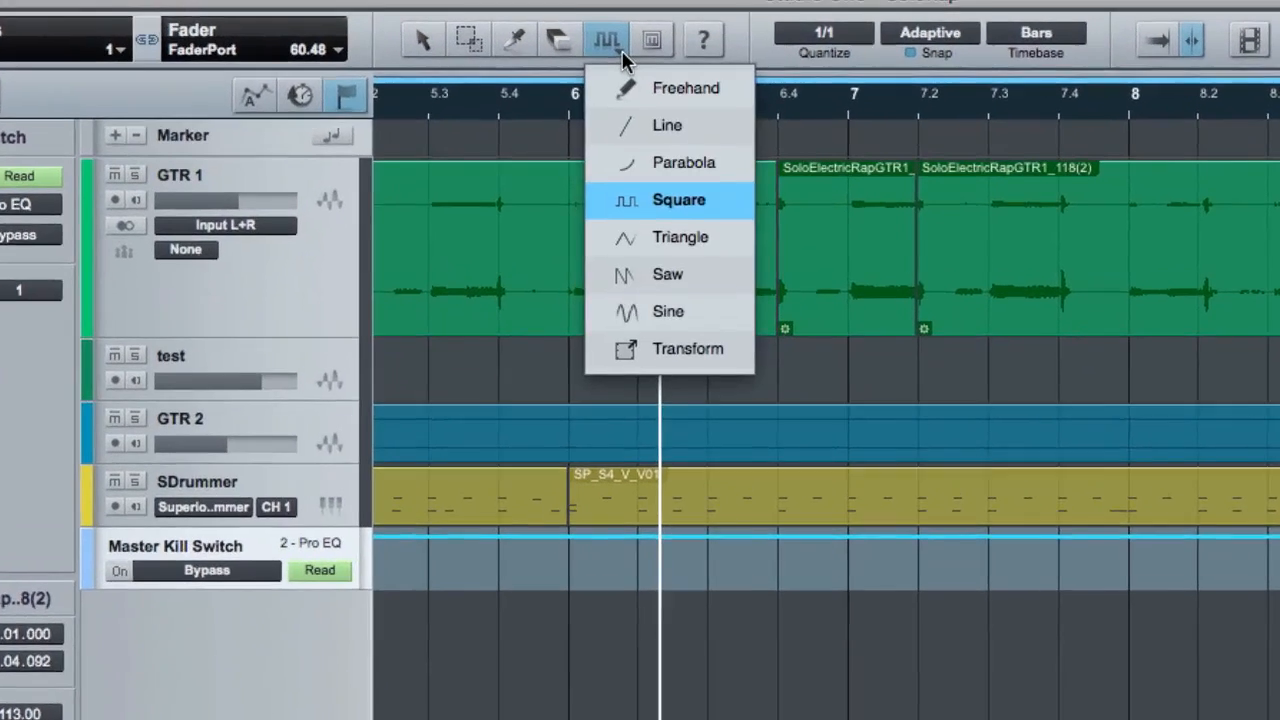
{"action": "mouse_move", "coordinate": [676, 108]}
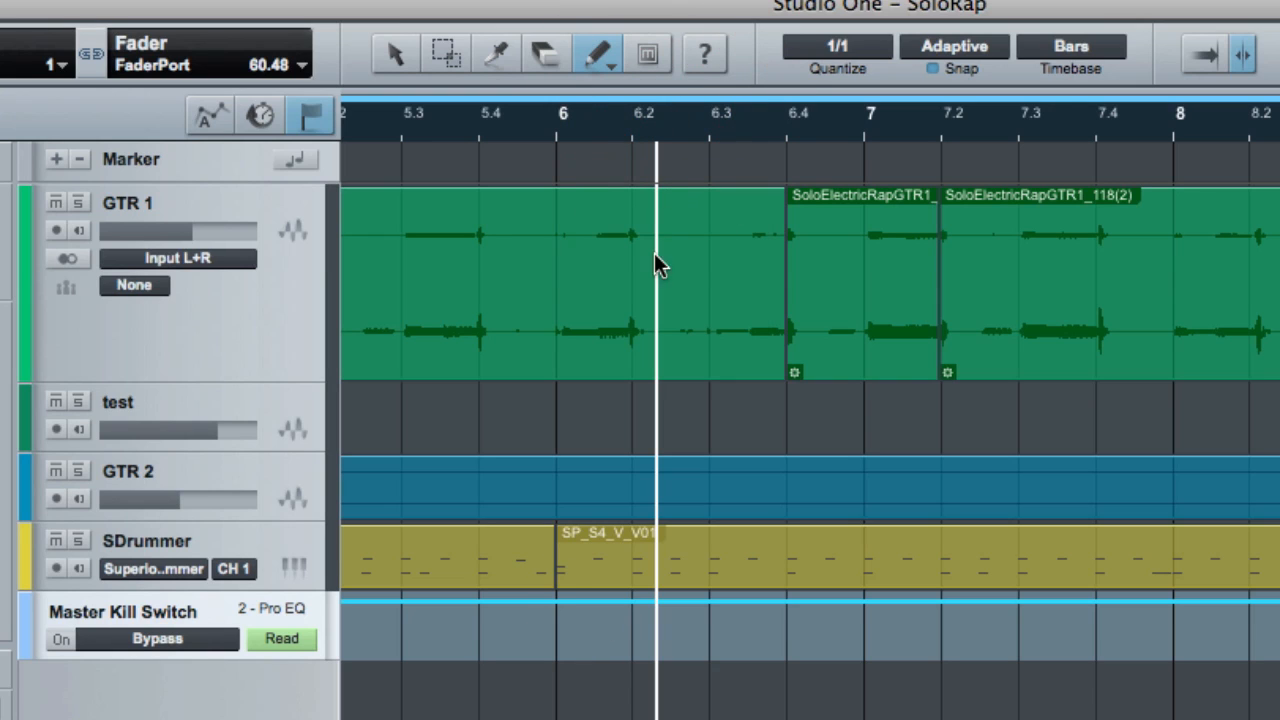
{"action": "left_click", "coordinate": [608, 54]}
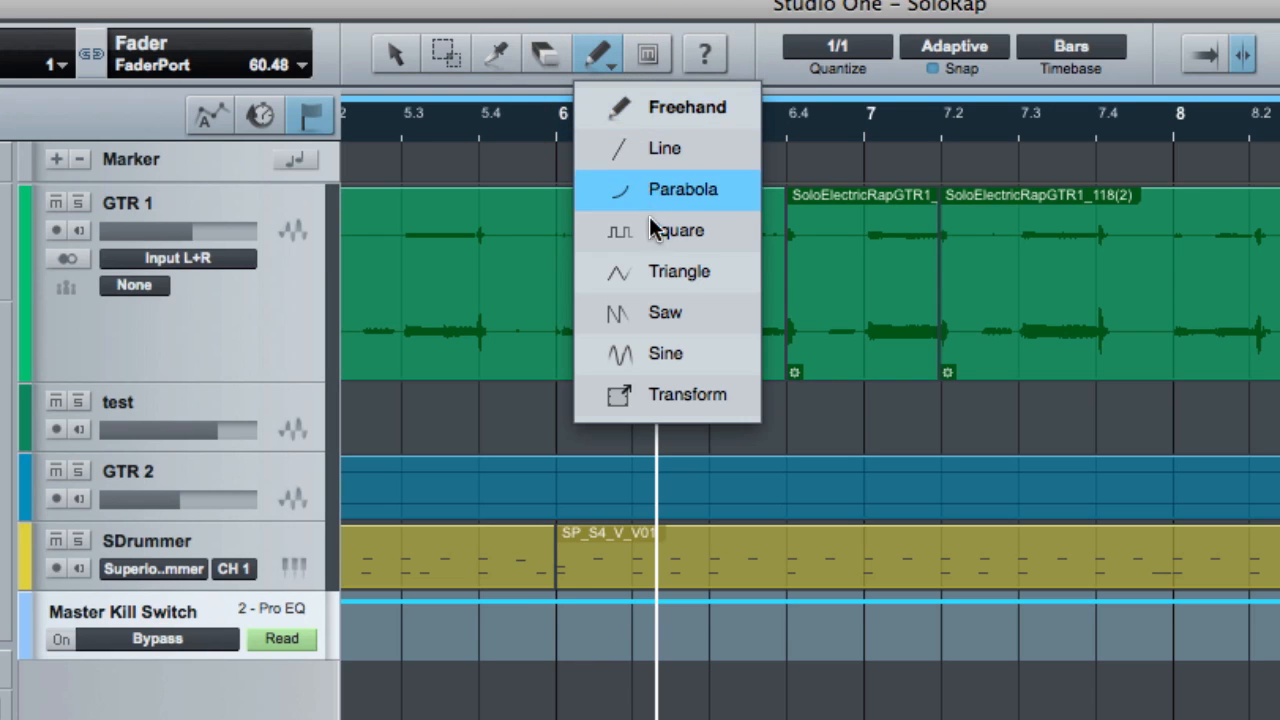
{"action": "mouse_move", "coordinate": [690, 192]}
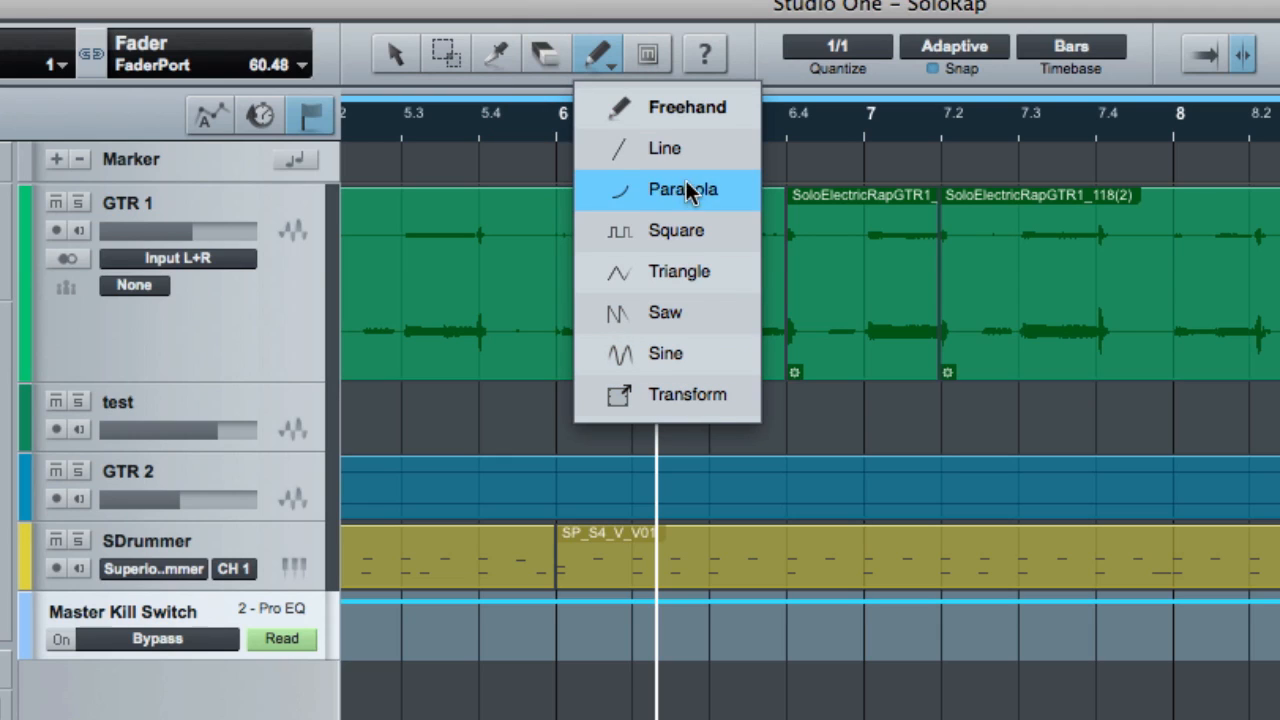
{"action": "mouse_move", "coordinate": [676, 230]}
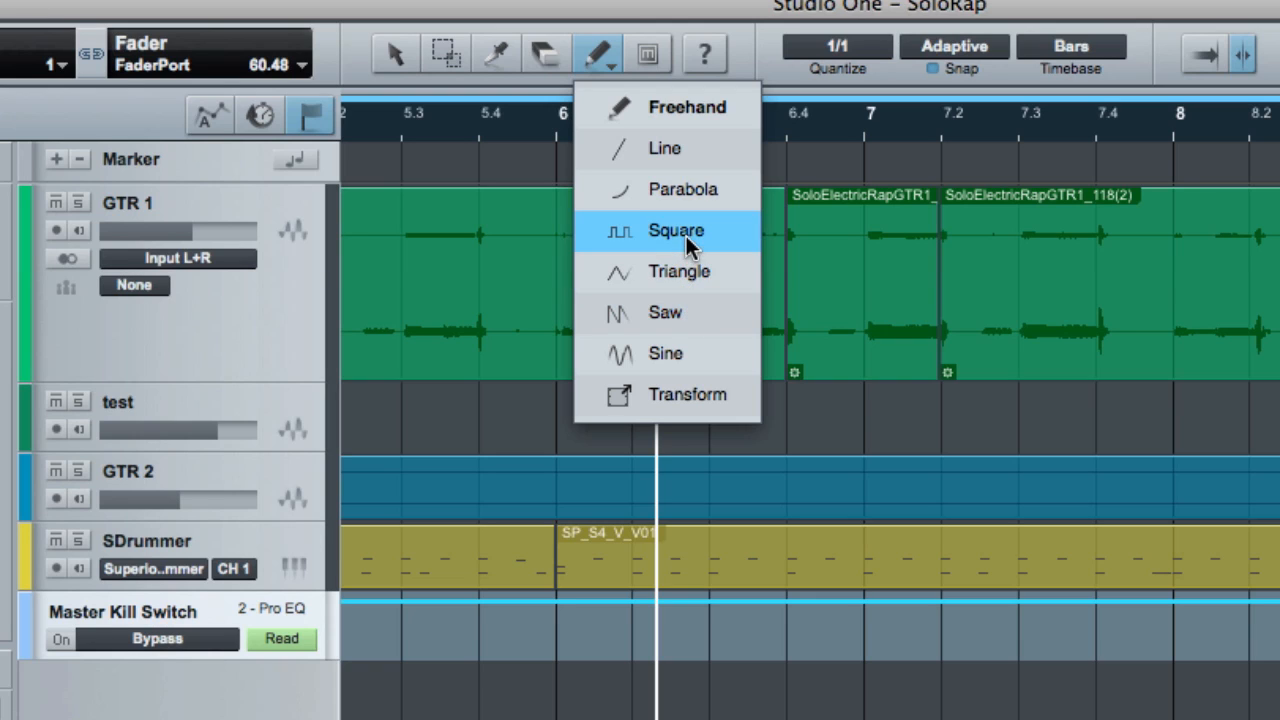
{"action": "left_click", "coordinate": [674, 230]}
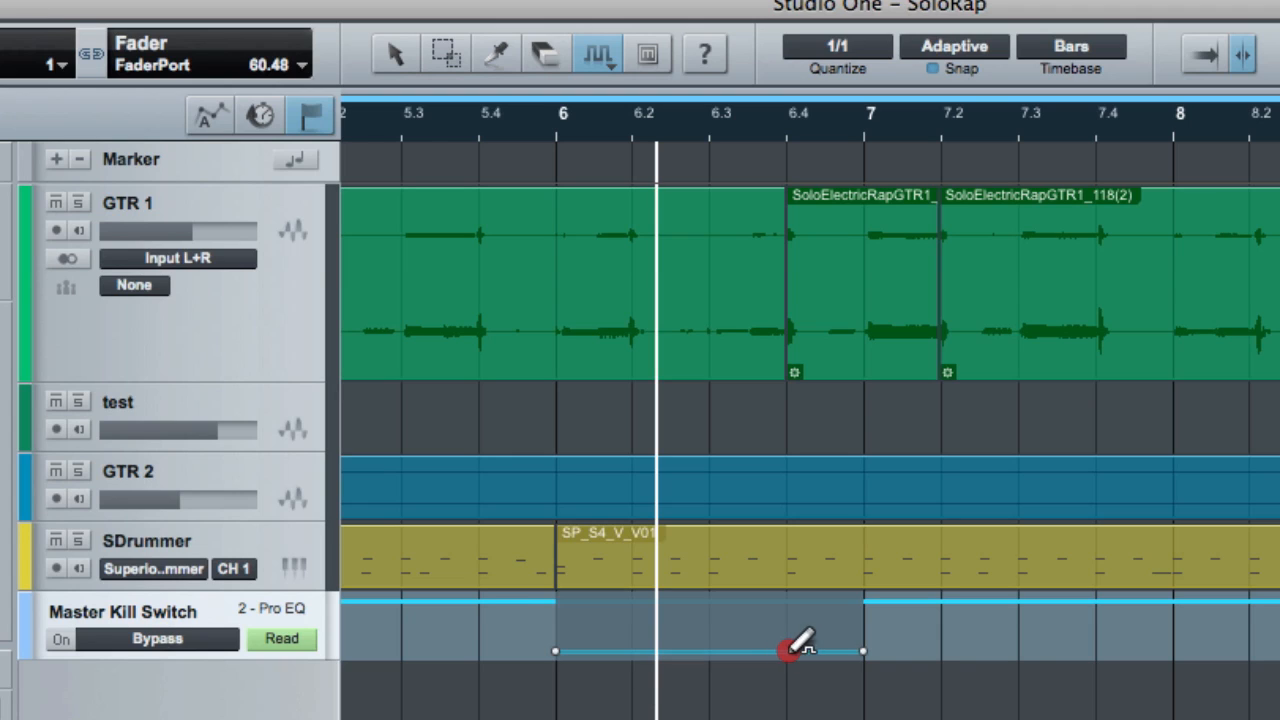
{"action": "mouse_move", "coordinate": [804, 660]}
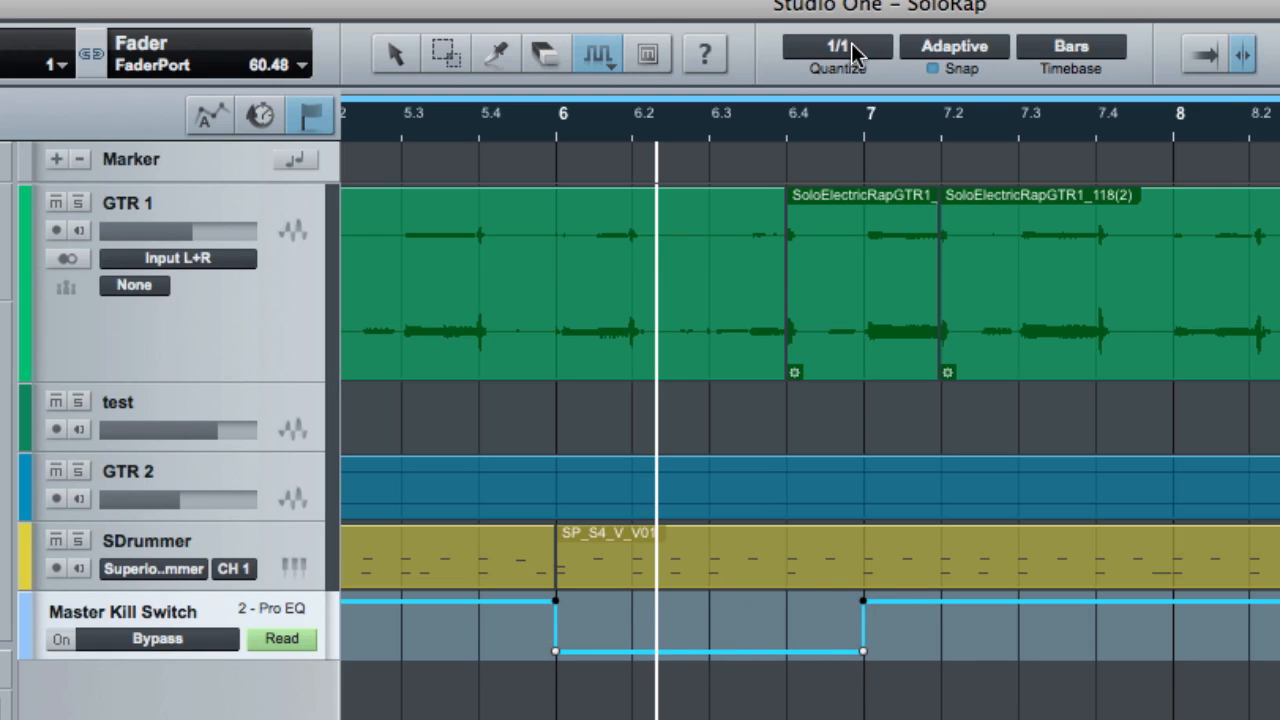
{"action": "left_click", "coordinate": [832, 46]}
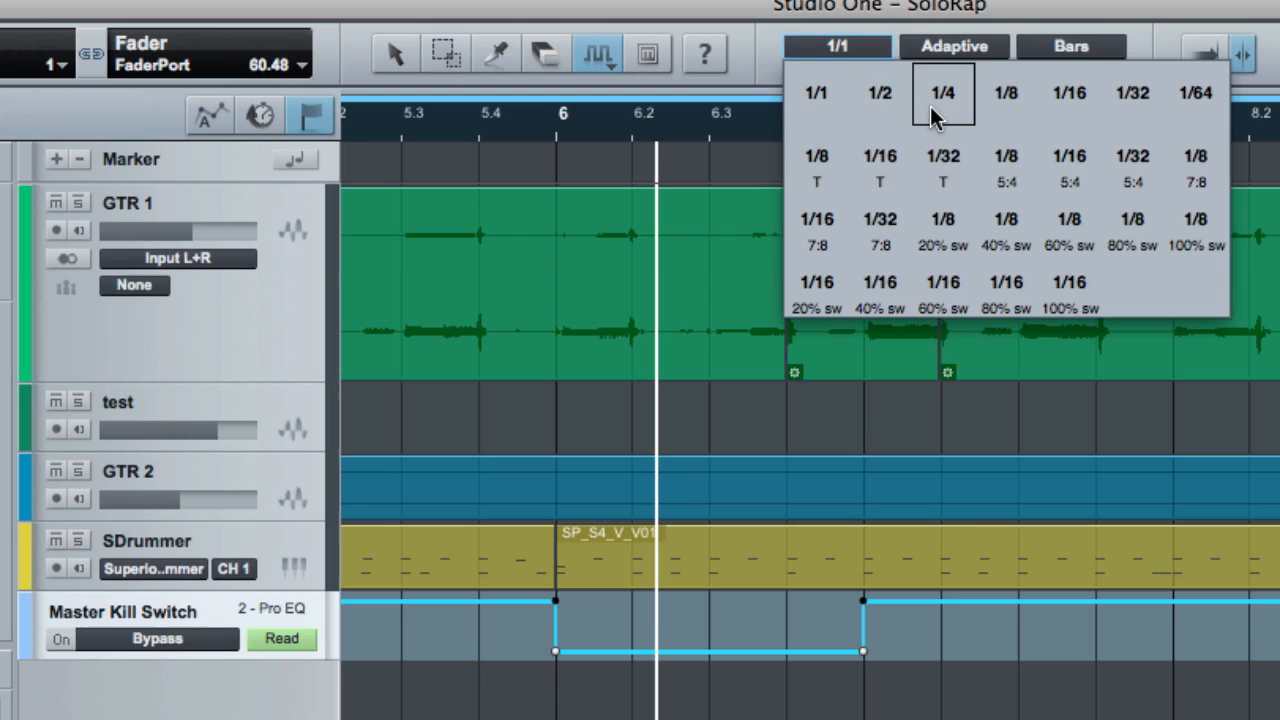
{"action": "left_click", "coordinate": [940, 94]}
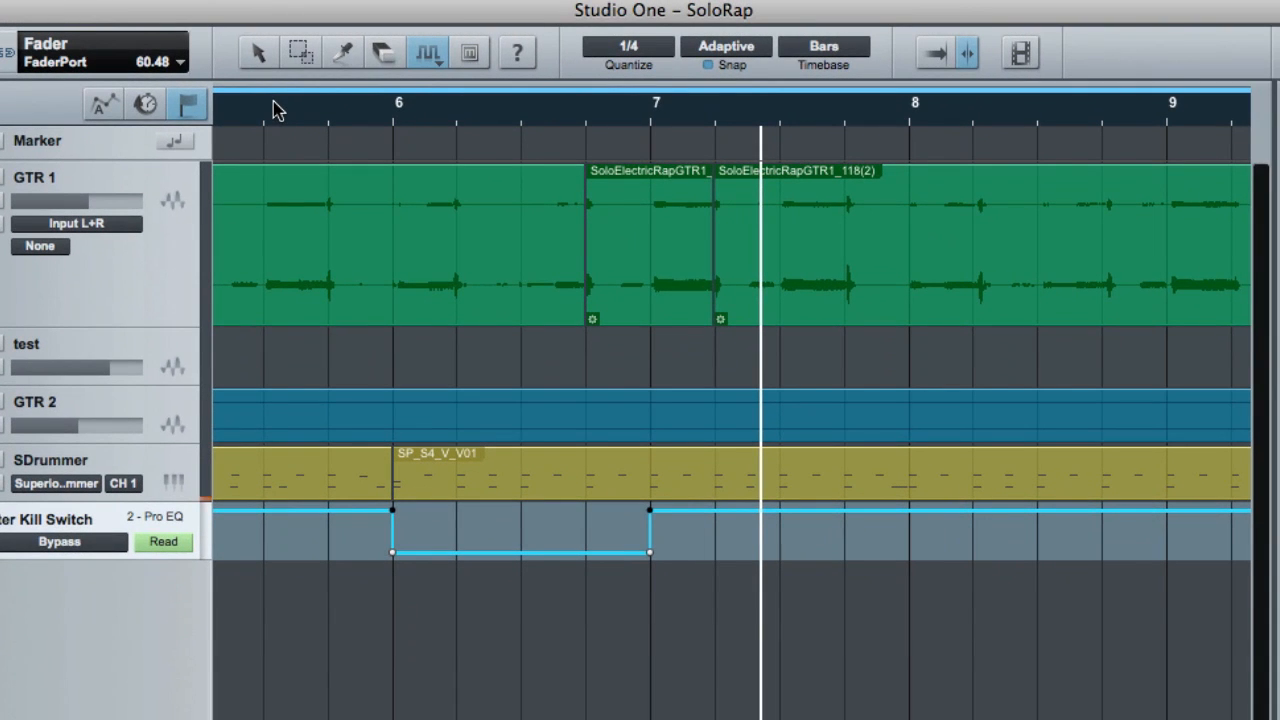
{"action": "mouse_move", "coordinate": [924, 556]}
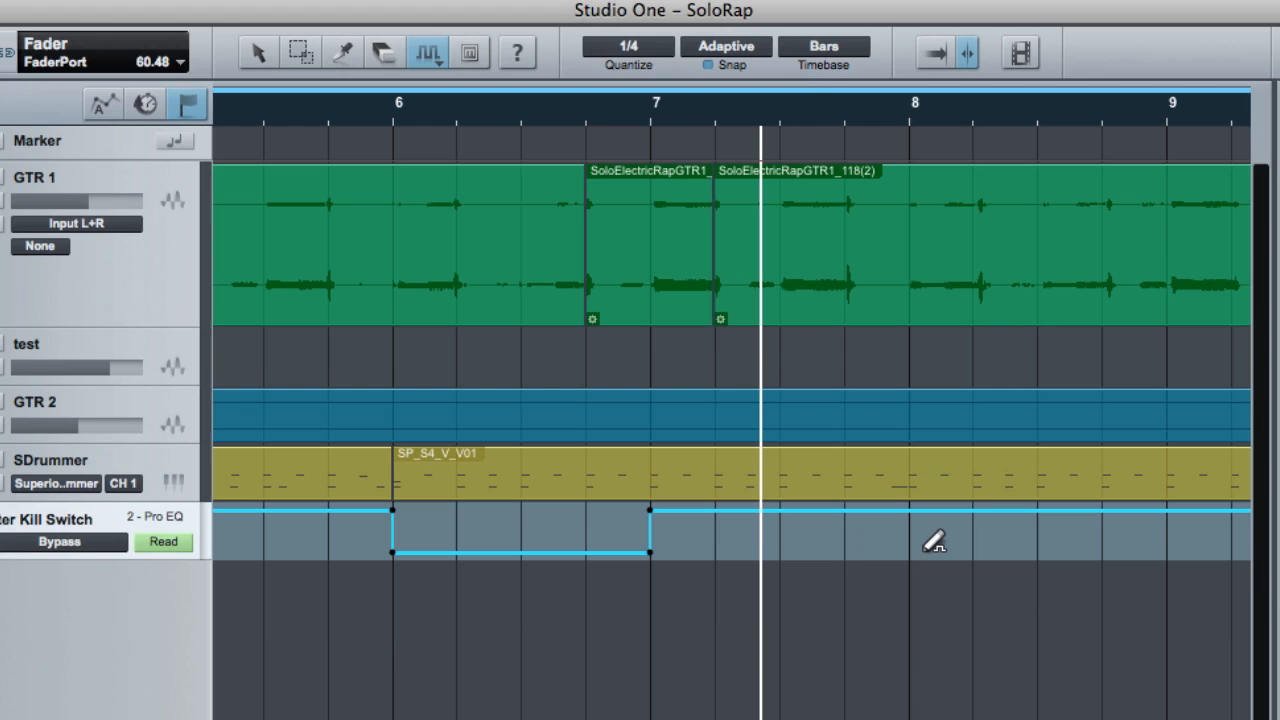
- Paint square-wave bypass automation across the lane from bar 6 through bar 9
{"action": "left_click_drag", "start_coordinate": [908, 552], "coordinate": [1170, 556]}
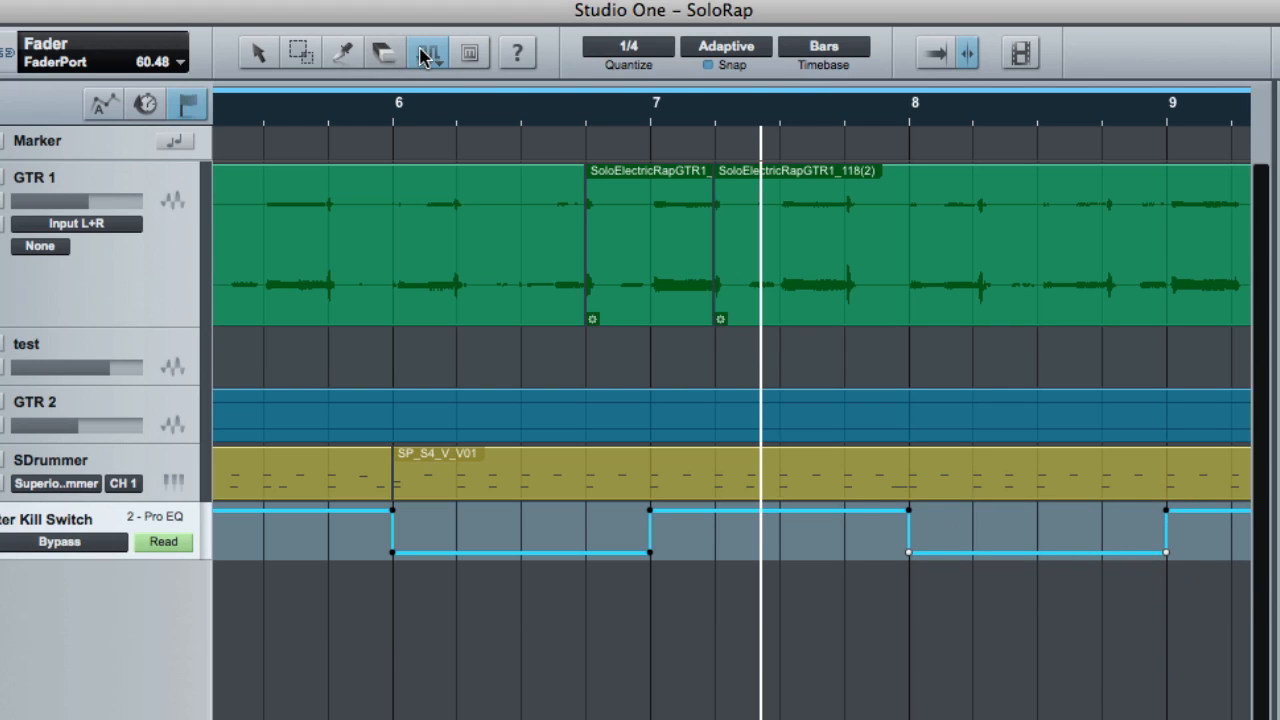
{"action": "left_click", "coordinate": [428, 52]}
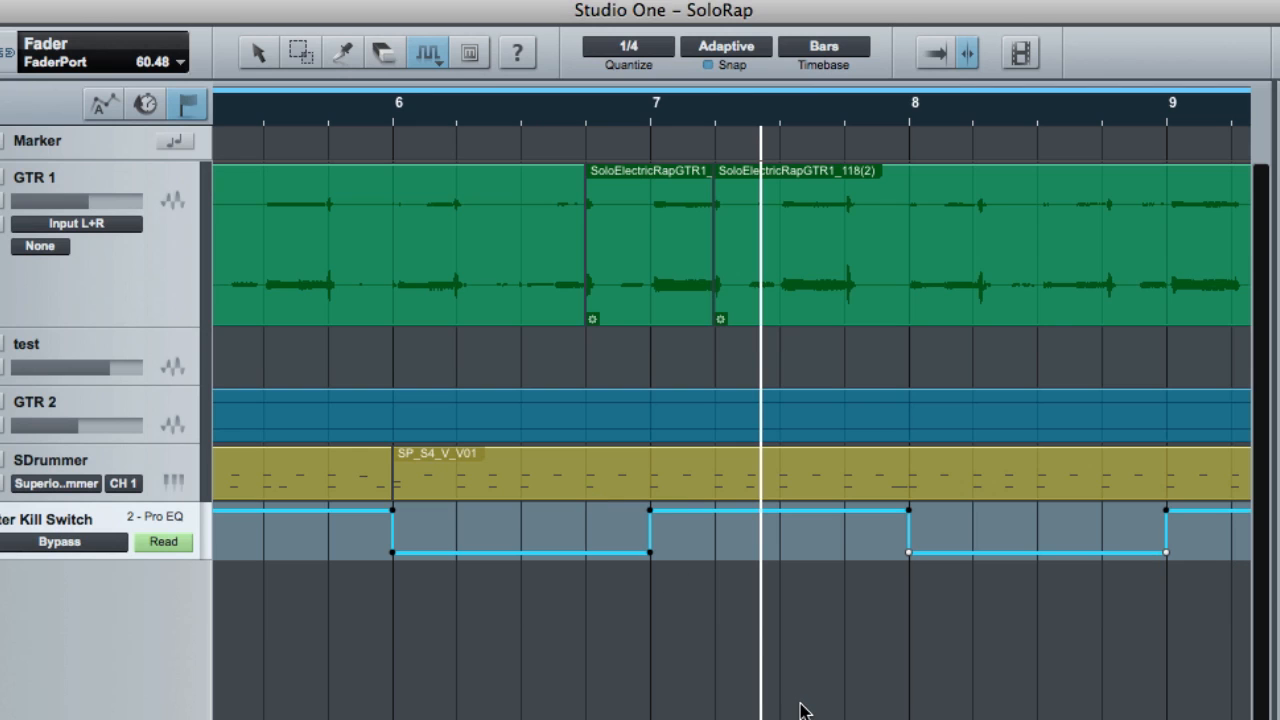
{"action": "left_click", "coordinate": [628, 48]}
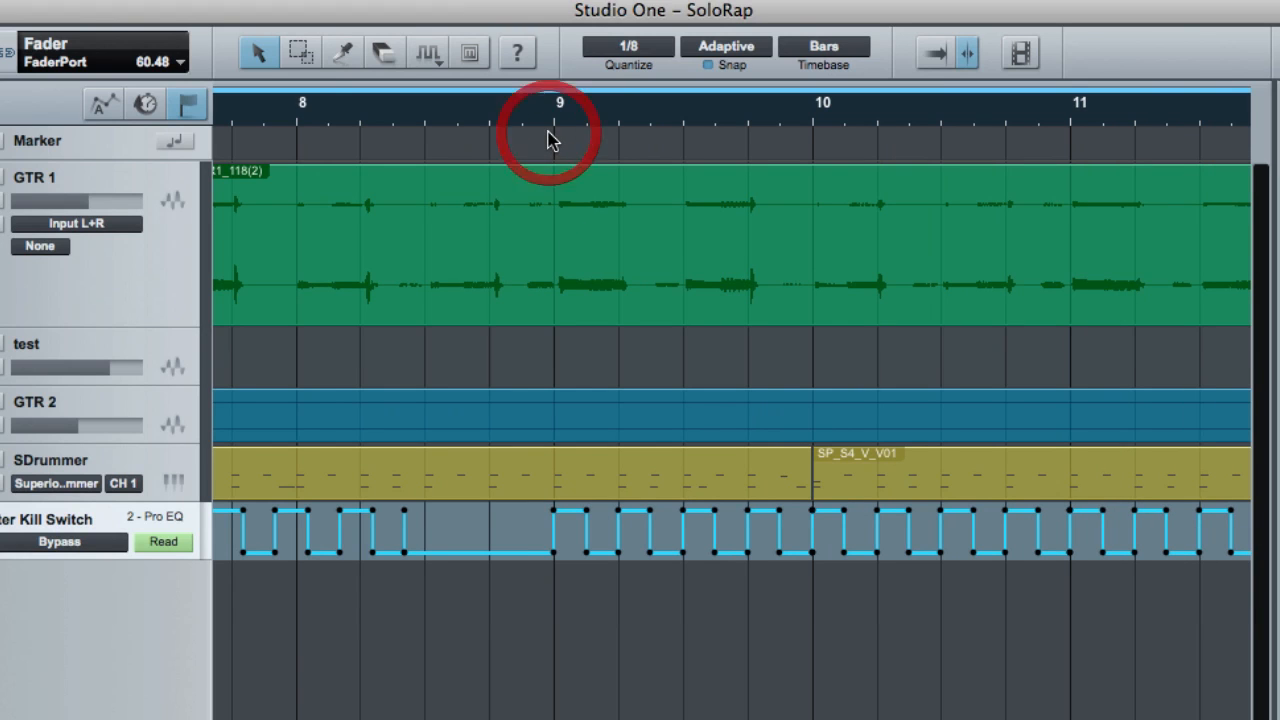
- Paint eighth-note square-wave bypass pulses across bars 8 to 11
{"action": "left_click", "coordinate": [548, 120]}
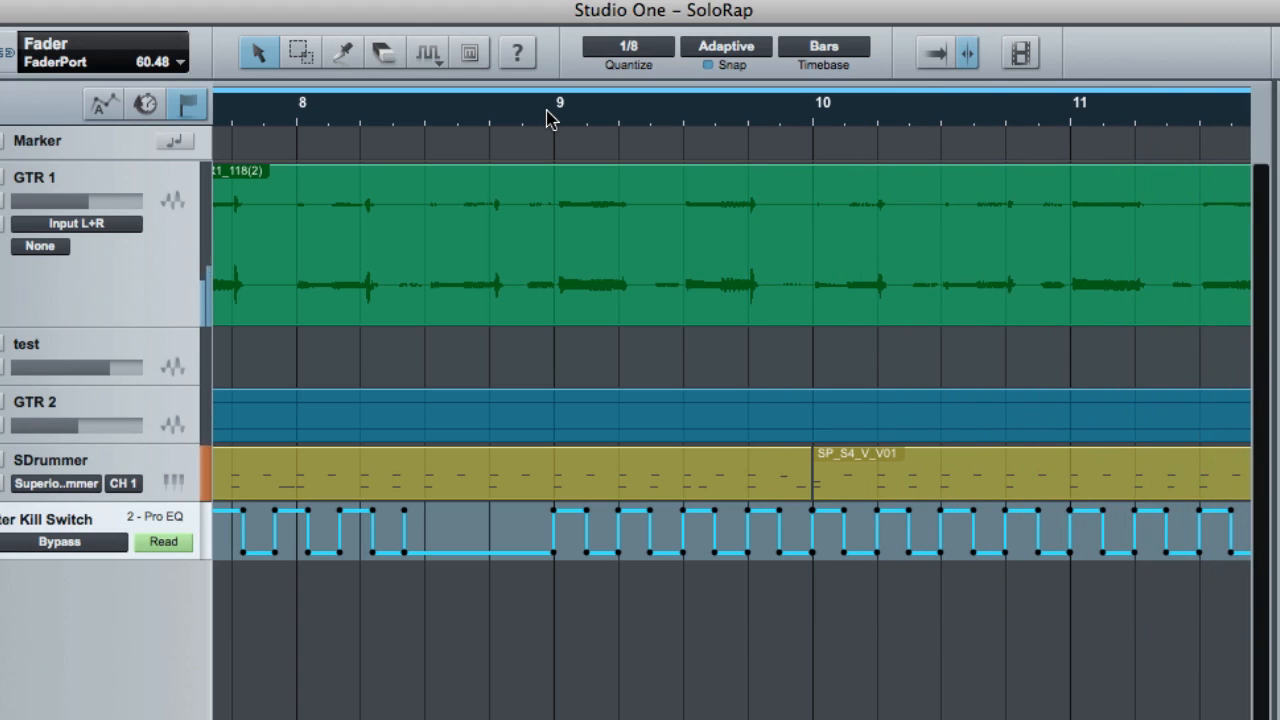
{"action": "mouse_move", "coordinate": [726, 268]}
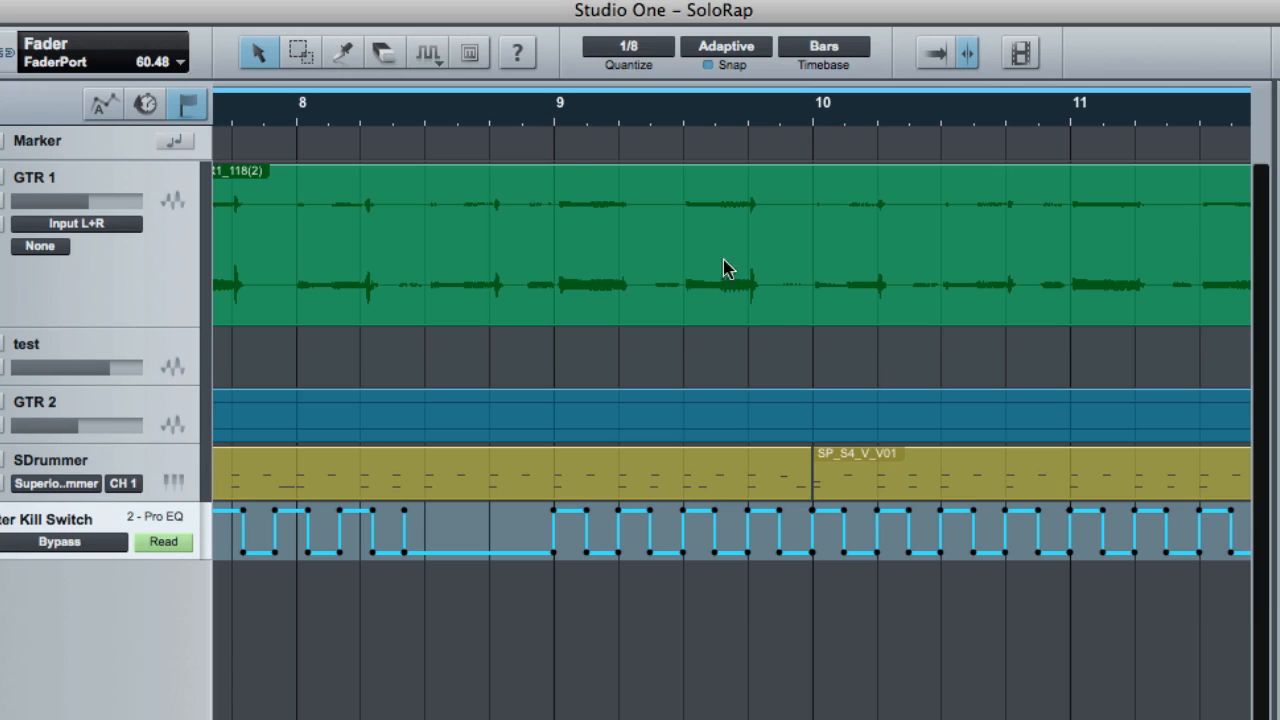
{"action": "mouse_move", "coordinate": [218, 604]}
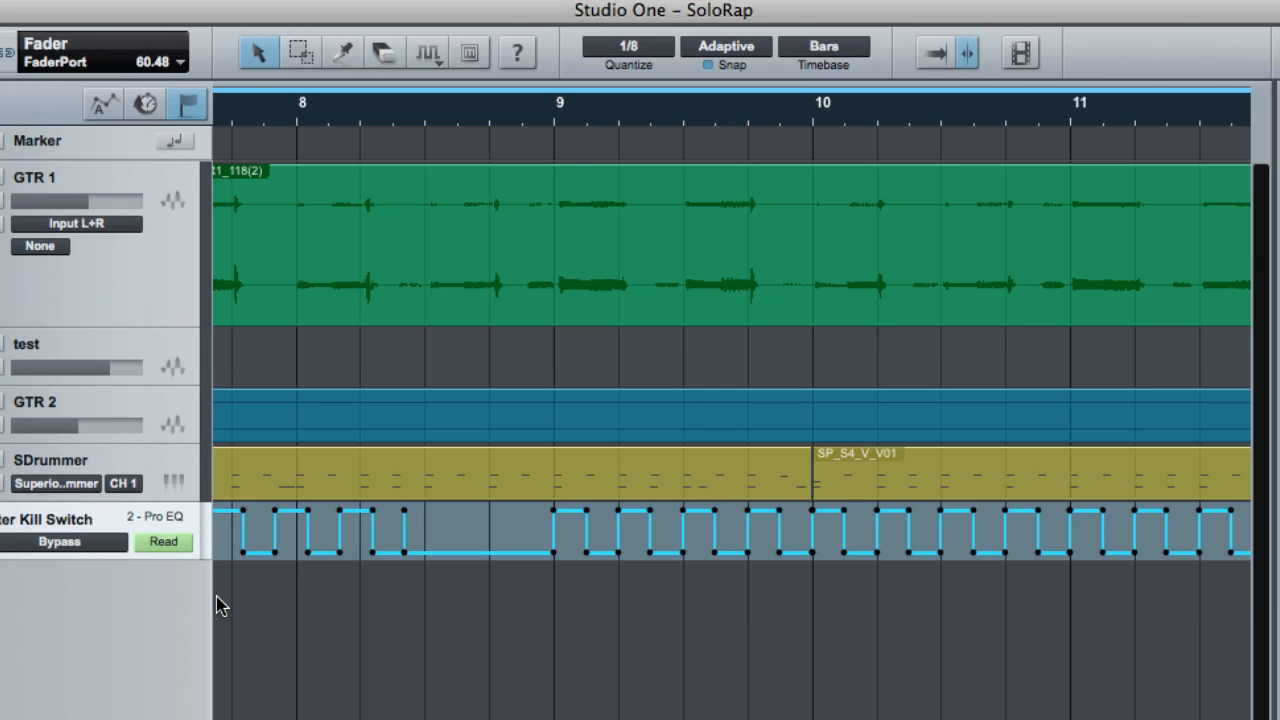
{"action": "mouse_move", "coordinate": [158, 620]}
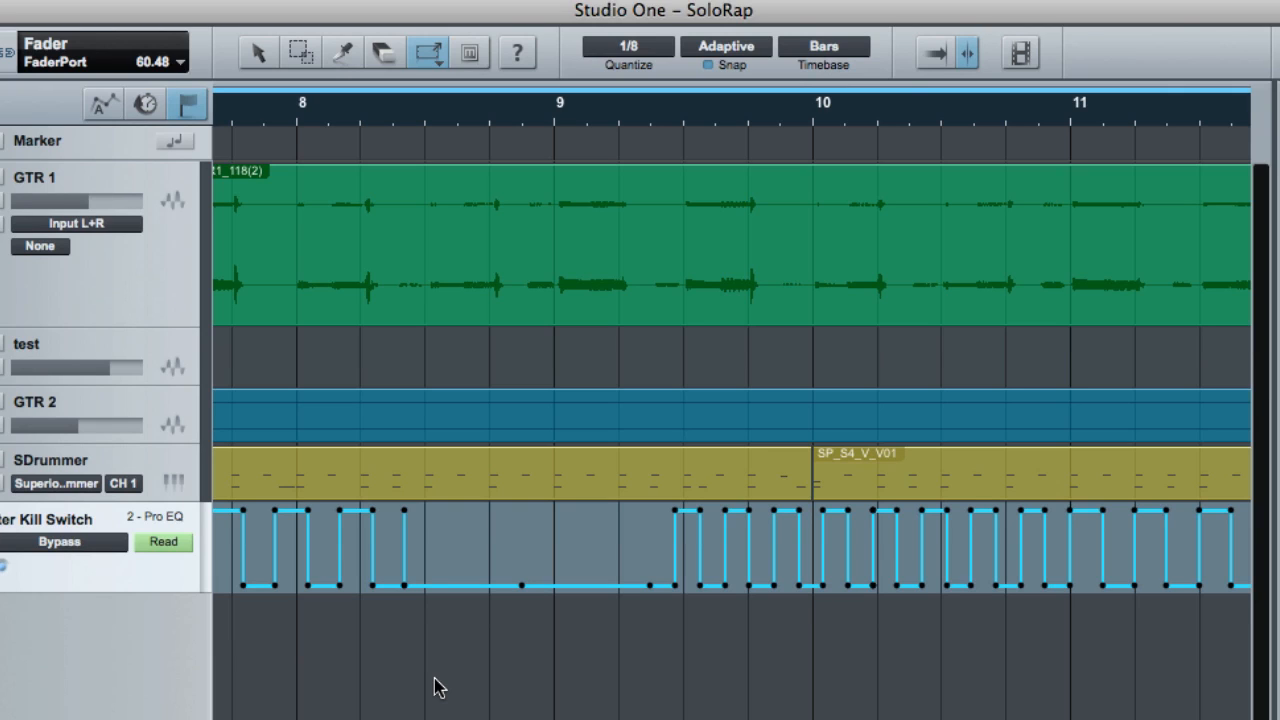
{"action": "mouse_move", "coordinate": [560, 696]}
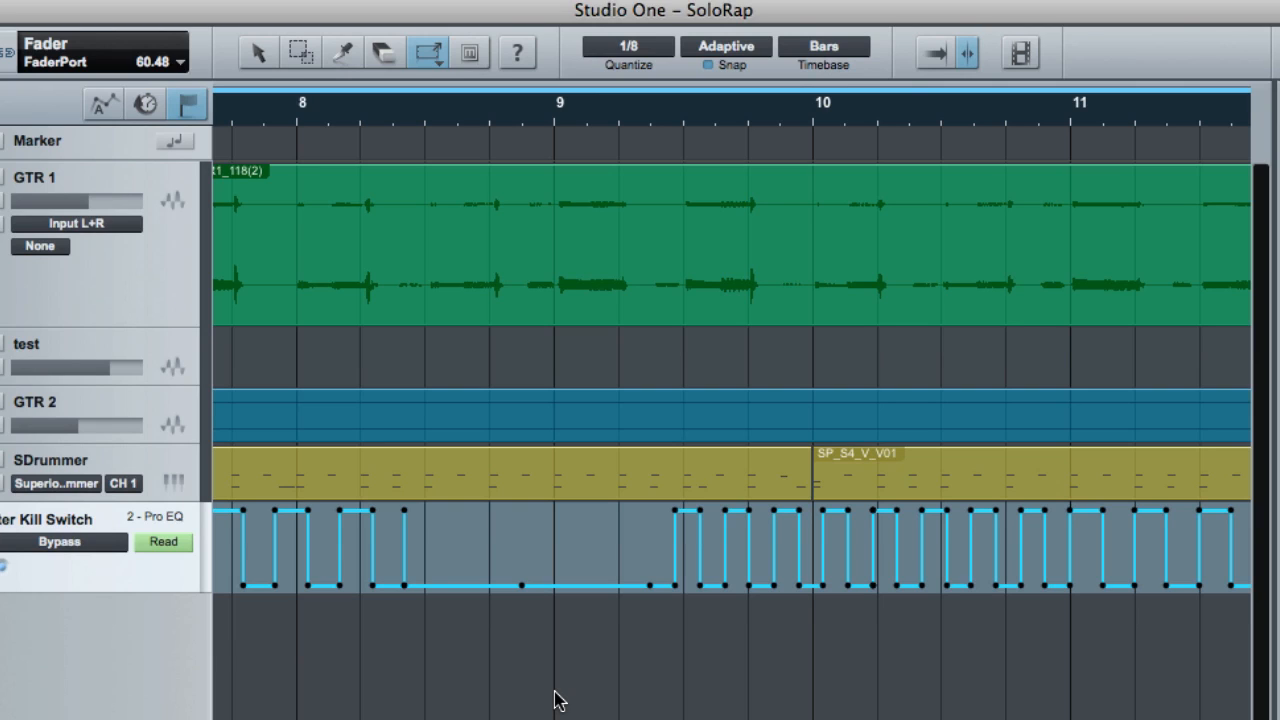
{"action": "mouse_move", "coordinate": [160, 504]}
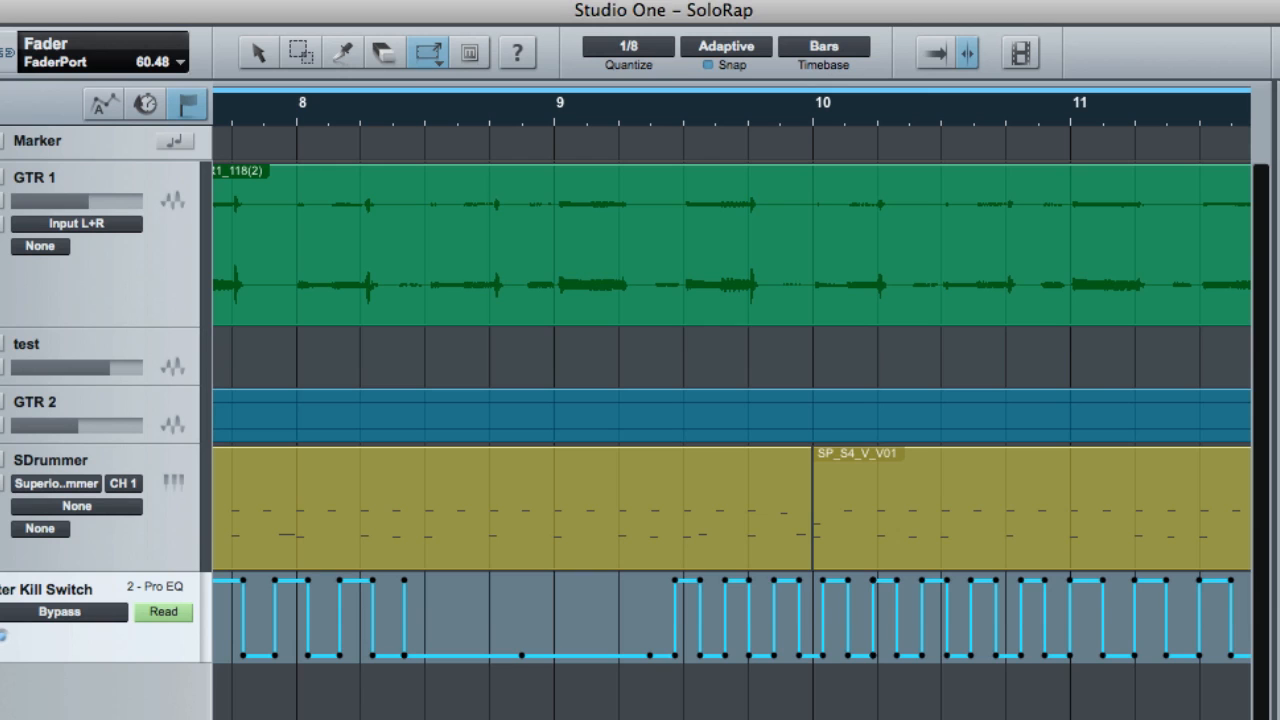
{"action": "mouse_move", "coordinate": [452, 122]}
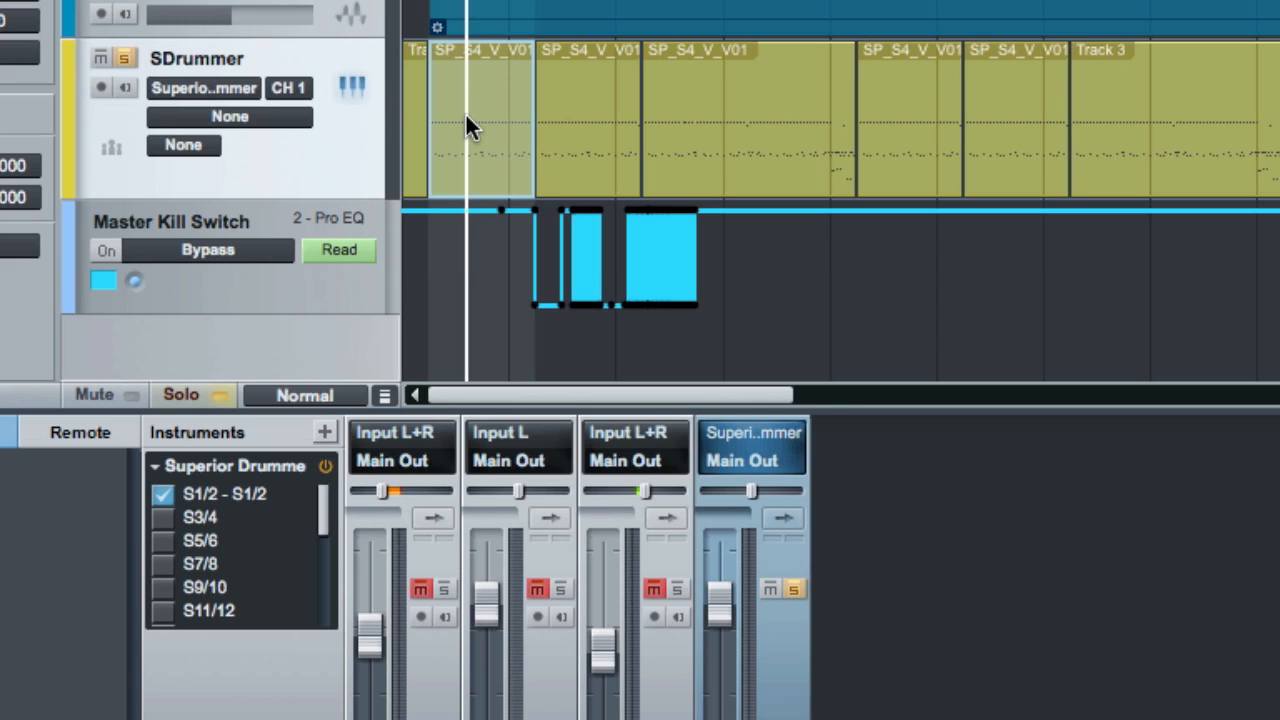
- Bounce the first SDrummer event to a new audio track and select it
{"action": "right_click", "coordinate": [468, 124]}
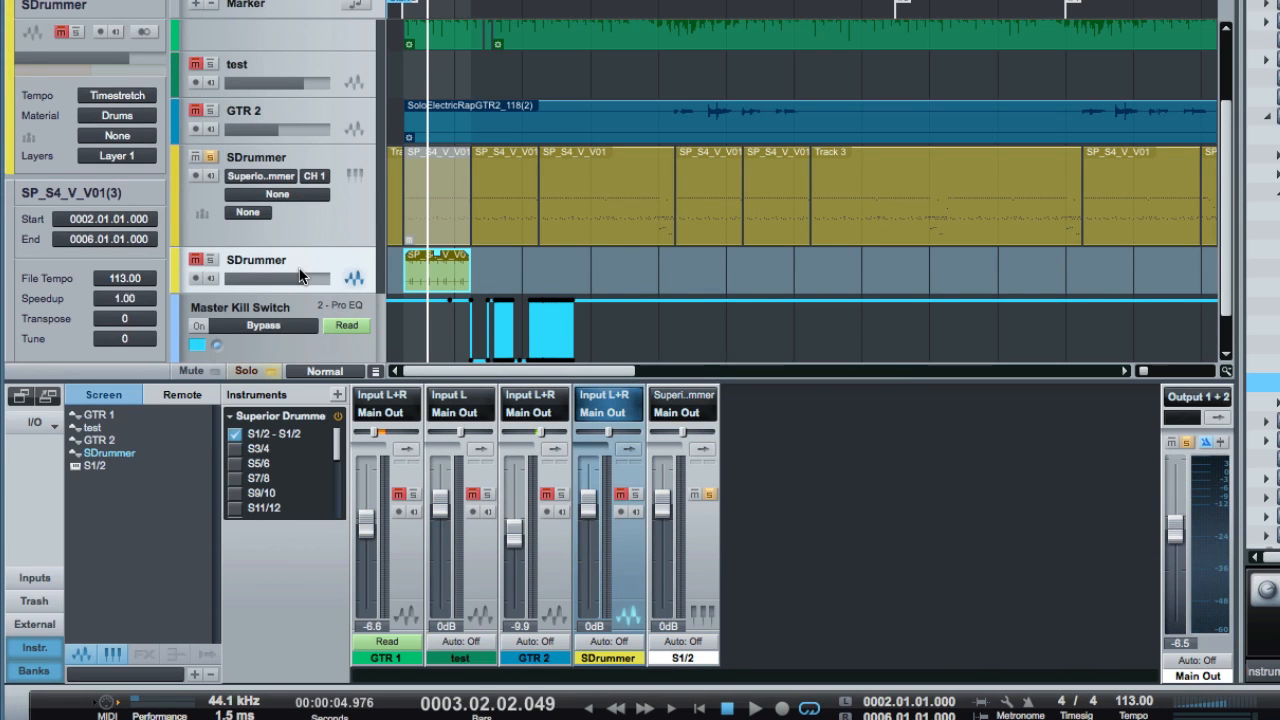
{"action": "left_click", "coordinate": [200, 260]}
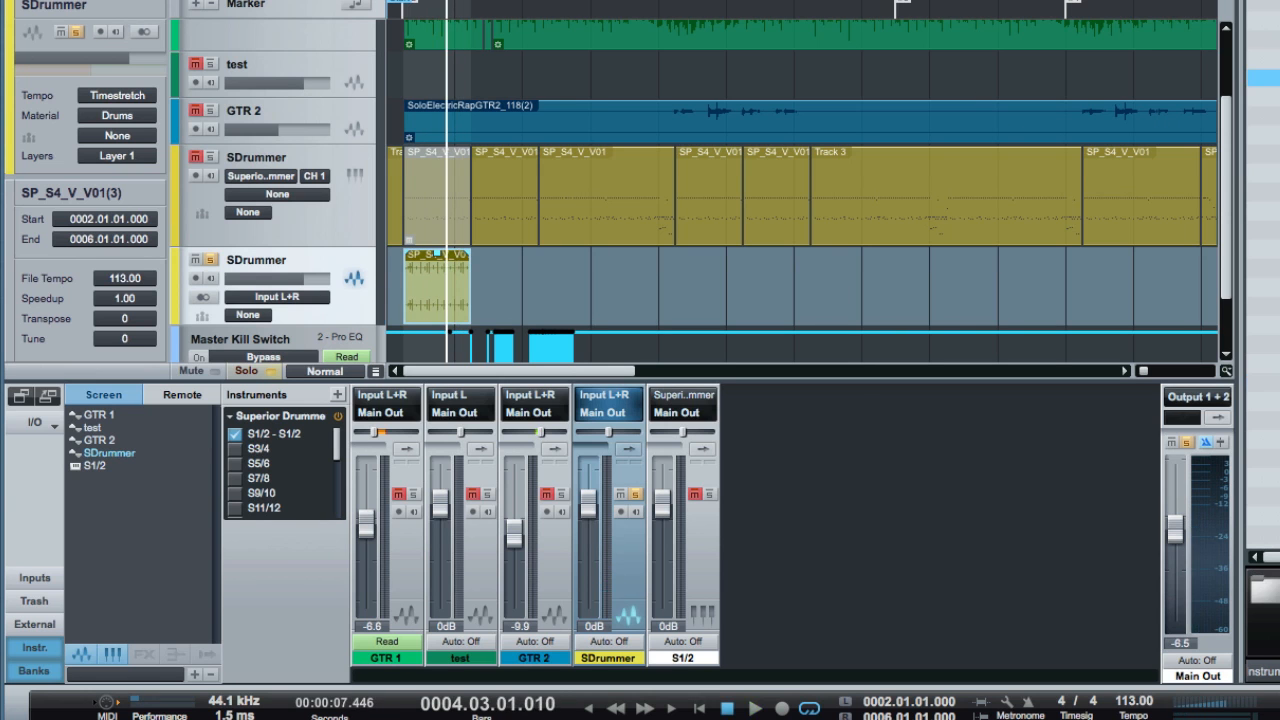
- Drag the bounced drummer loop into !My Loops, saving it as SP_S4_V_V01(3).wav
{"action": "right_click", "coordinate": [896, 190]}
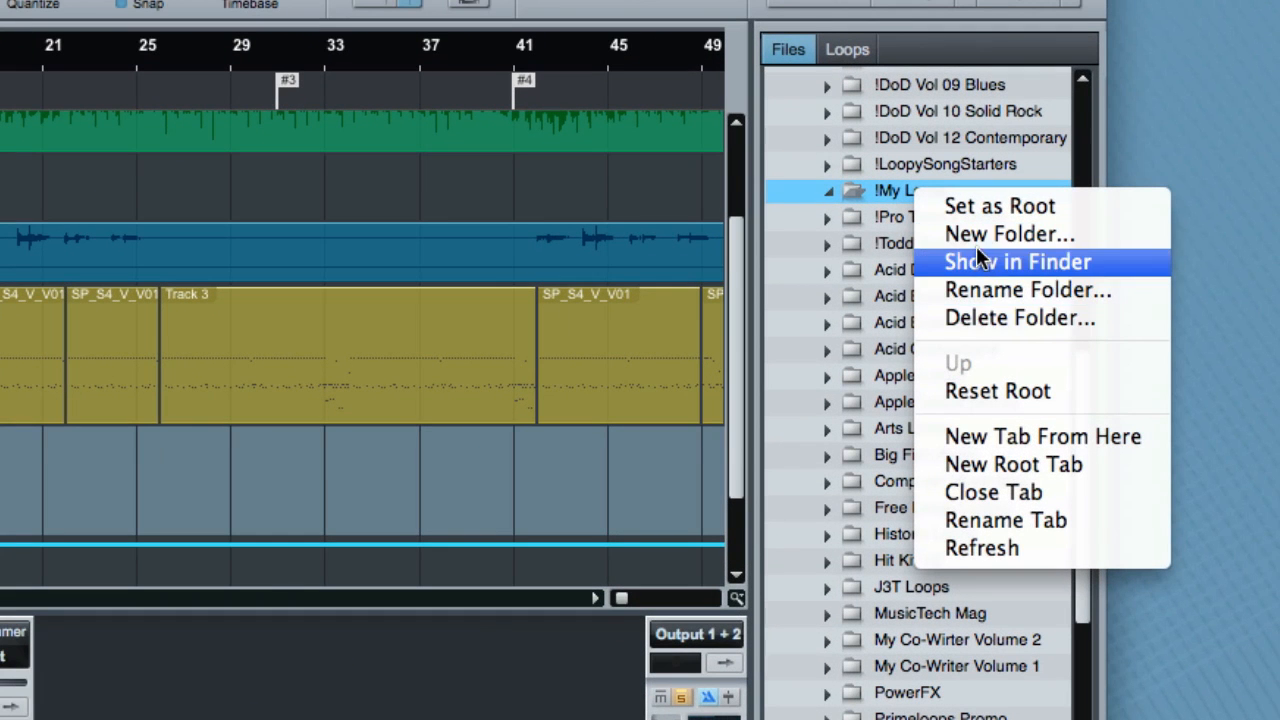
{"action": "mouse_move", "coordinate": [1008, 232]}
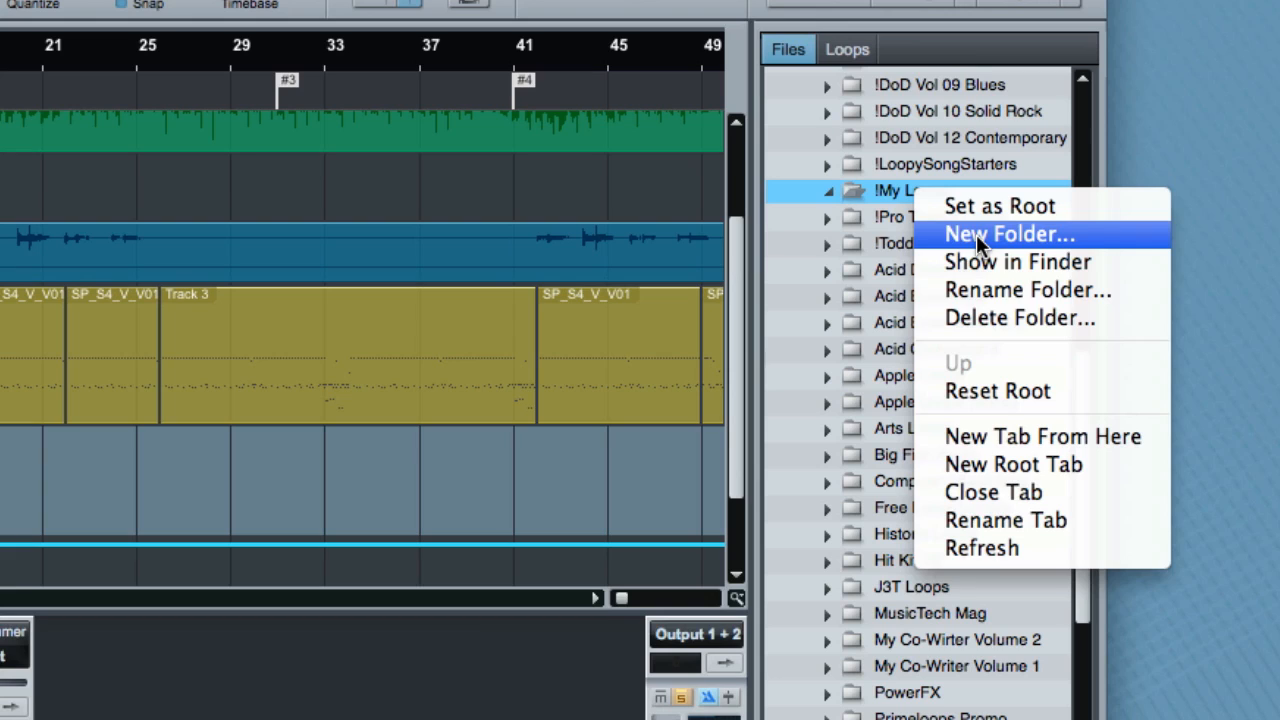
{"action": "mouse_move", "coordinate": [992, 270]}
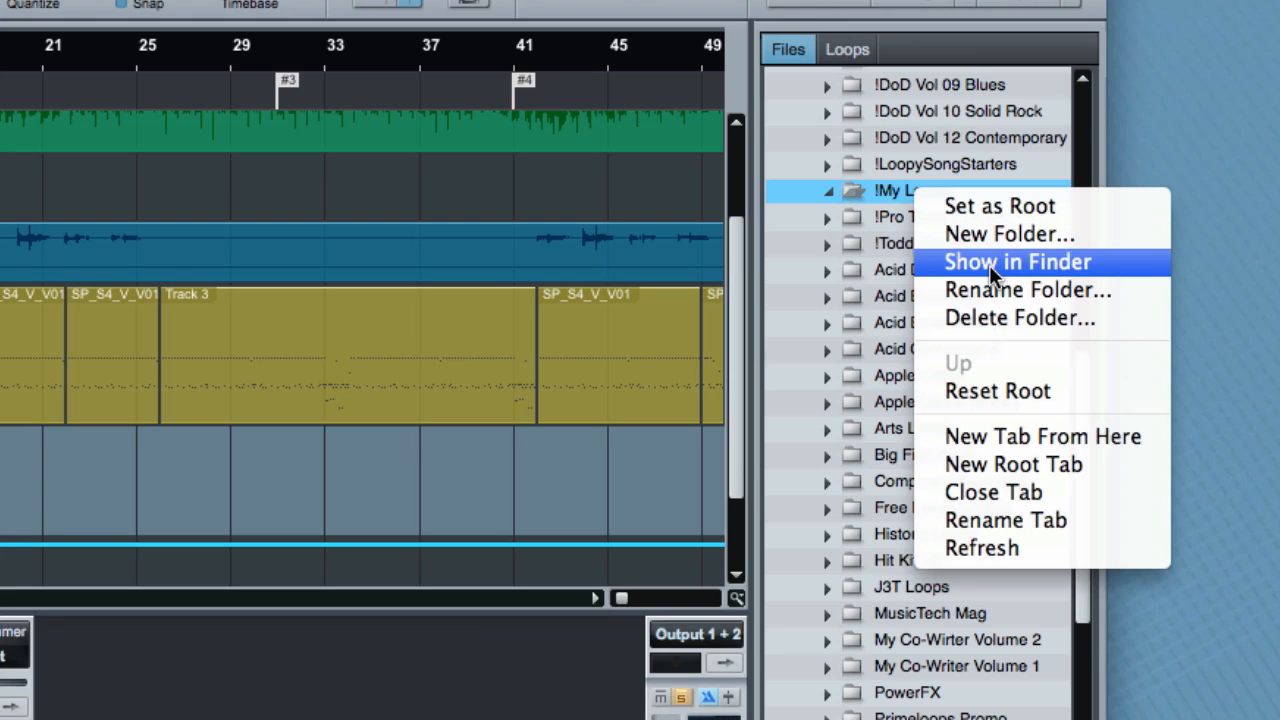
{"action": "mouse_move", "coordinate": [1008, 318]}
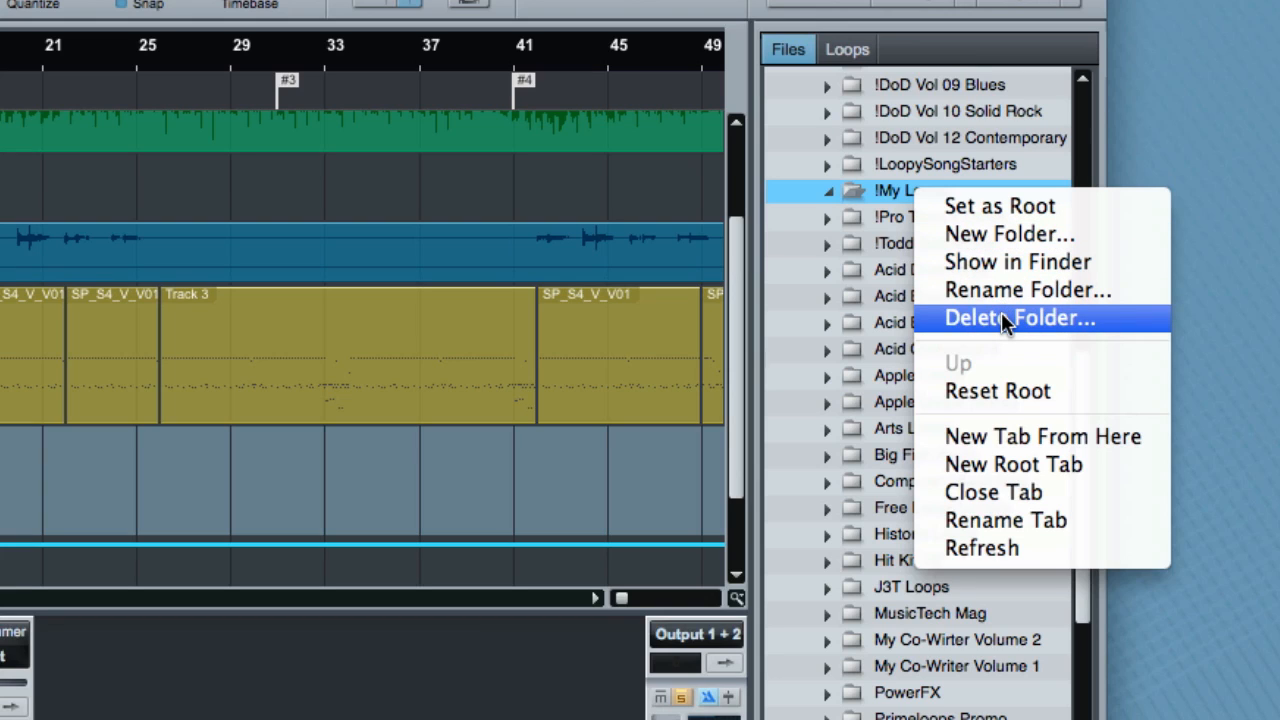
{"action": "left_click", "coordinate": [904, 192]}
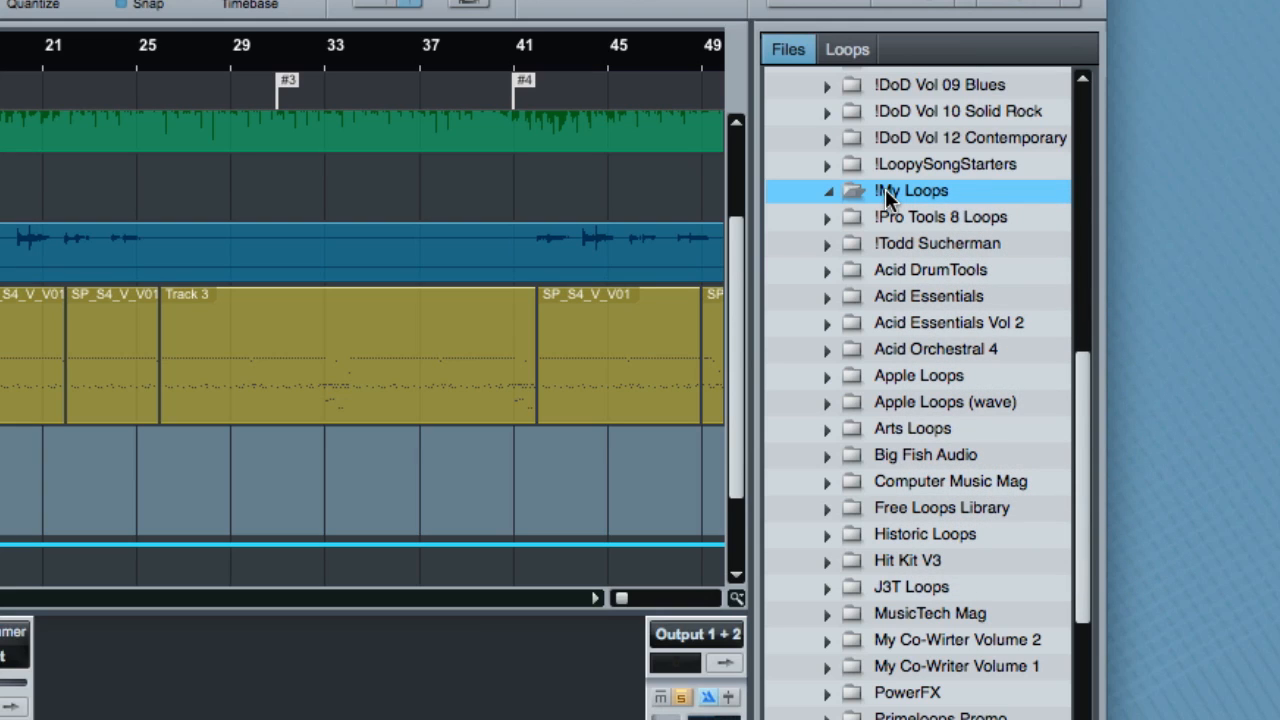
{"action": "mouse_move", "coordinate": [816, 250]}
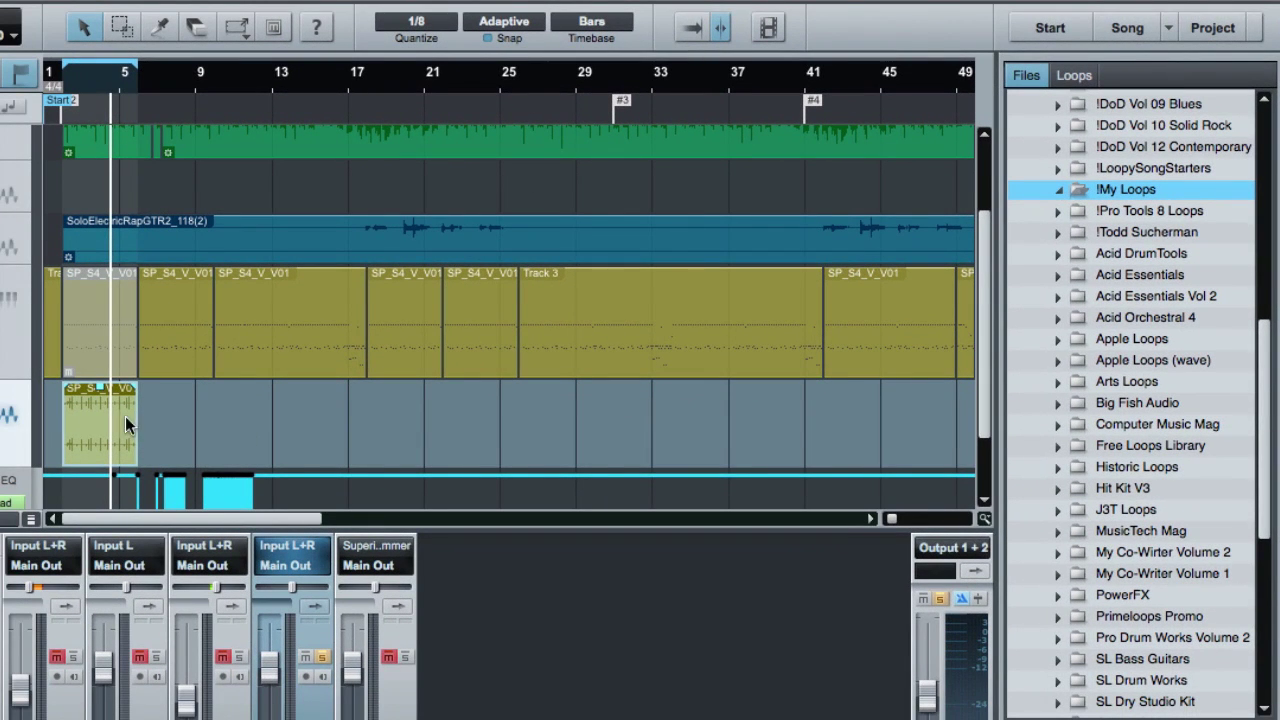
{"action": "left_click_drag", "start_coordinate": [100, 420], "coordinate": [1170, 200]}
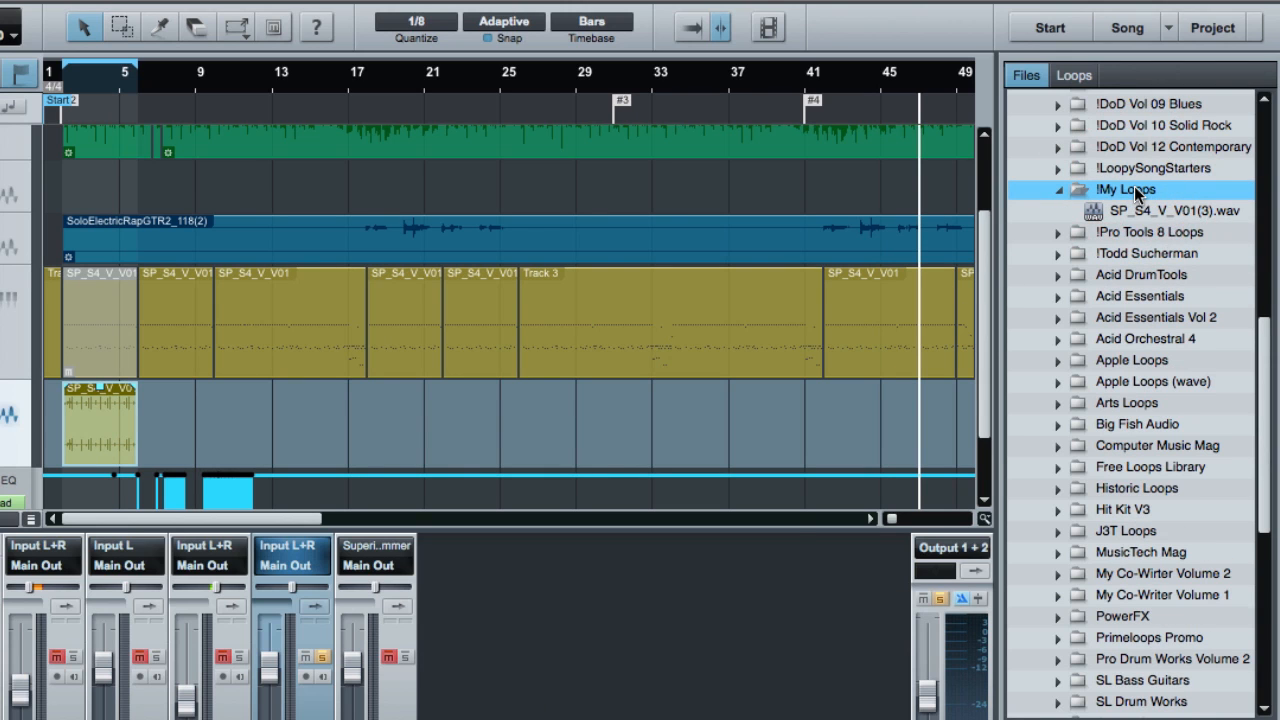
{"action": "right_click", "coordinate": [1170, 210]}
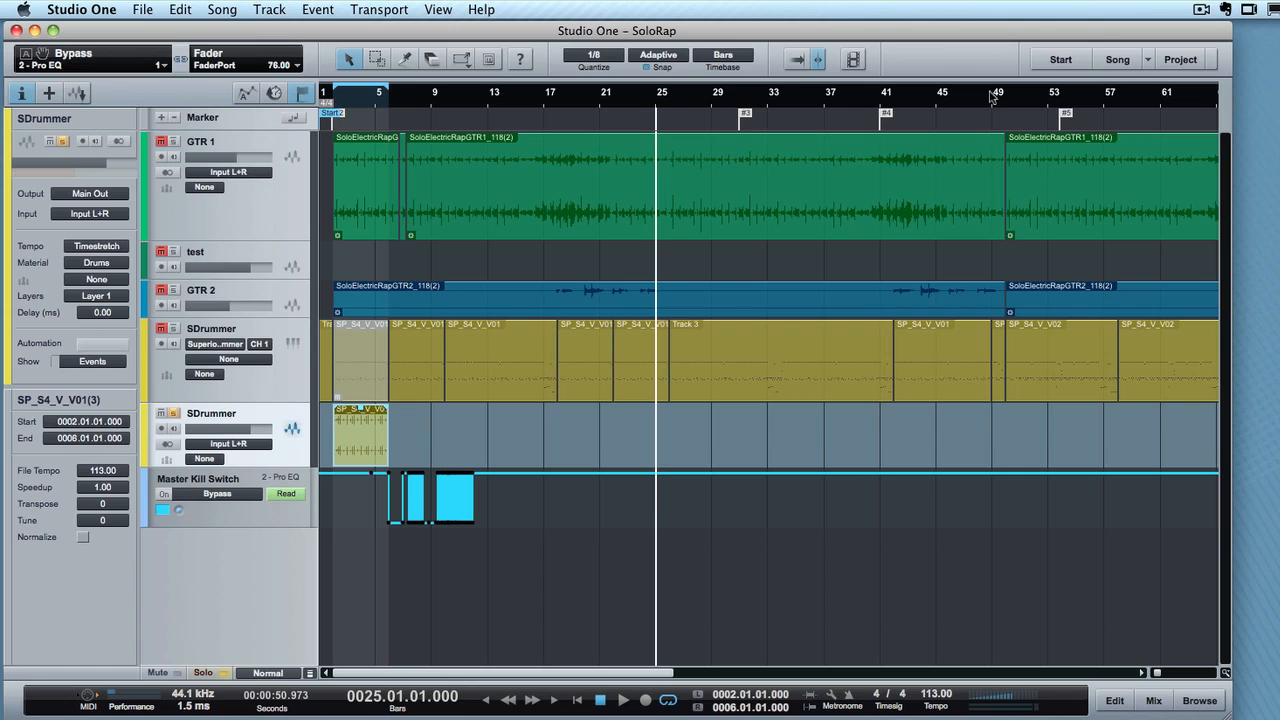
- Show the Video Player and load the 2010 Wis State Dancesport - Viennese Waltz video
{"action": "left_click", "coordinate": [852, 58]}
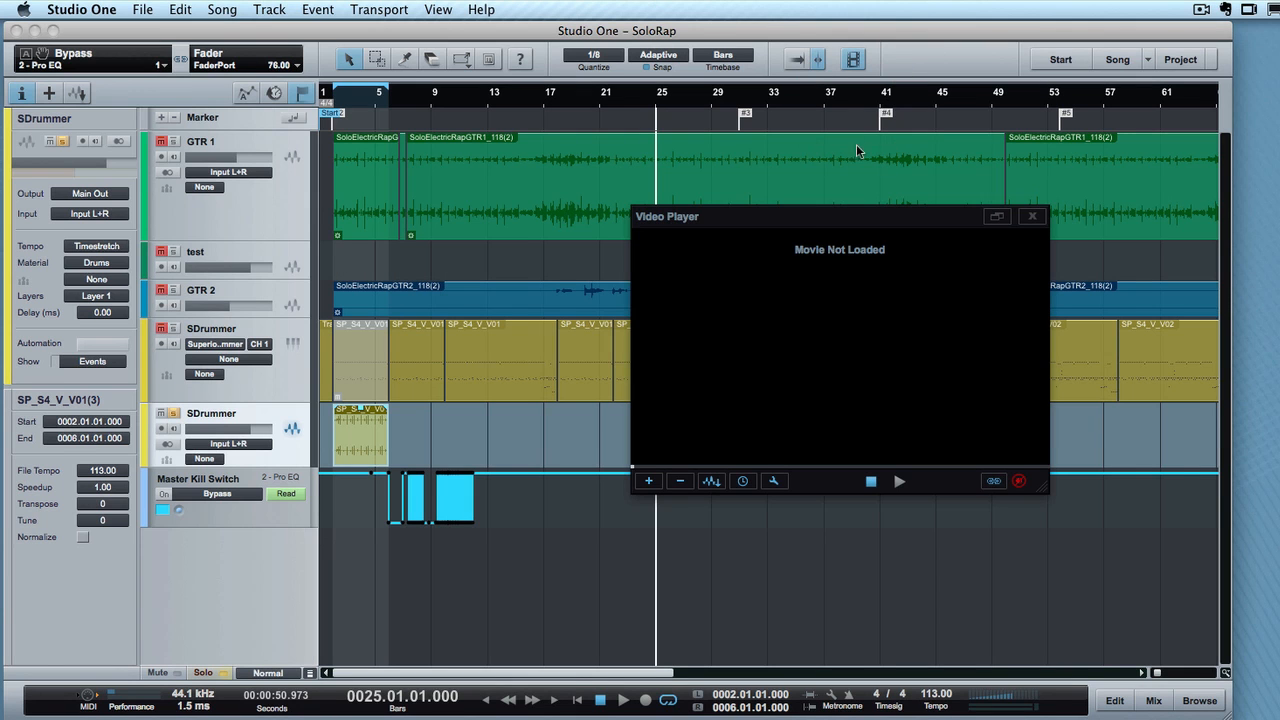
{"action": "left_click_drag", "start_coordinate": [840, 216], "coordinate": [670, 168]}
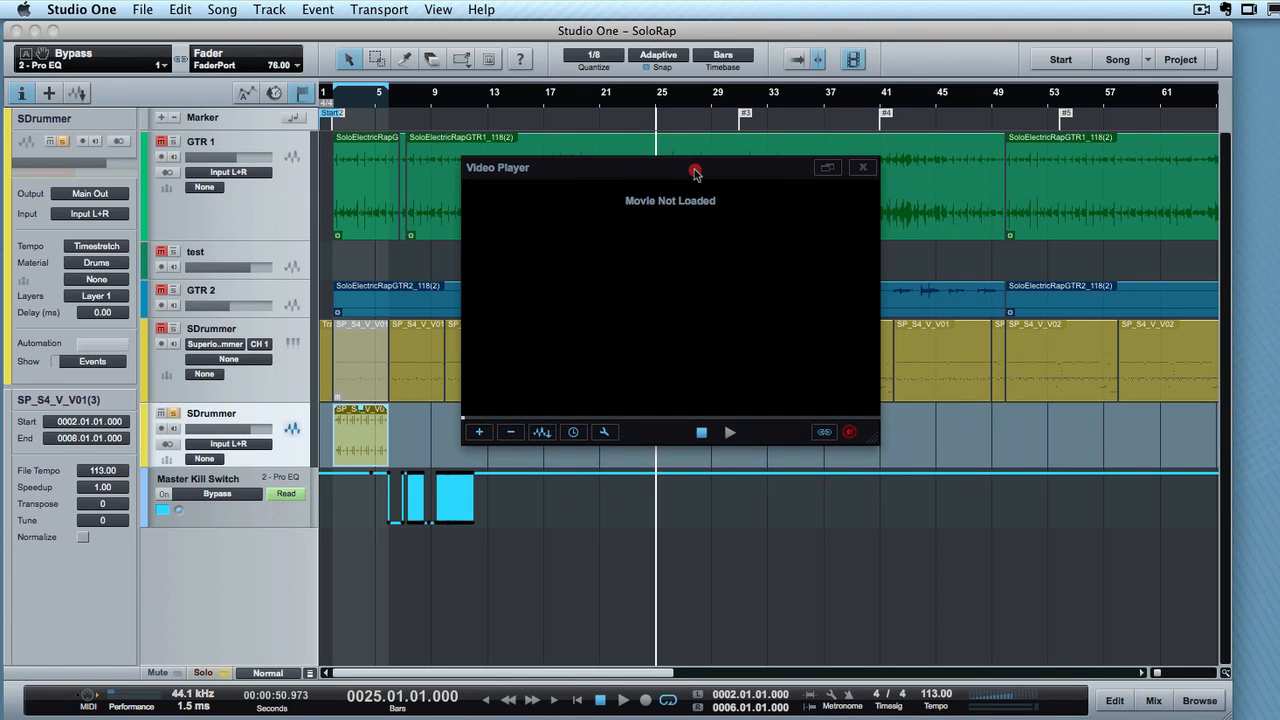
{"action": "mouse_move", "coordinate": [480, 432]}
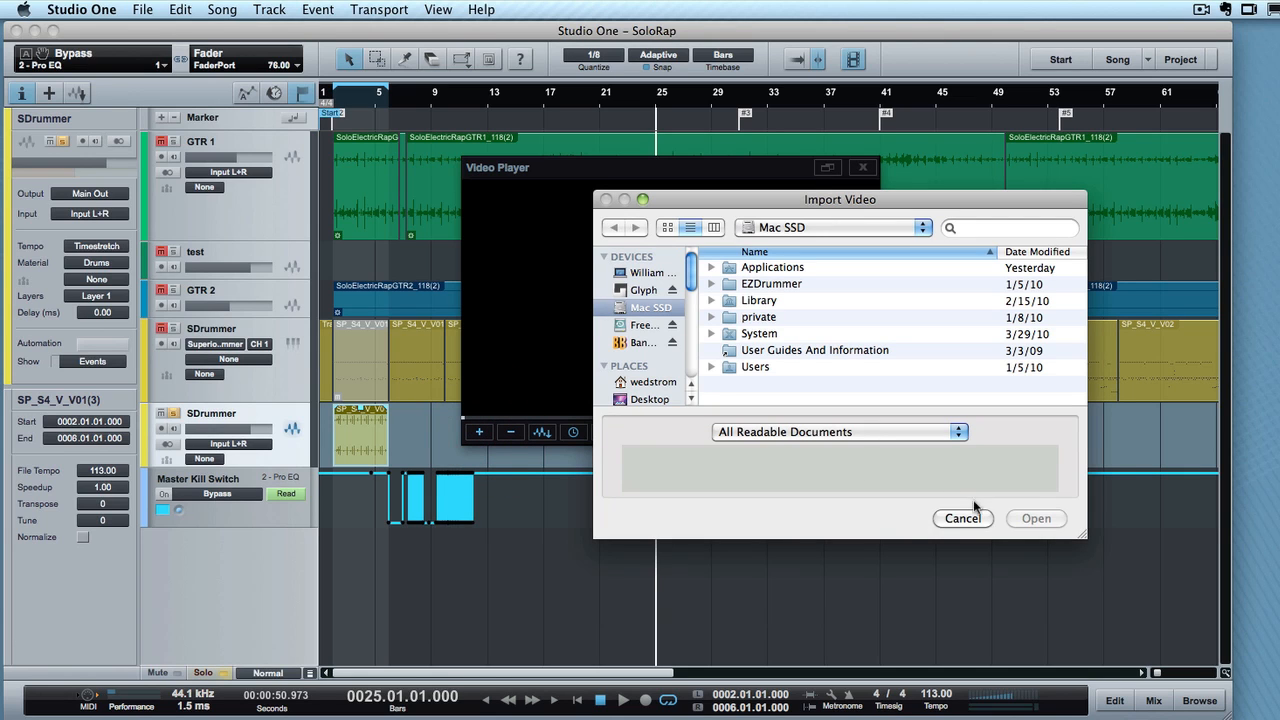
{"action": "left_click", "coordinate": [964, 518]}
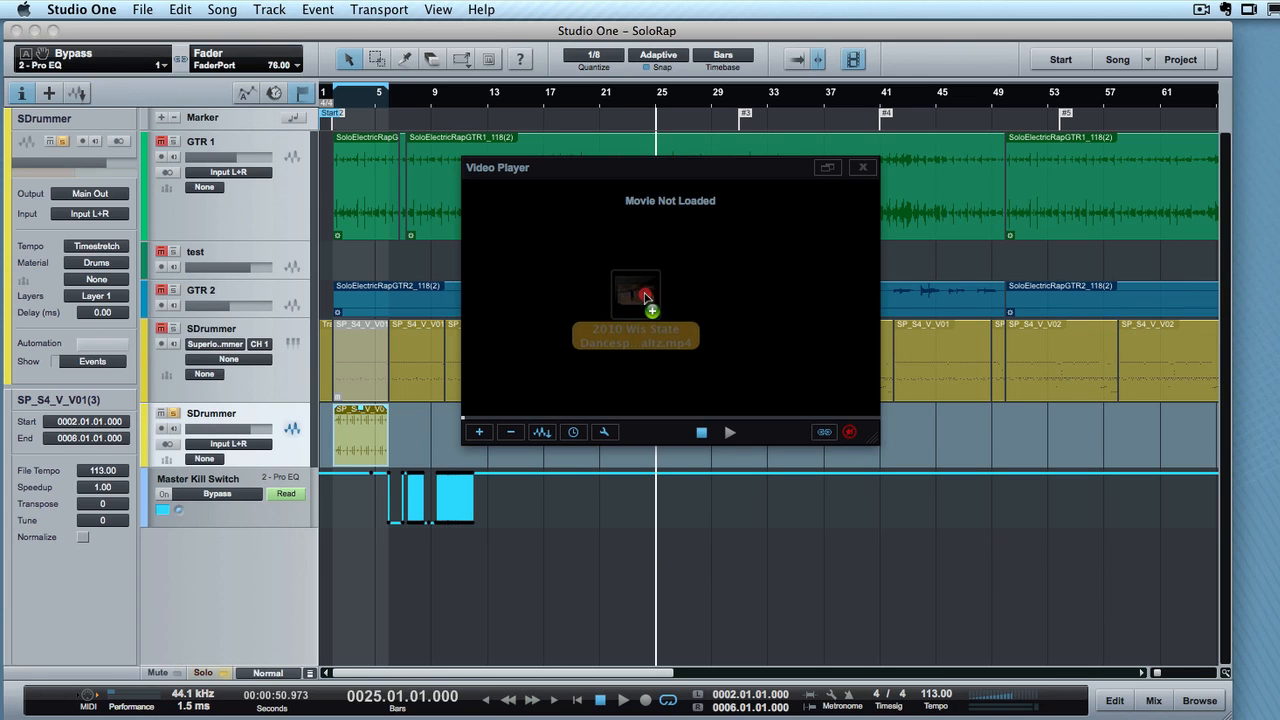
{"action": "left_click", "coordinate": [636, 296]}
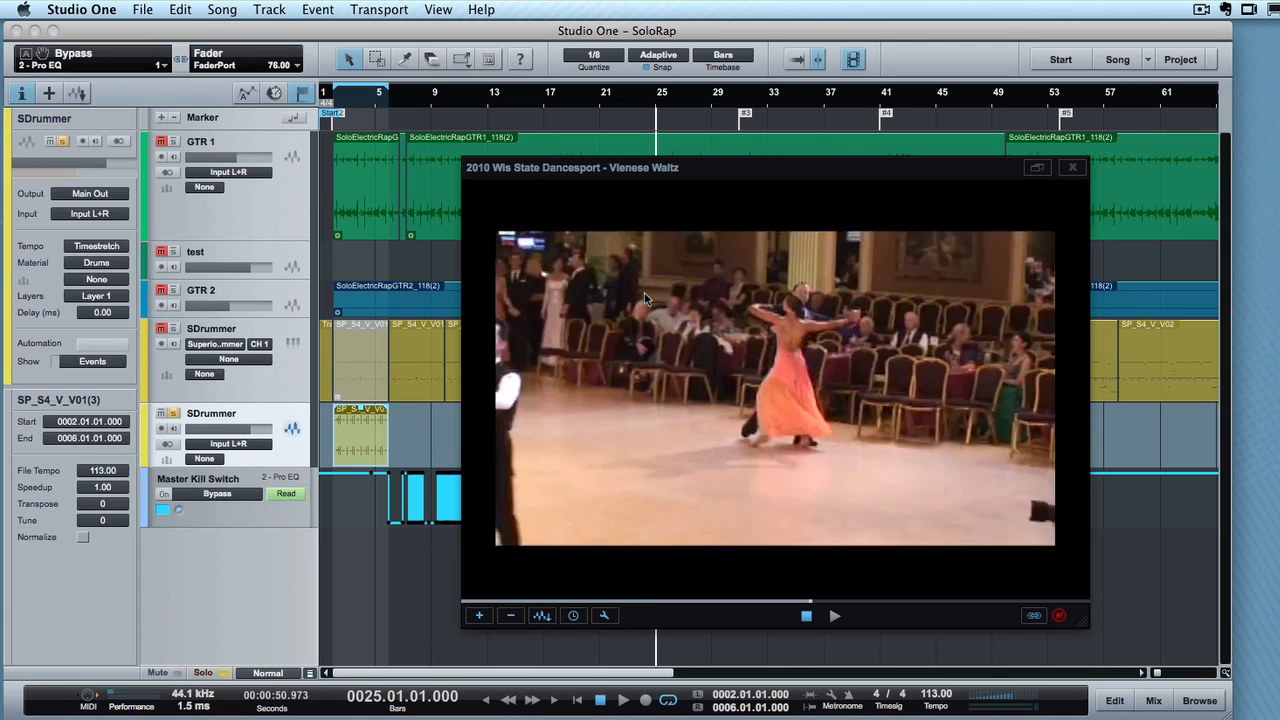
{"action": "mouse_move", "coordinate": [638, 508]}
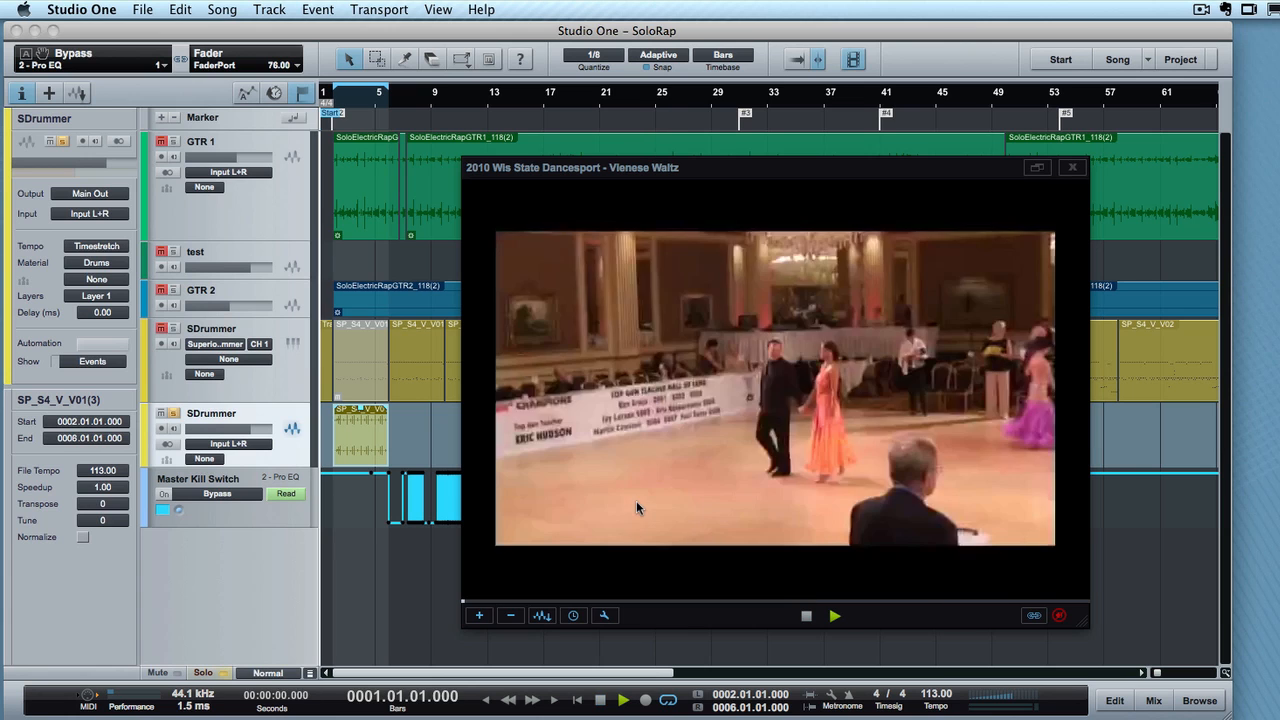
- Play the song with the waltz video, then stop playback
{"action": "left_click", "coordinate": [836, 616]}
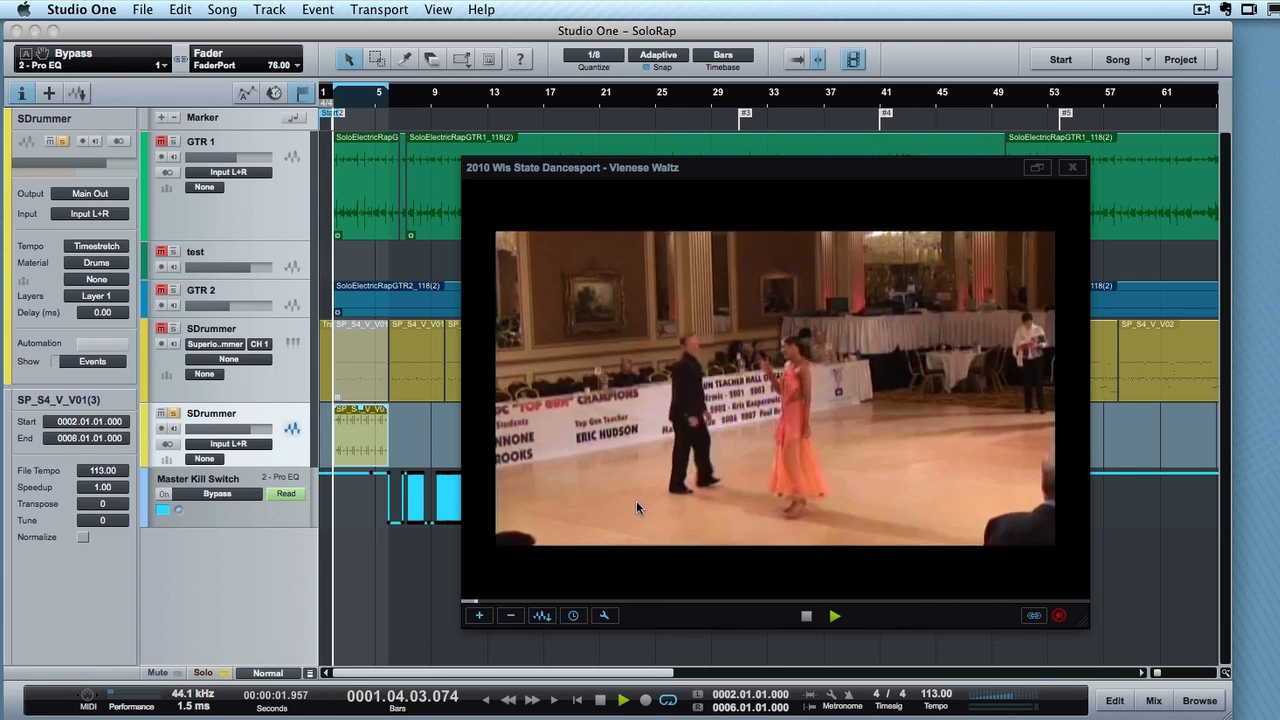
{"action": "left_click", "coordinate": [836, 616]}
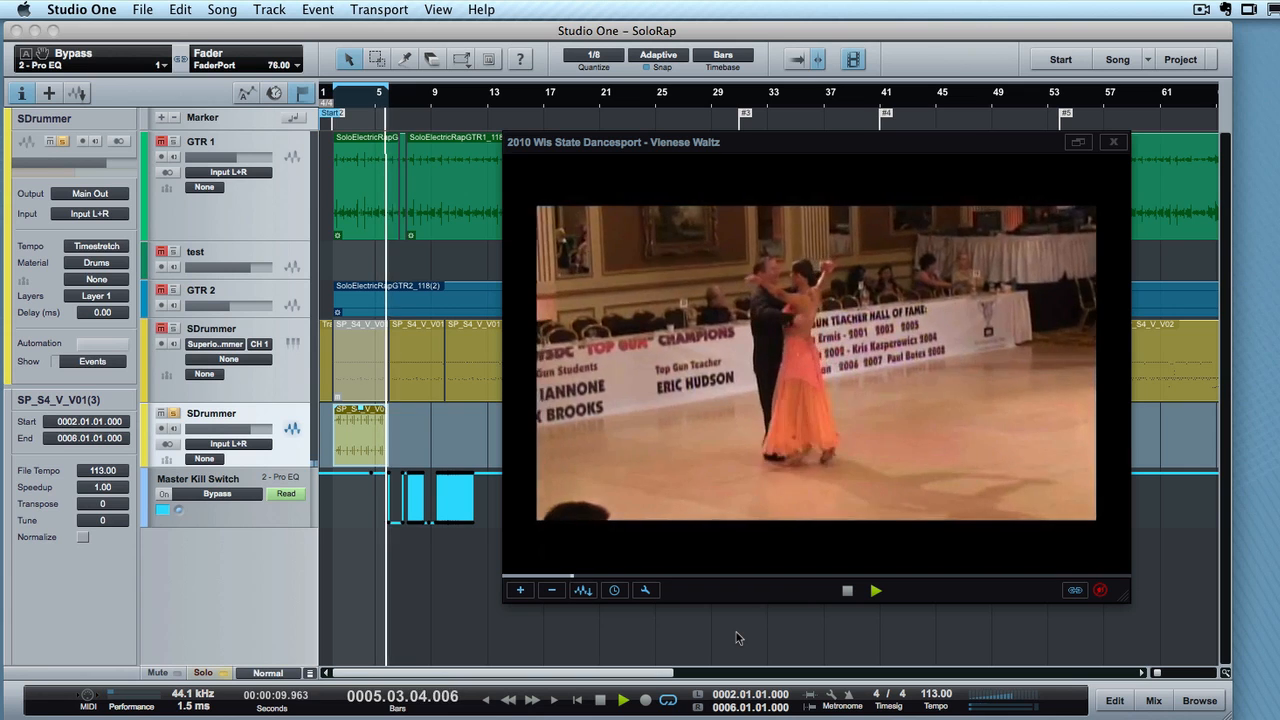
{"action": "left_click", "coordinate": [1100, 588]}
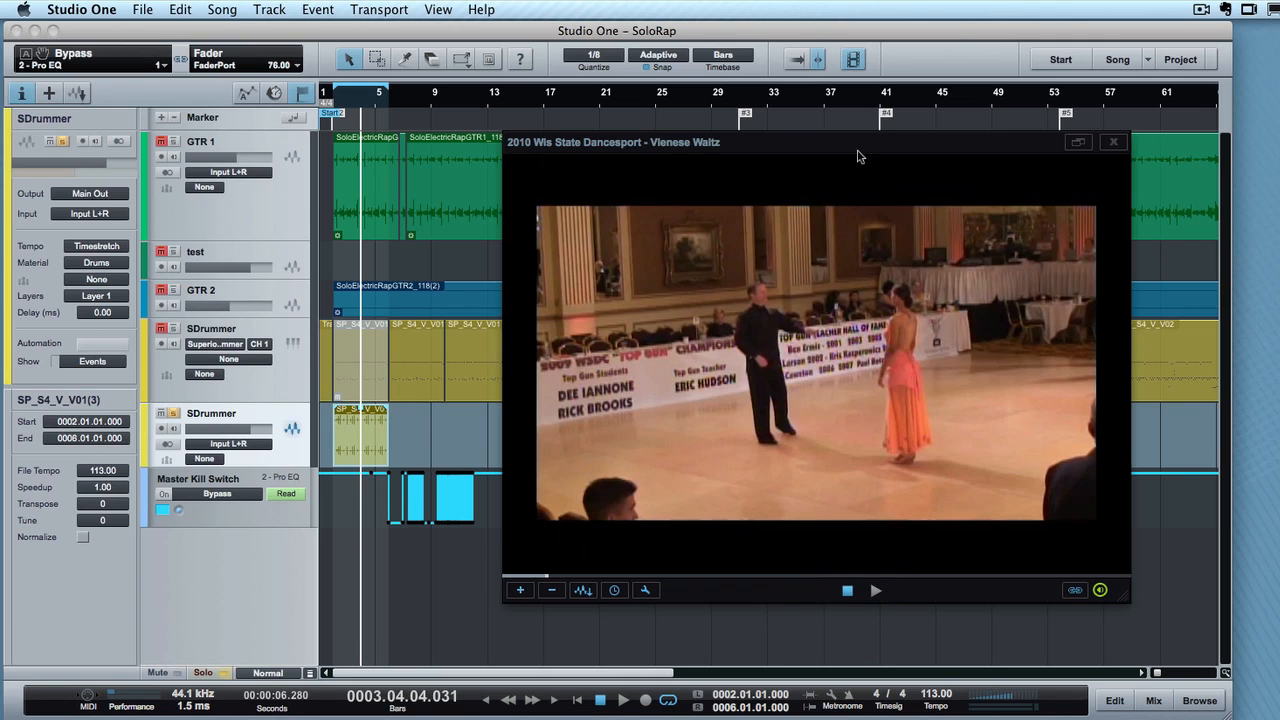
{"action": "mouse_move", "coordinate": [584, 590]}
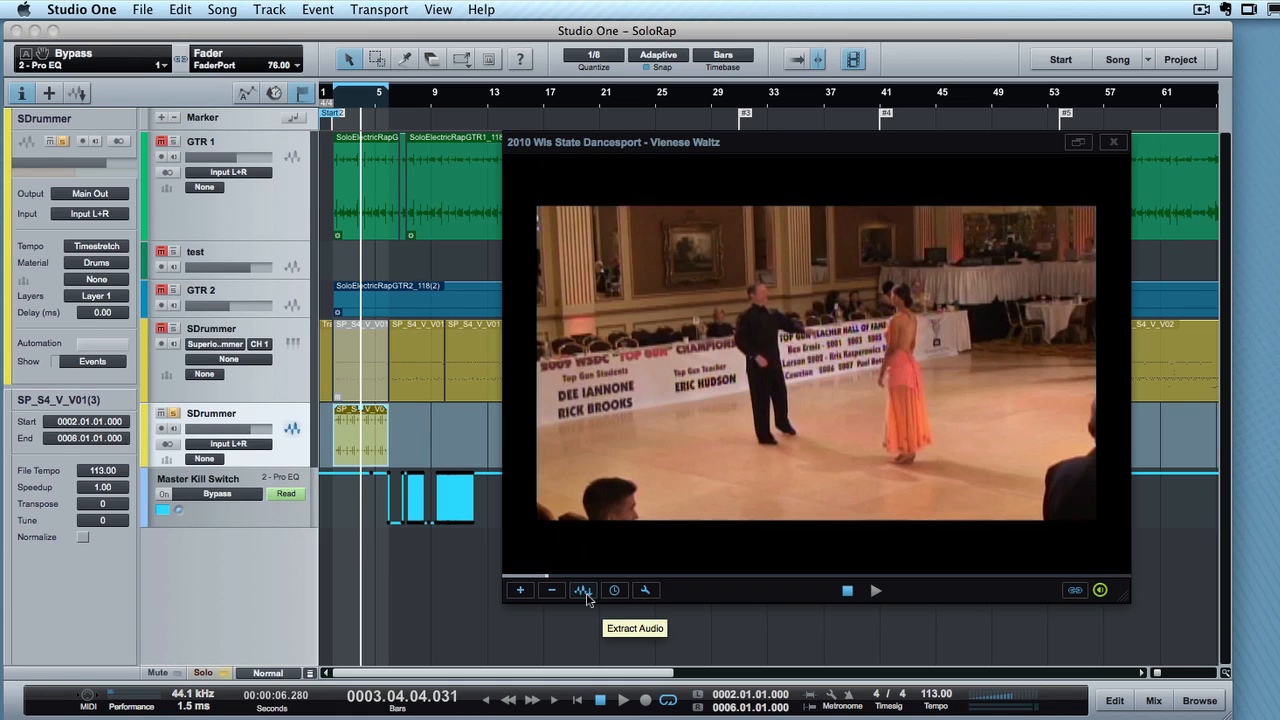
{"action": "mouse_move", "coordinate": [584, 590]}
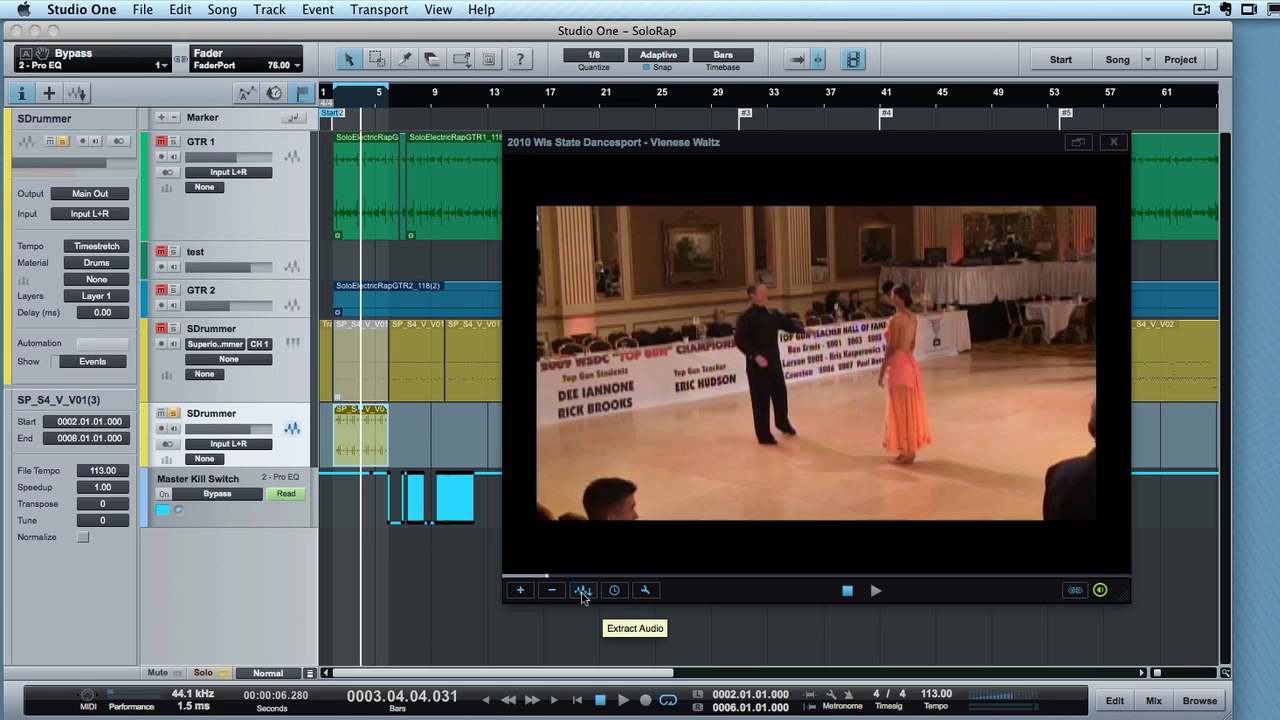
- Extract the video's audio to a new 2010WisStateDance track and play the song
{"action": "left_click", "coordinate": [584, 590]}
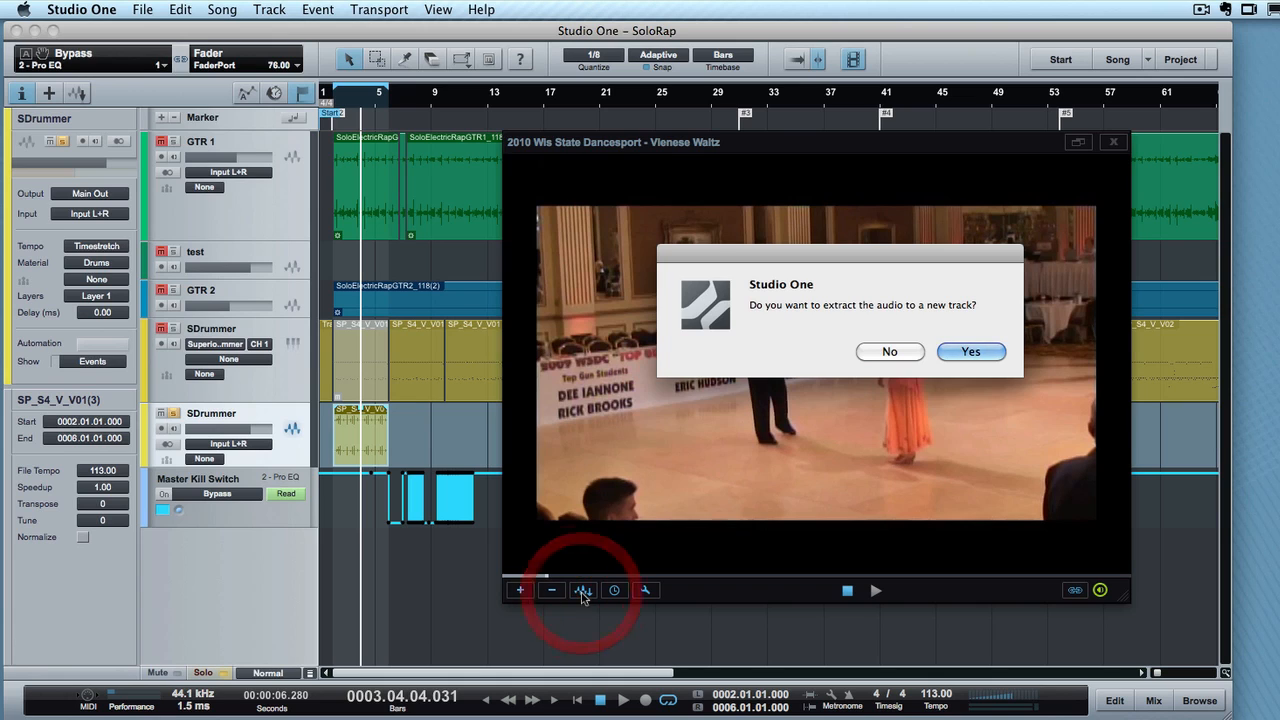
{"action": "left_click", "coordinate": [970, 352]}
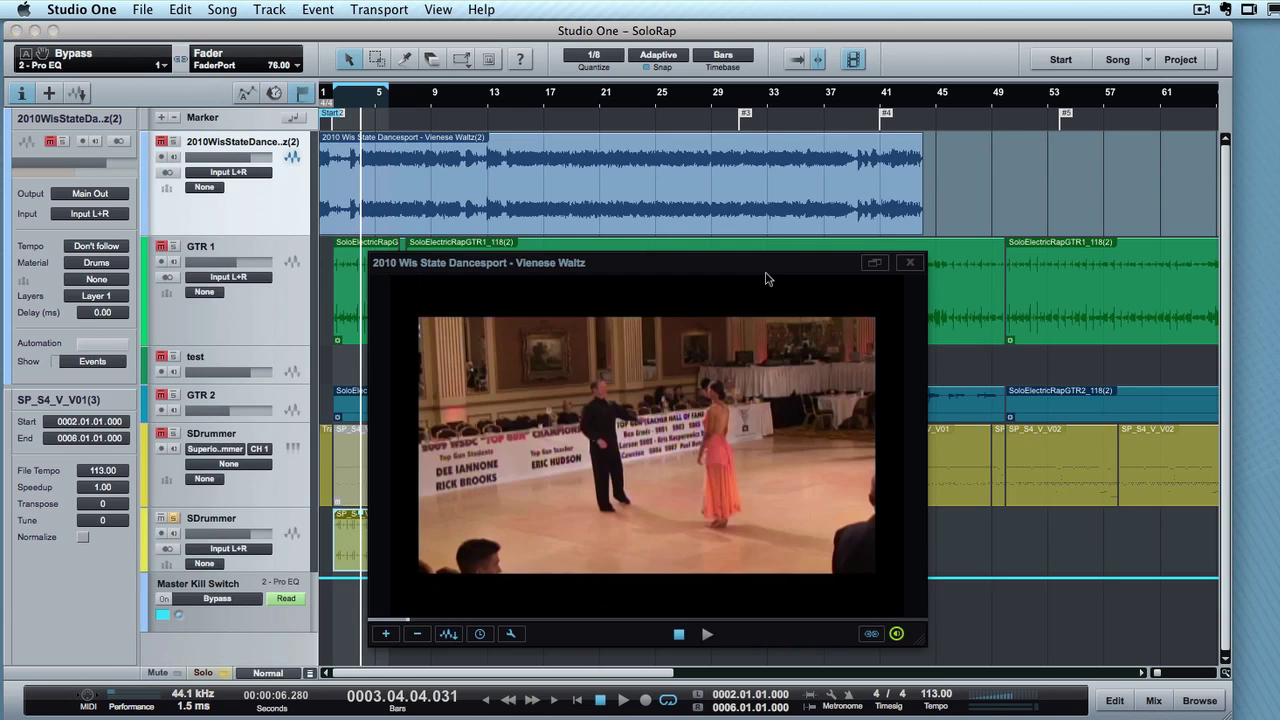
{"action": "left_click", "coordinate": [708, 634]}
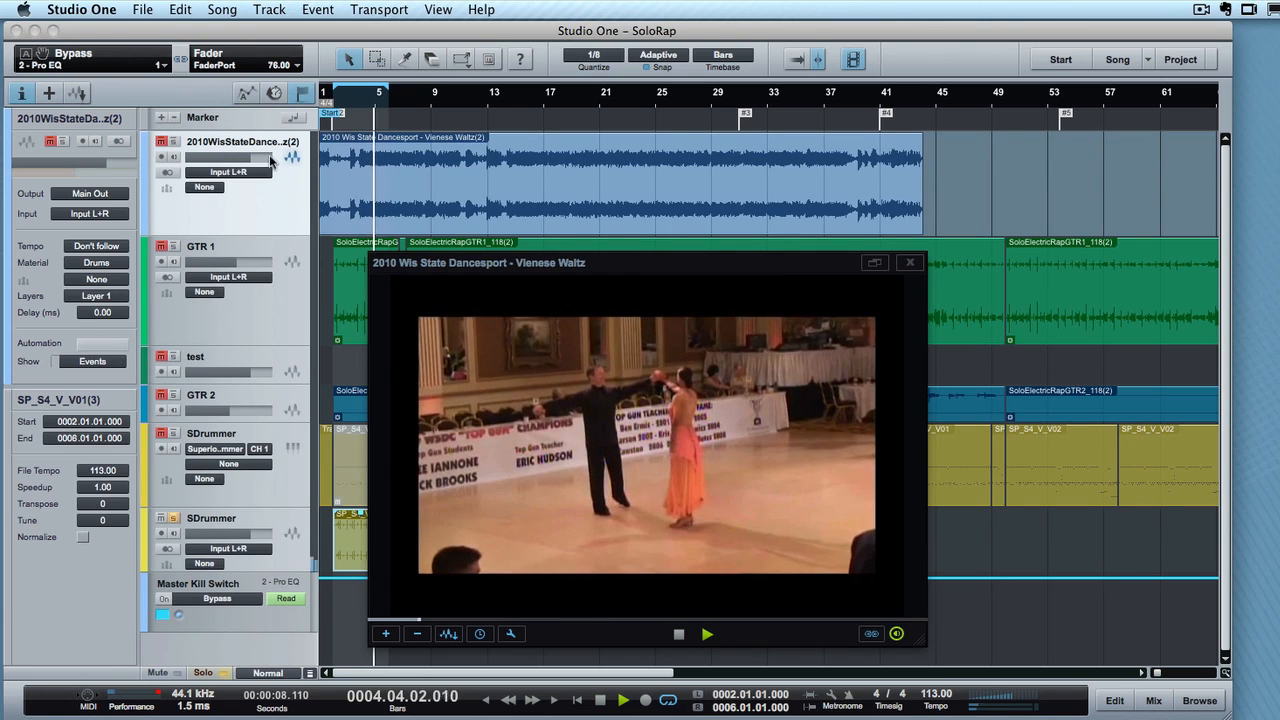
{"action": "left_click_drag", "start_coordinate": [244, 158], "coordinate": [228, 158]}
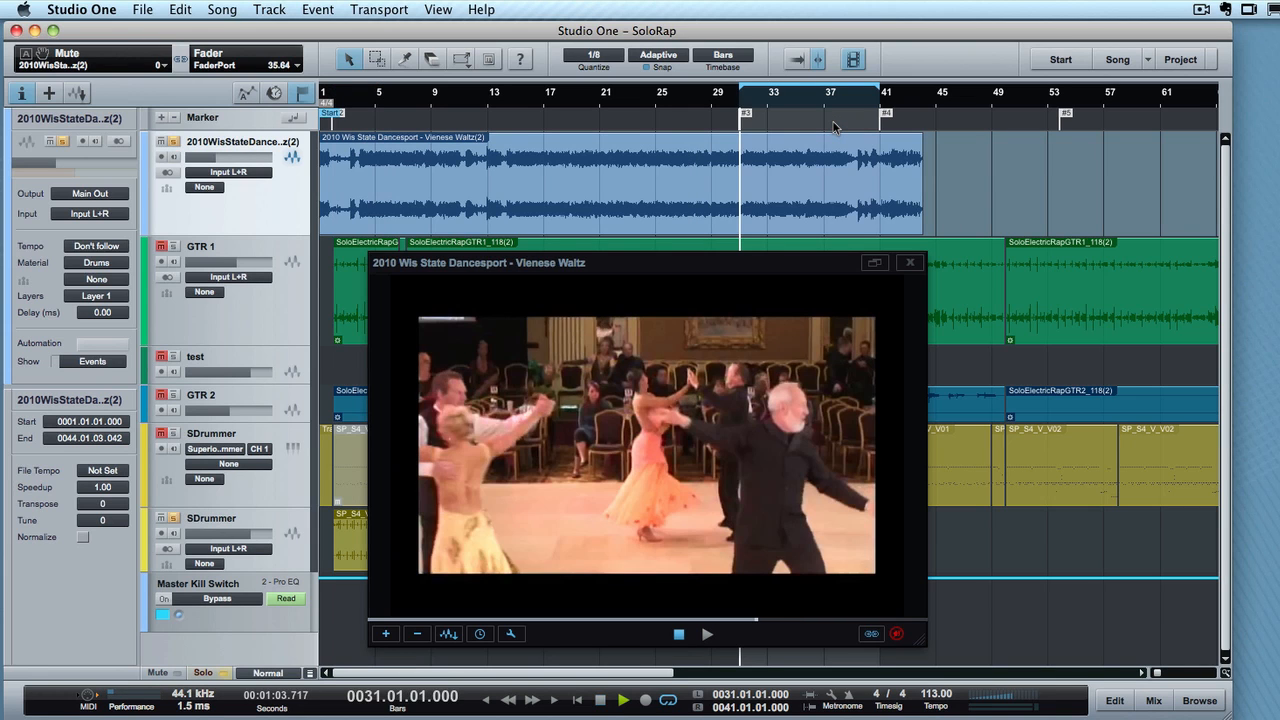
{"action": "left_click", "coordinate": [708, 634]}
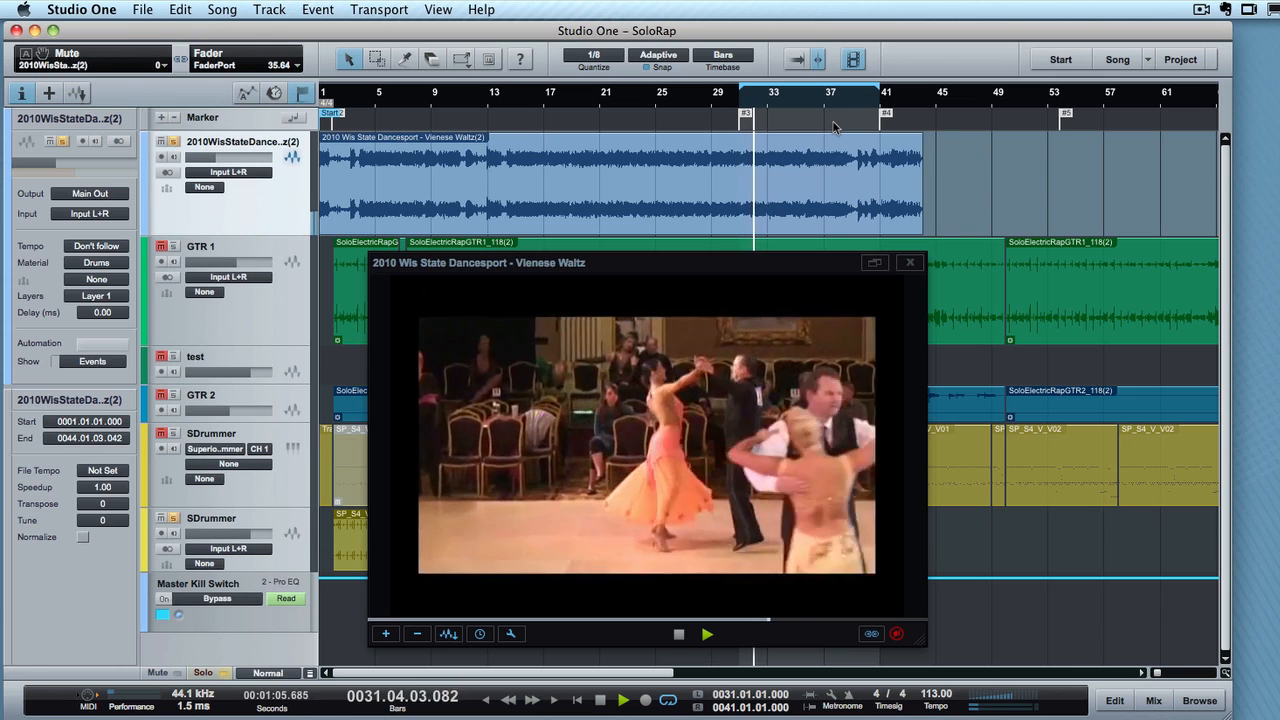